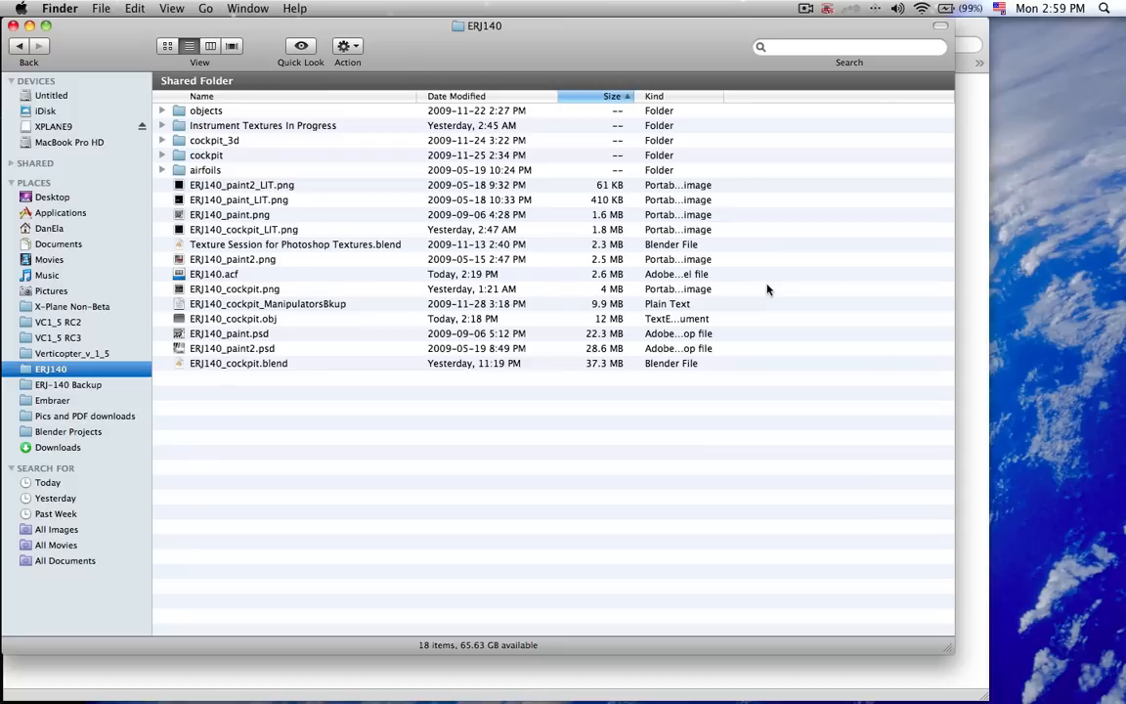
{"action": "mouse_move", "coordinate": [726, 343]}
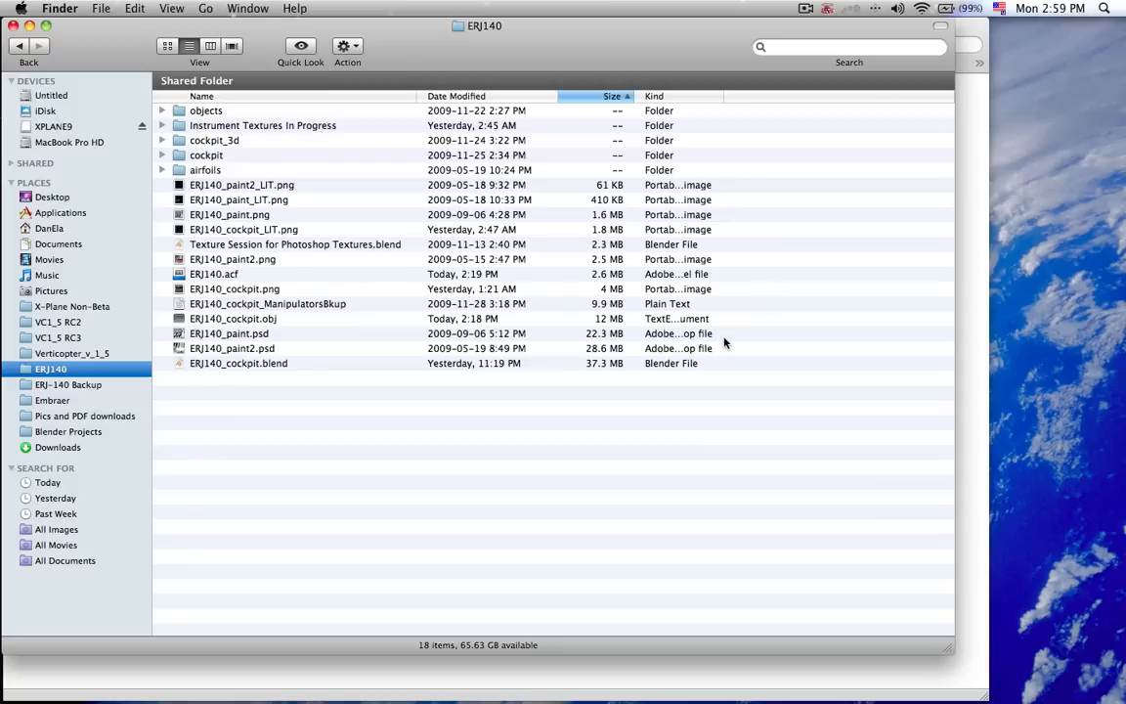
{"action": "mouse_move", "coordinate": [329, 316]}
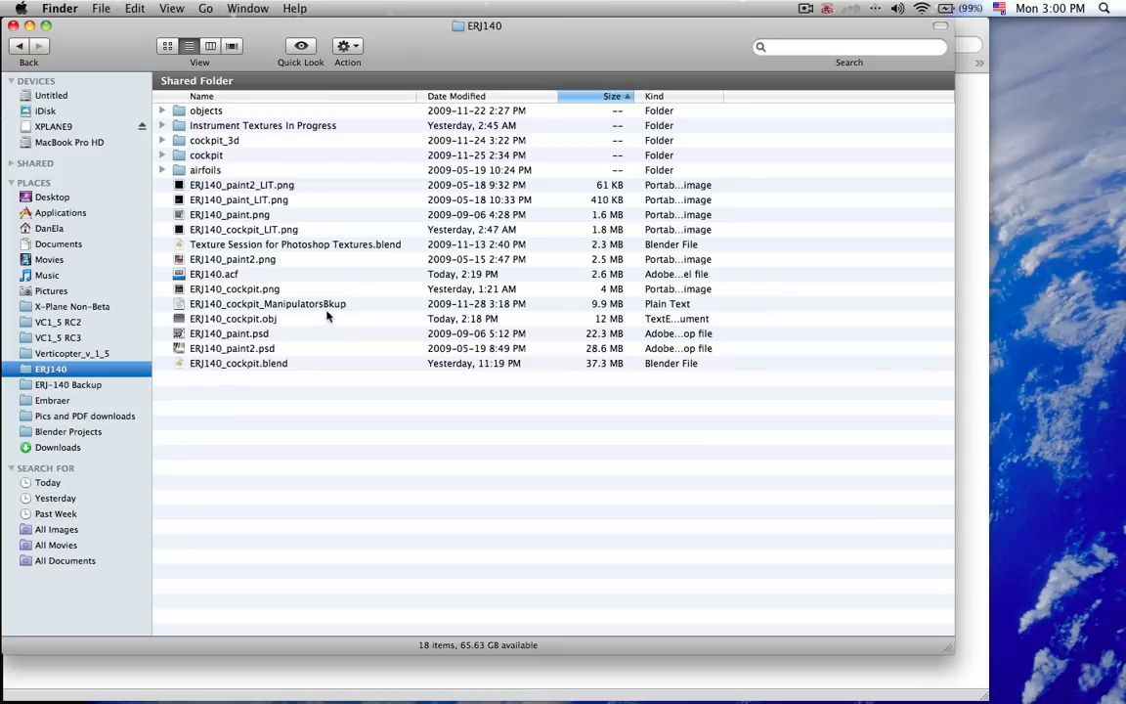
{"action": "mouse_move", "coordinate": [235, 253]}
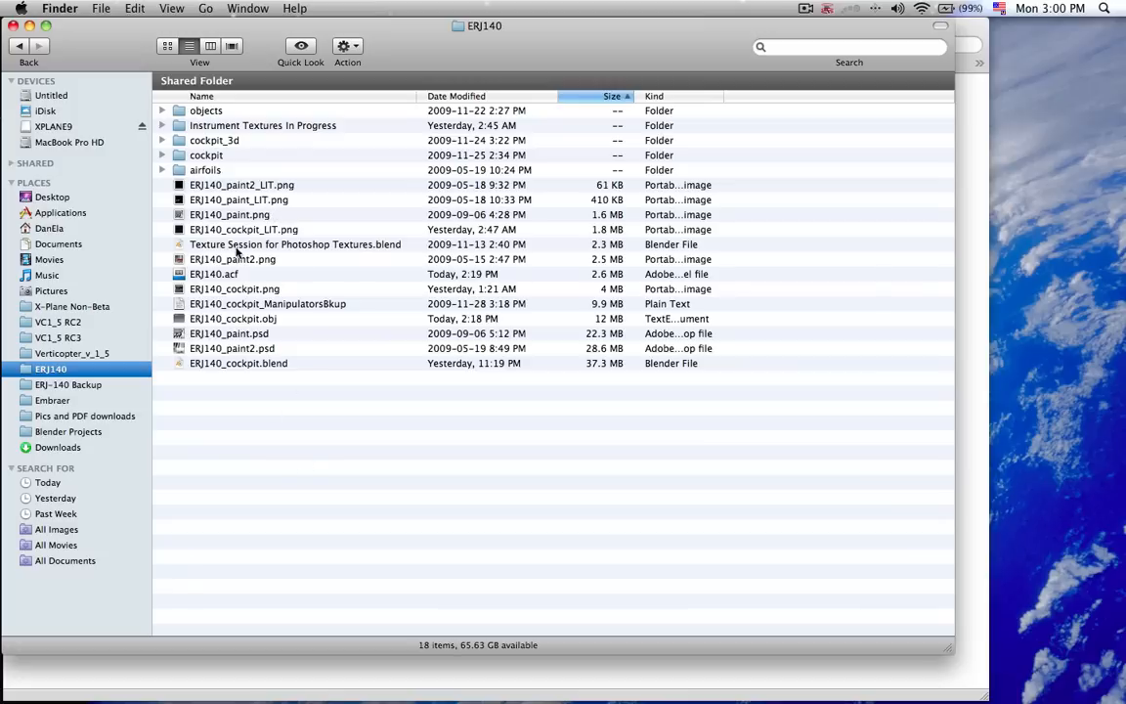
- Compare the unlit ERJ140_cockpit.png with the lit ERJ140_cockpit_LIT.png in Quick Look
{"action": "left_click", "coordinate": [239, 363]}
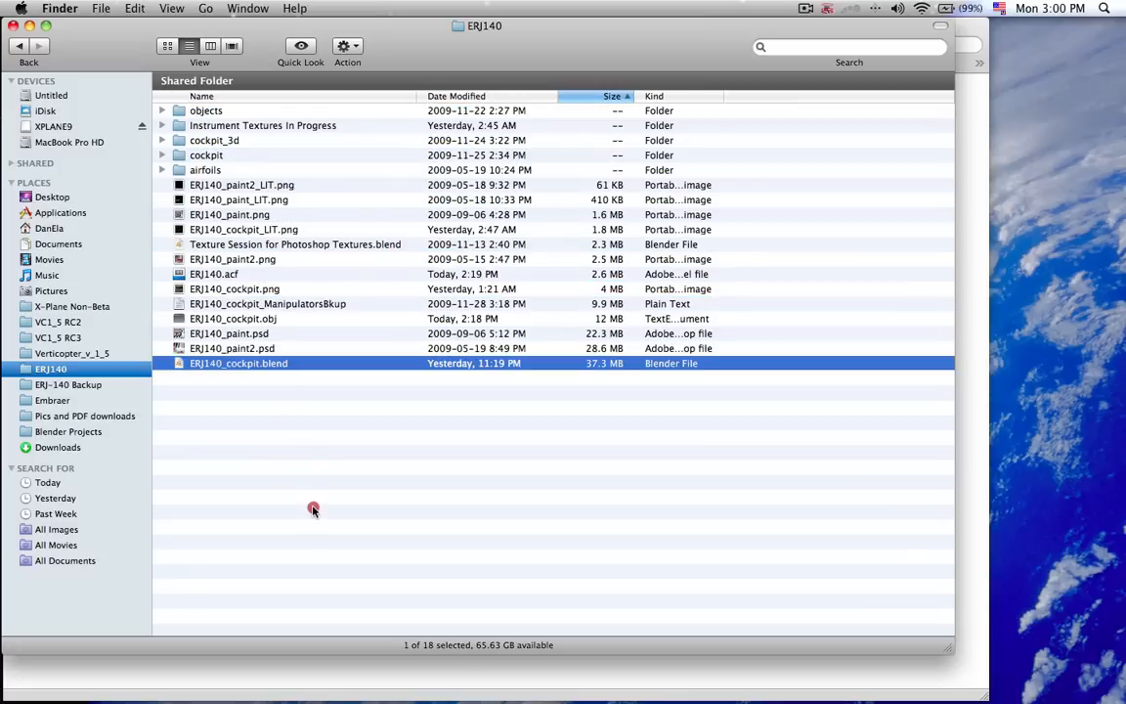
{"action": "left_click", "coordinate": [312, 510]}
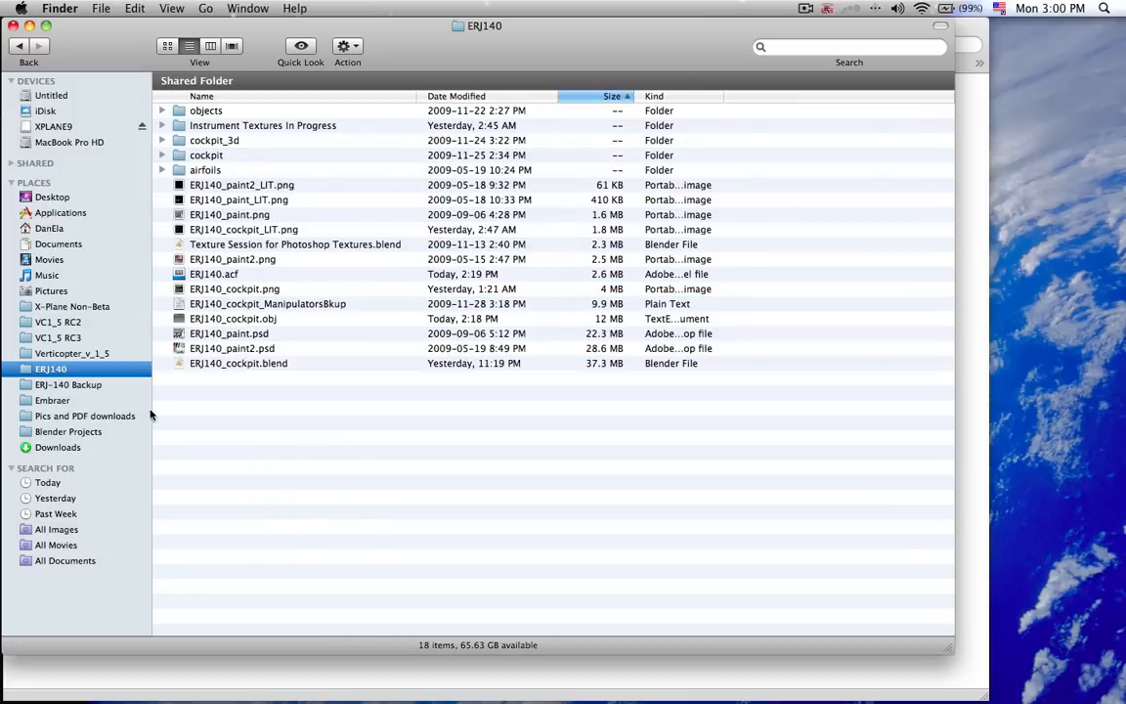
{"action": "left_click", "coordinate": [50, 368]}
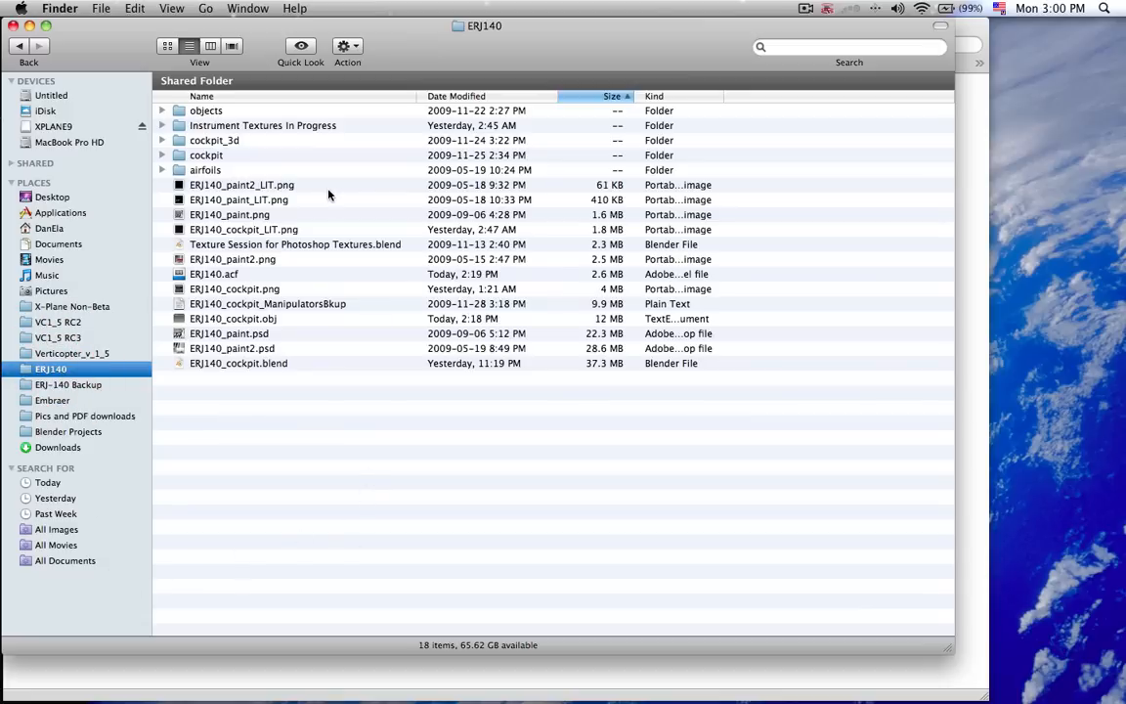
{"action": "mouse_move", "coordinate": [262, 306]}
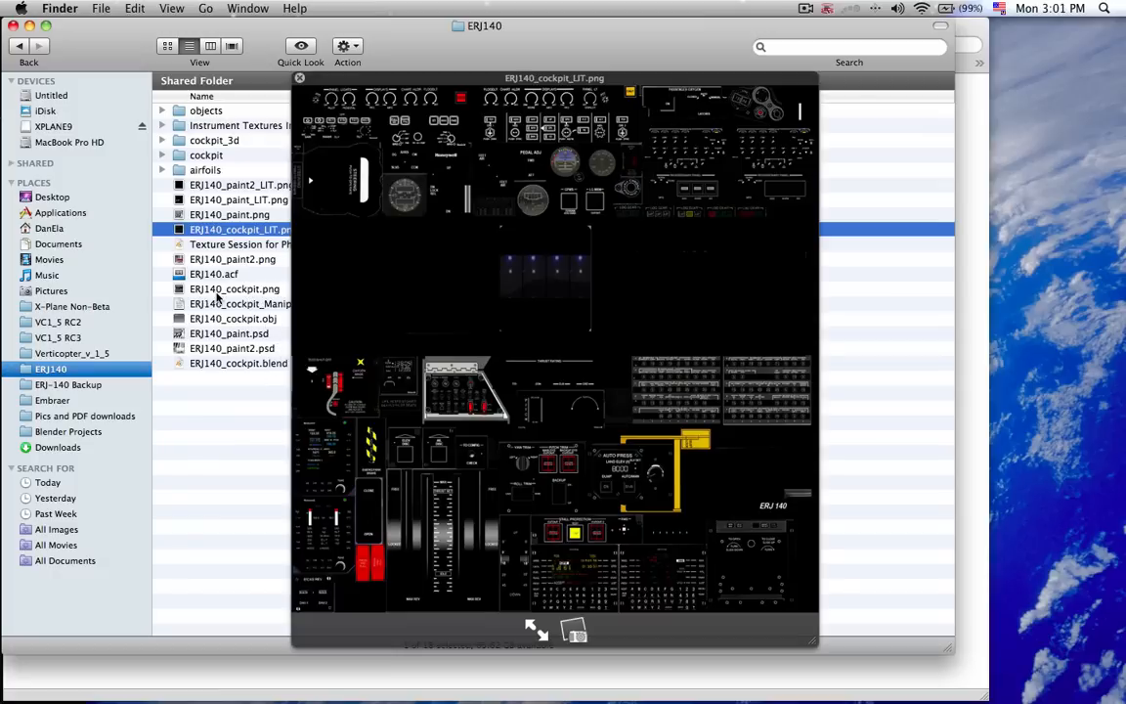
{"action": "left_click", "coordinate": [235, 288]}
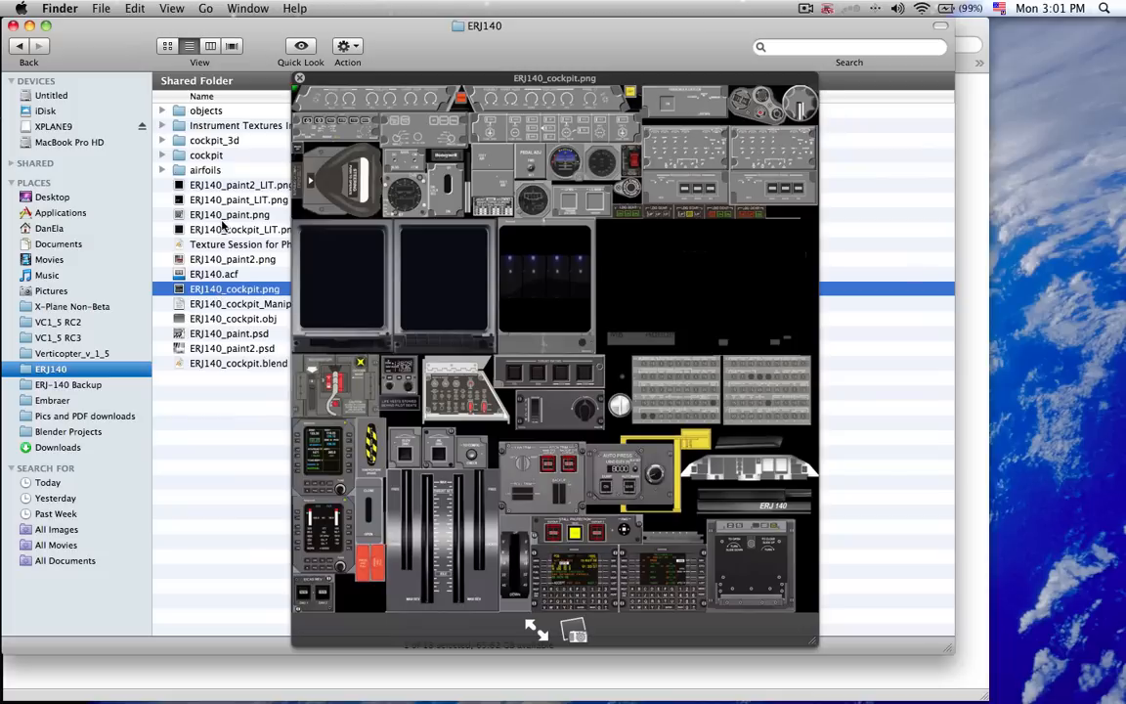
{"action": "left_click", "coordinate": [239, 228]}
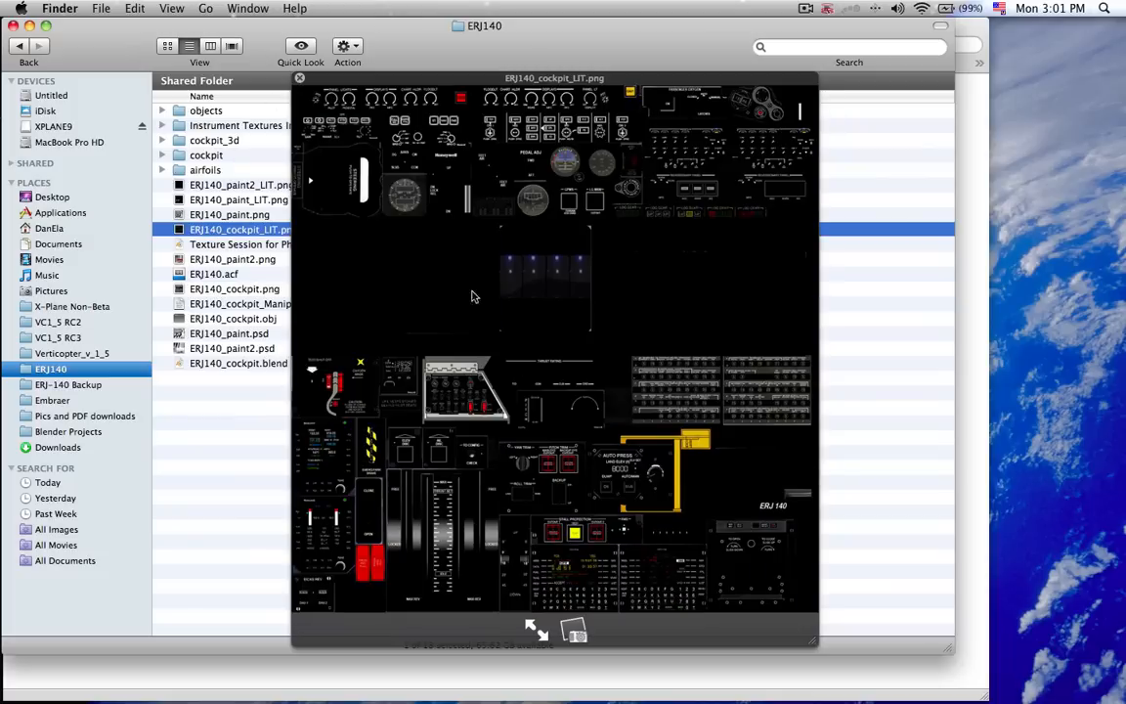
{"action": "mouse_move", "coordinate": [474, 234]}
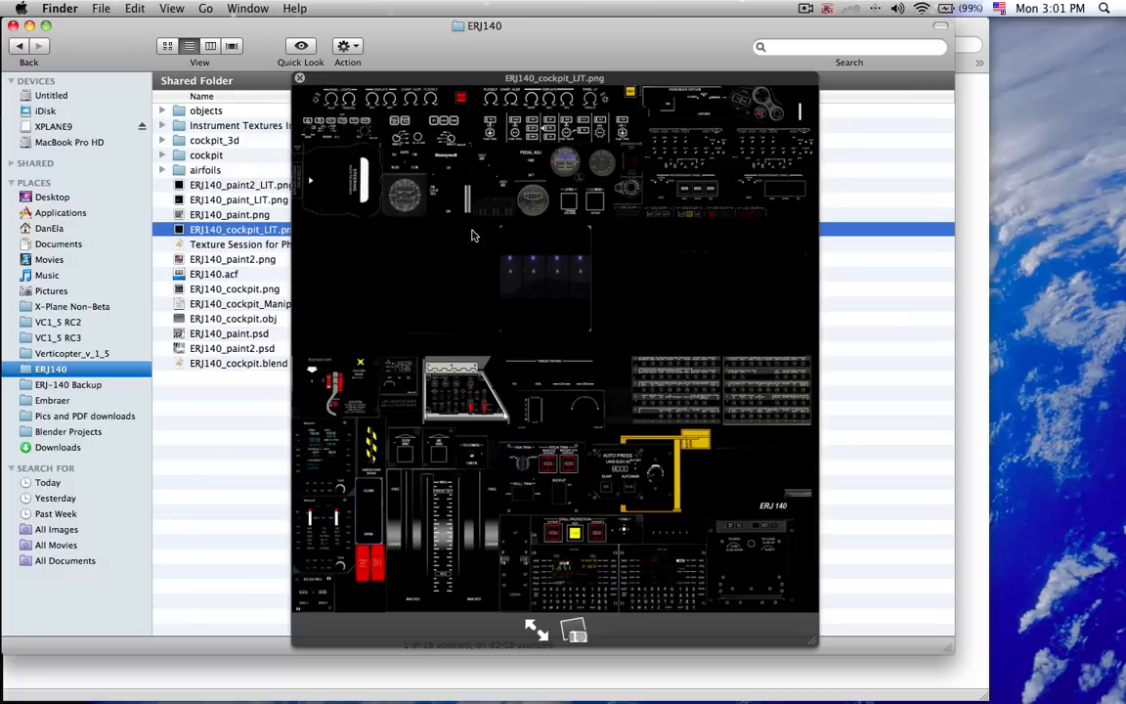
{"action": "mouse_move", "coordinate": [587, 95]}
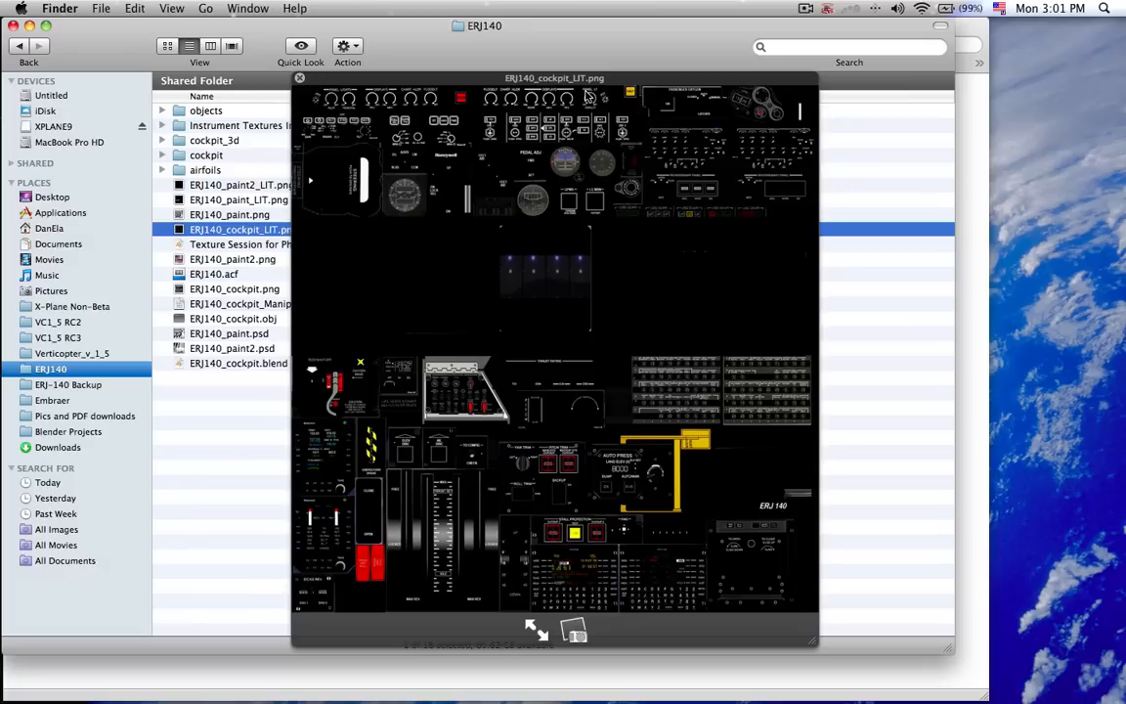
{"action": "mouse_move", "coordinate": [644, 156]}
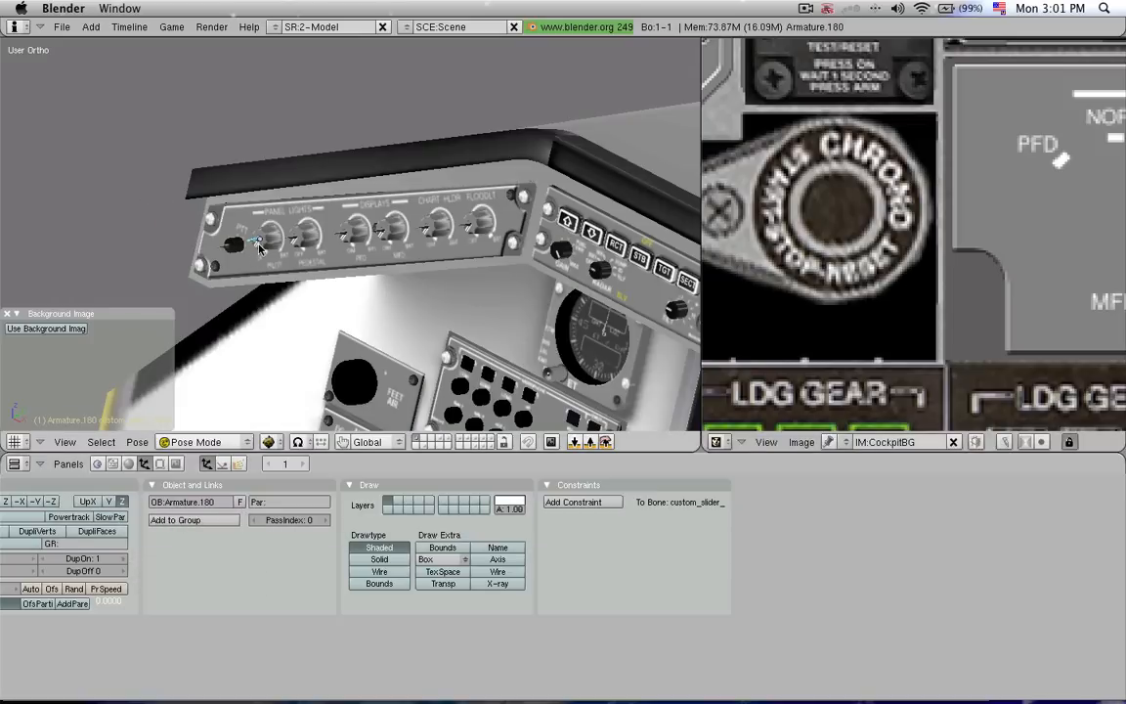
- Zoom onto the panel lights knobs and select the PFD display brightness knob
{"action": "scroll", "scroll_direction": "up", "scroll_amount": 3}
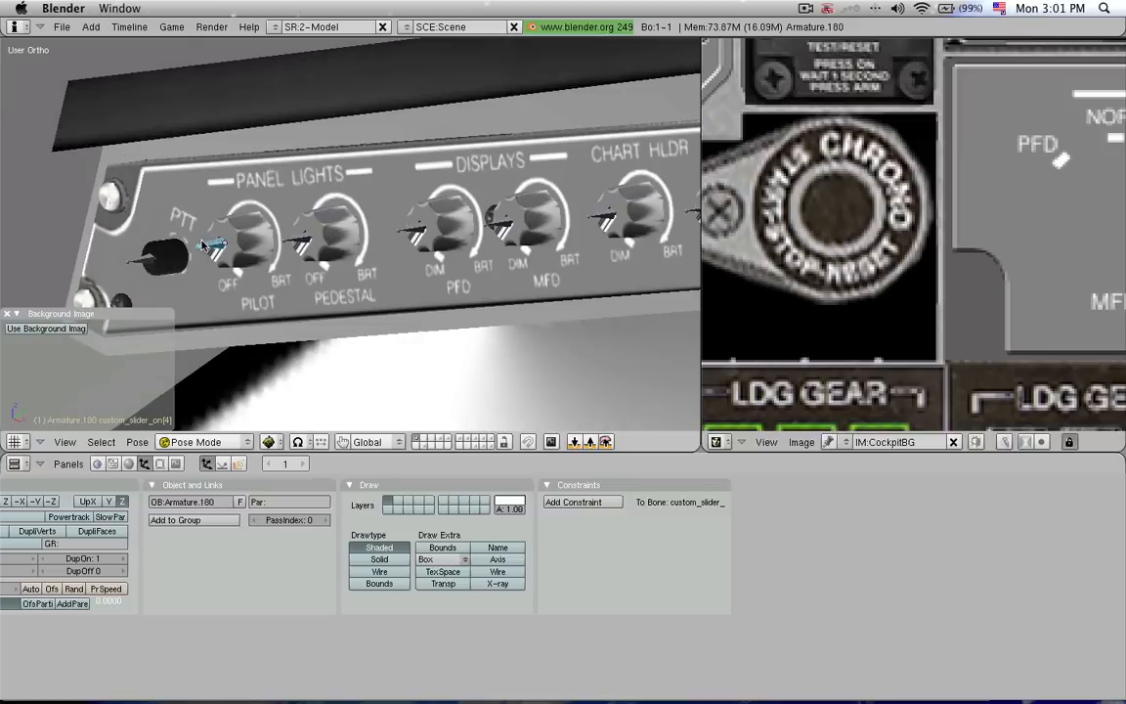
{"action": "left_click", "coordinate": [717, 442]}
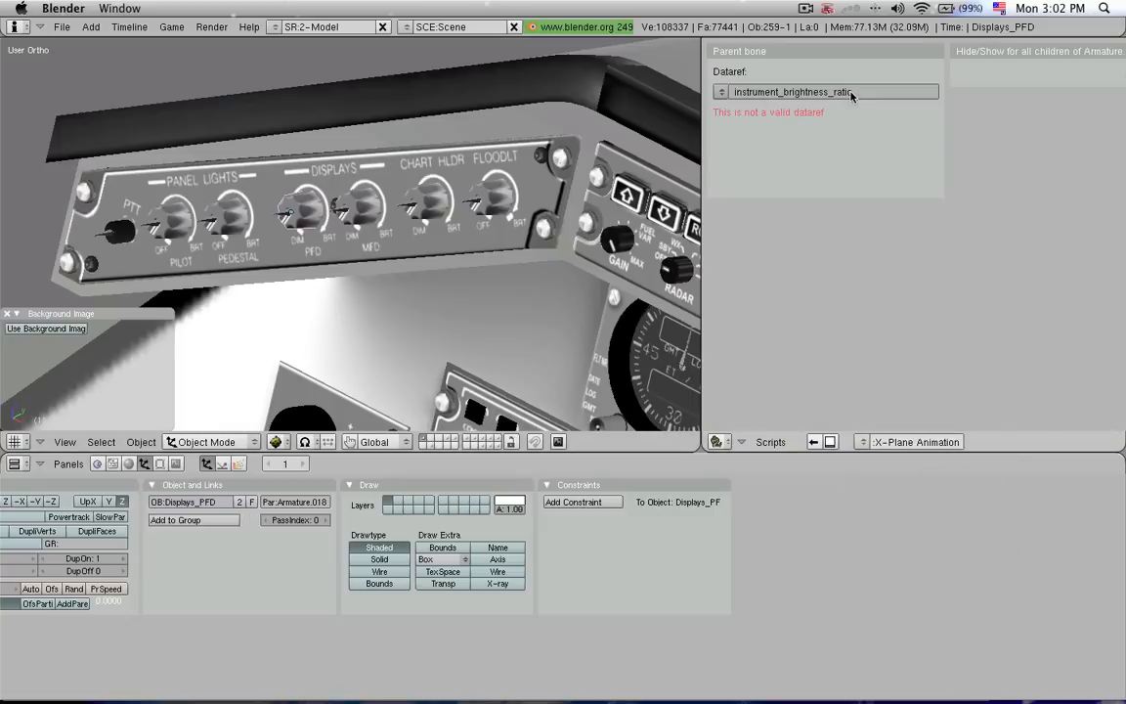
{"action": "mouse_move", "coordinate": [1030, 220]}
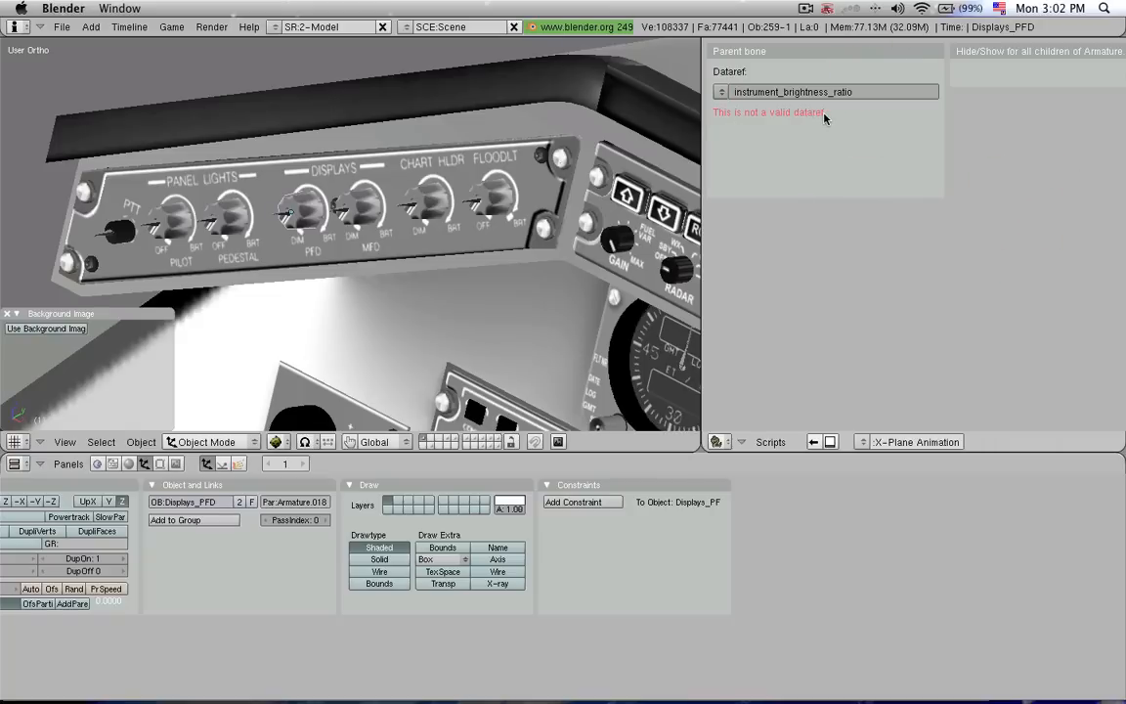
{"action": "mouse_move", "coordinate": [235, 64]}
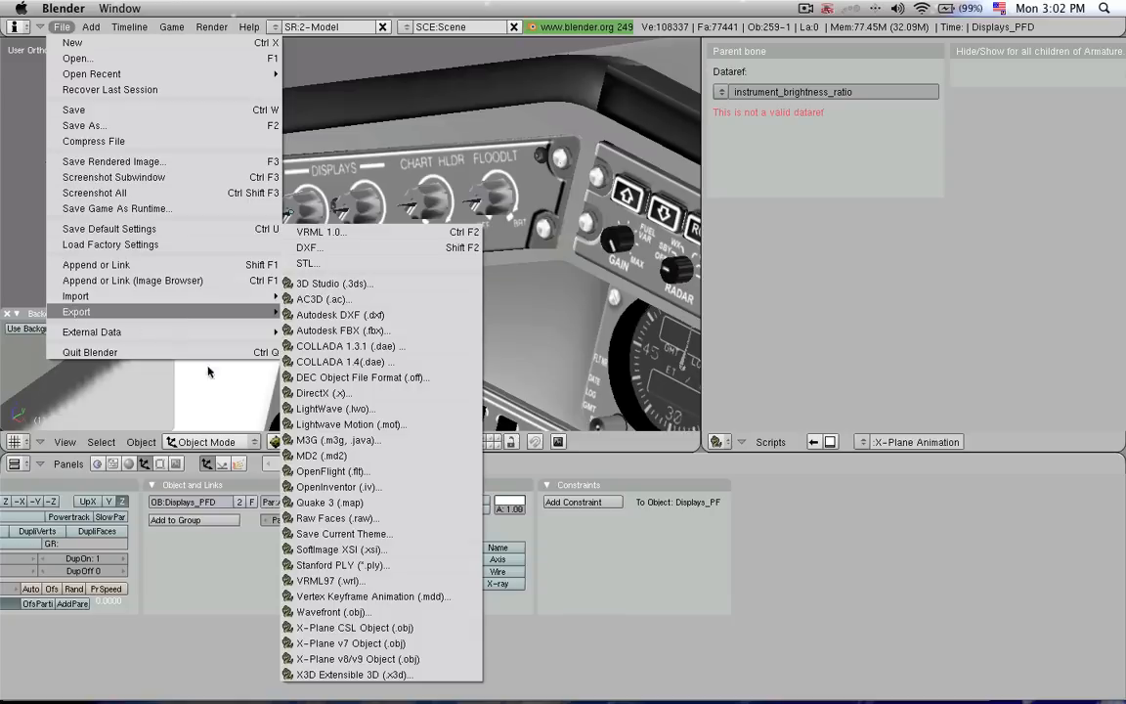
{"action": "mouse_move", "coordinate": [800, 683]}
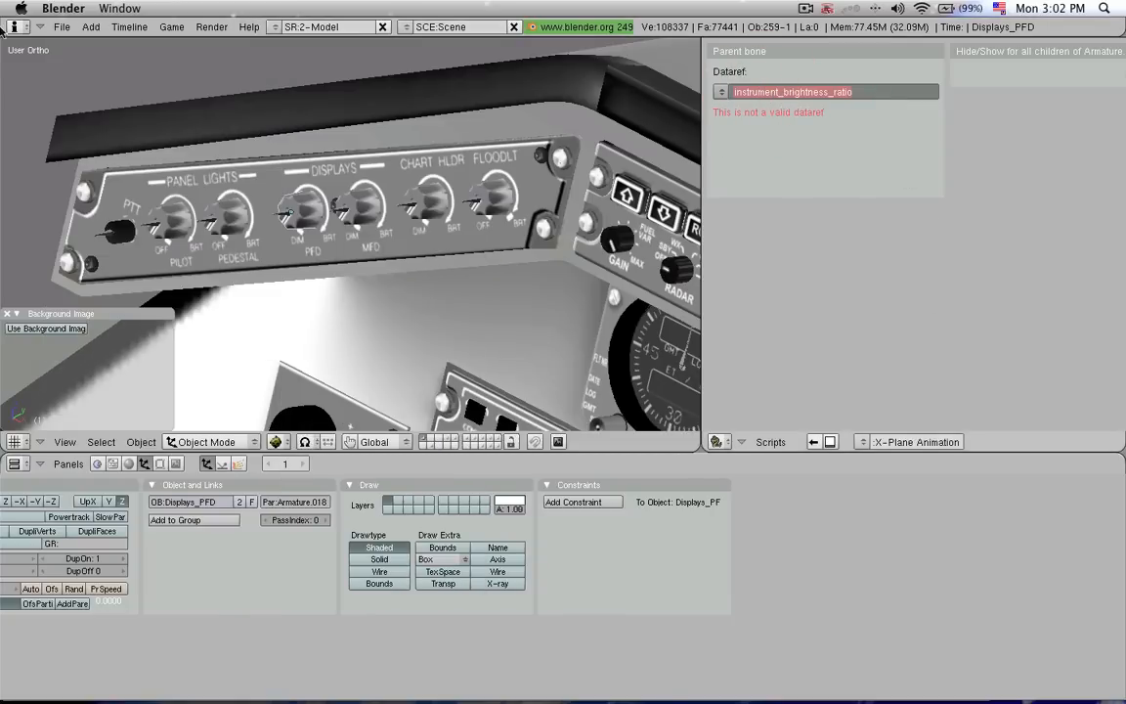
- Finish editing the dataref field and cancel the X-Plane Animation script
{"action": "left_click", "coordinate": [827, 91]}
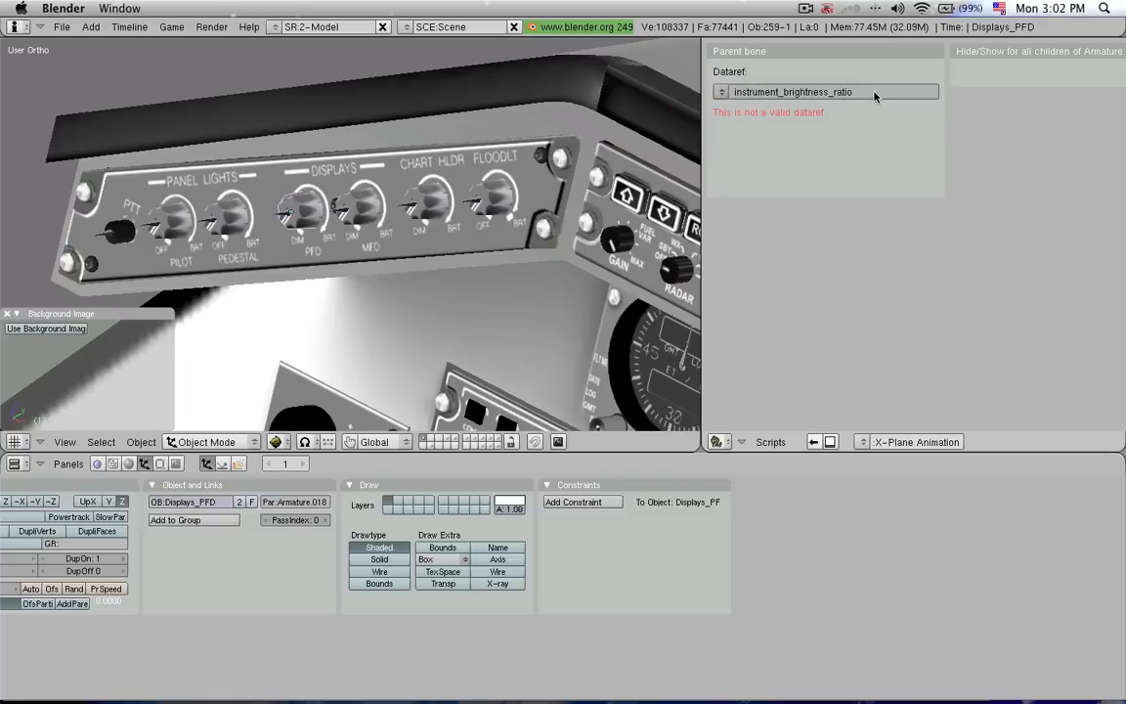
{"action": "mouse_move", "coordinate": [963, 155]}
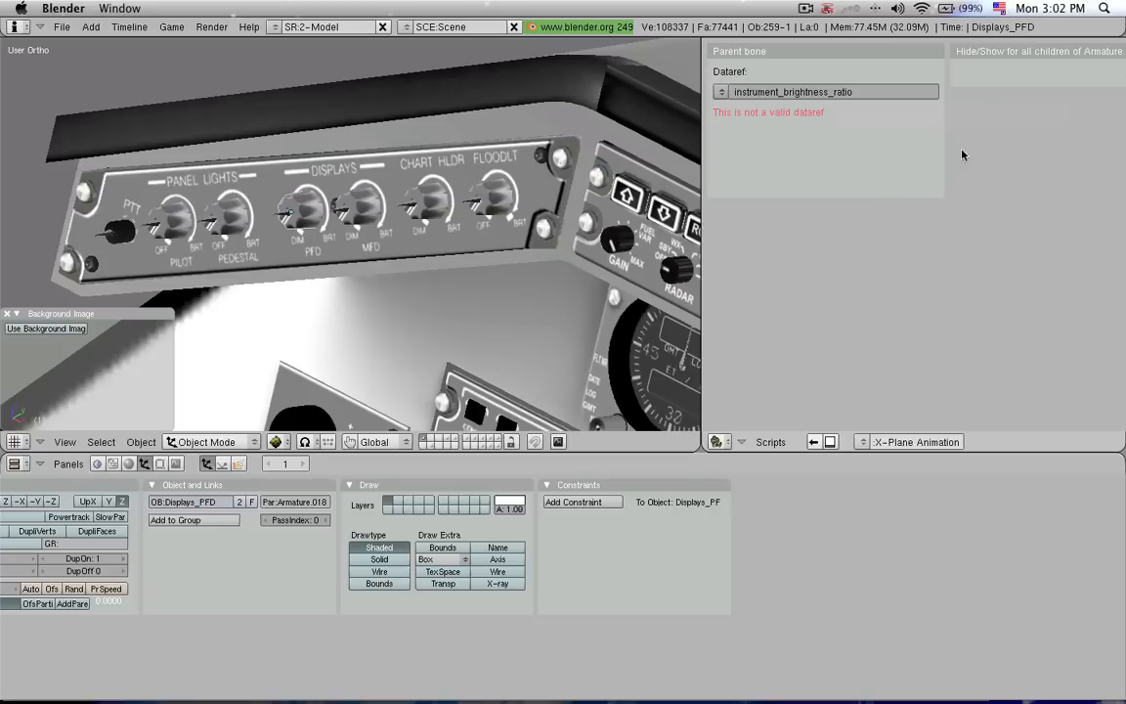
{"action": "mouse_move", "coordinate": [1084, 183]}
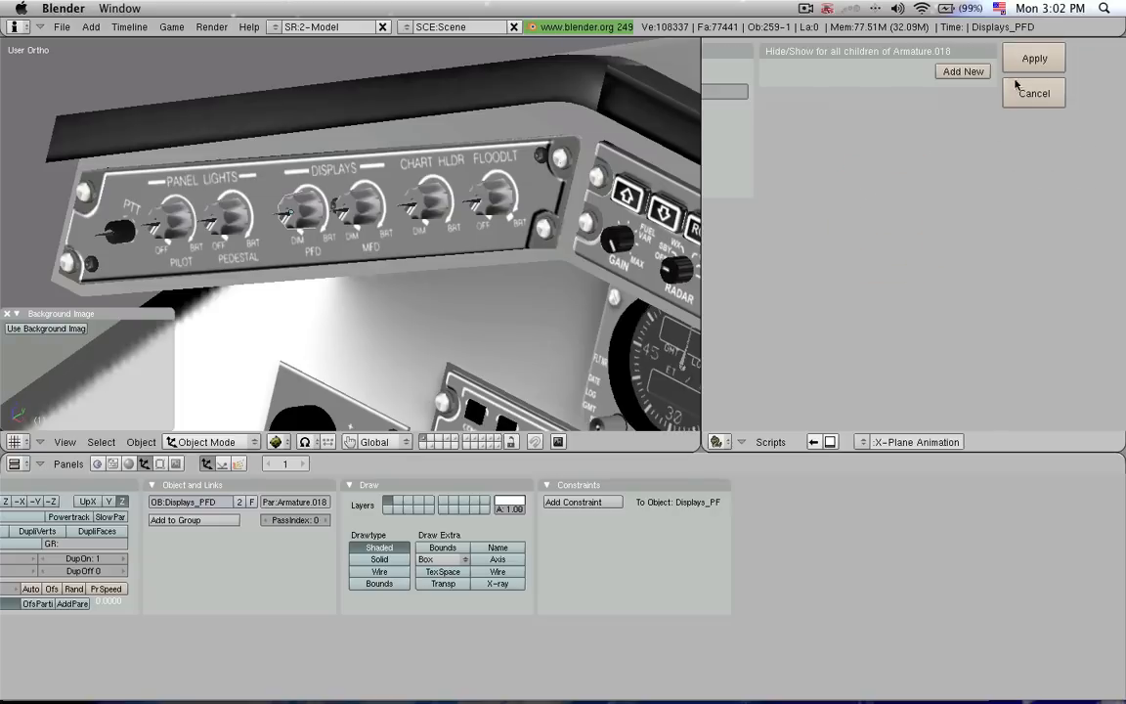
{"action": "left_click", "coordinate": [1034, 93]}
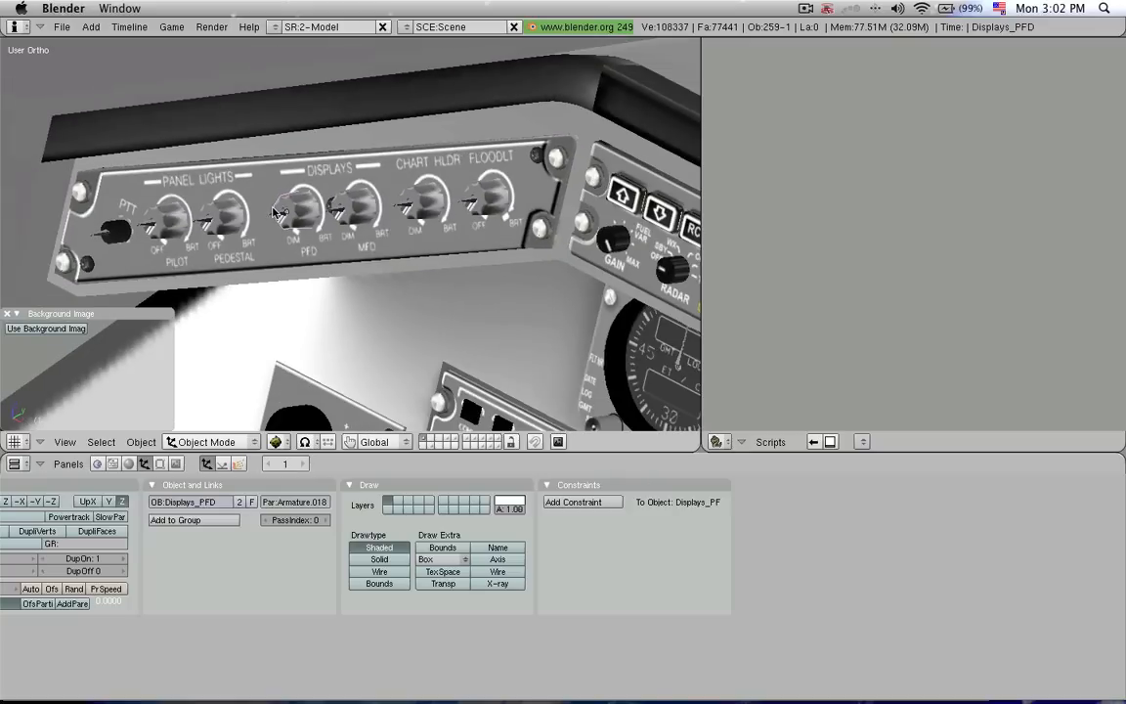
{"action": "mouse_move", "coordinate": [391, 342]}
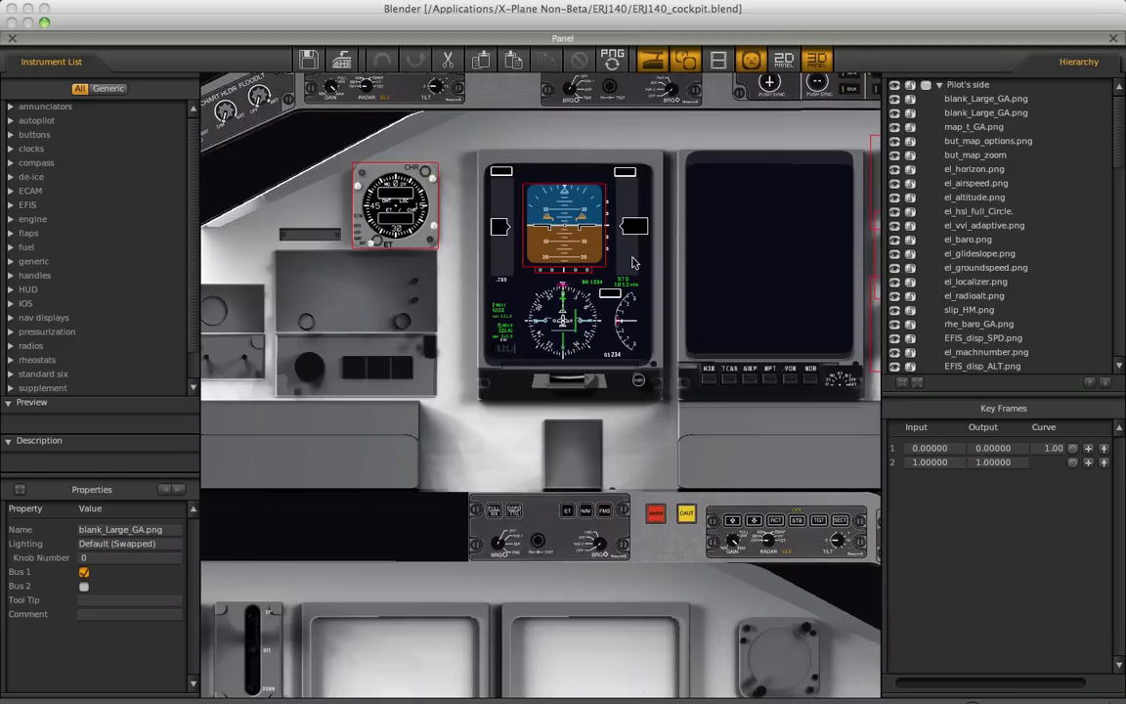
{"action": "mouse_move", "coordinate": [536, 178]}
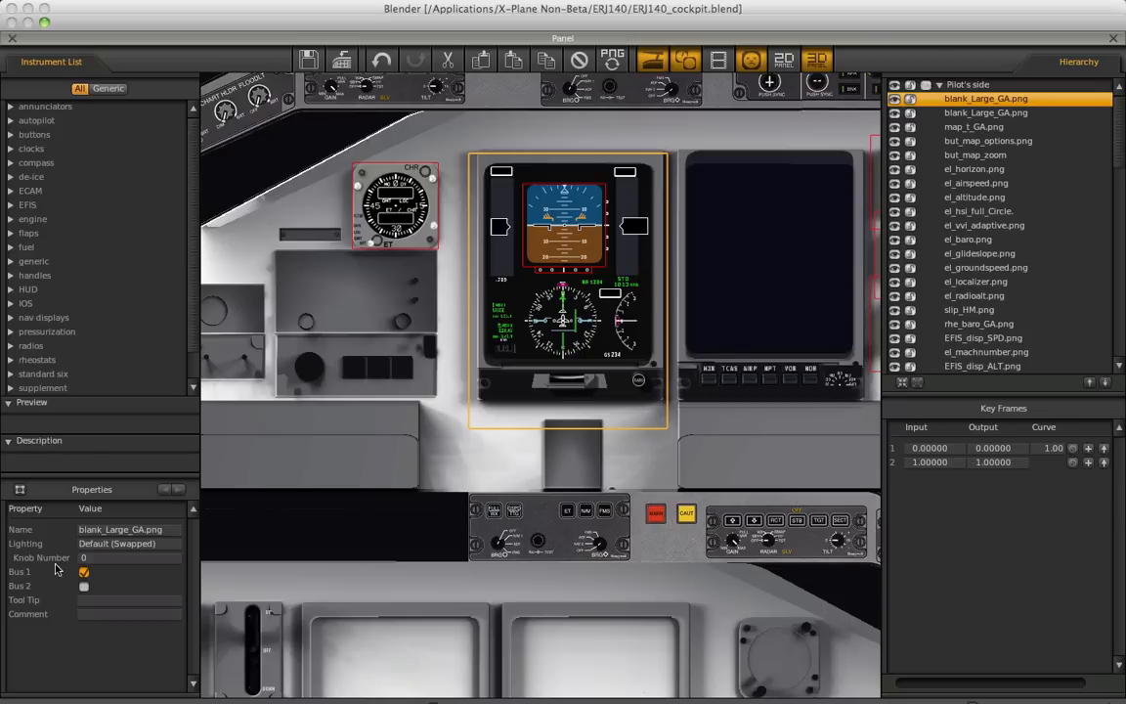
{"action": "mouse_move", "coordinate": [795, 322]}
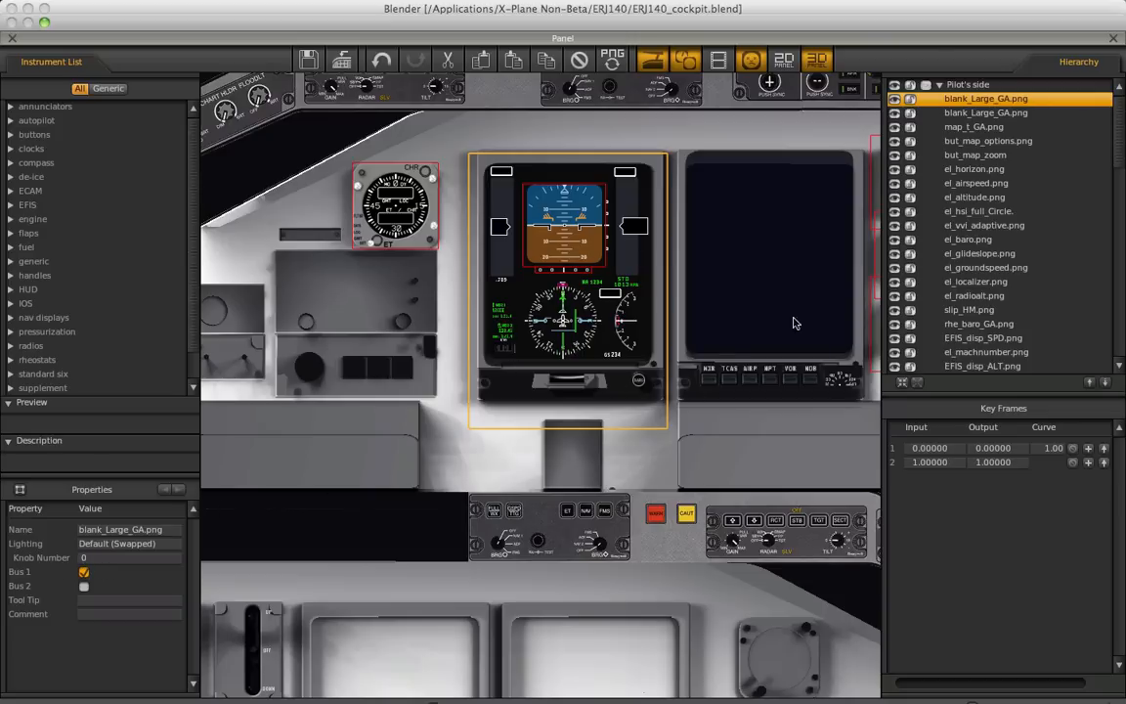
- Inspect the pilot's-side HSI instrument properties in Plane-Maker's panel editor
{"action": "left_click", "coordinate": [974, 126]}
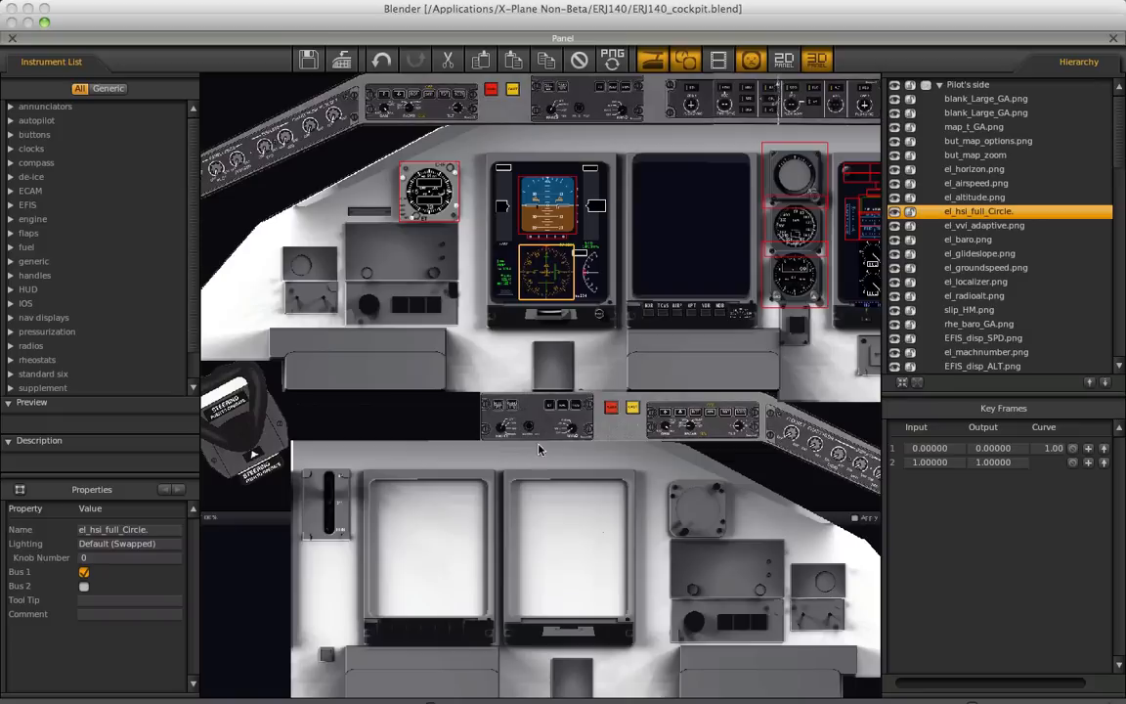
{"action": "left_click", "coordinate": [789, 181]}
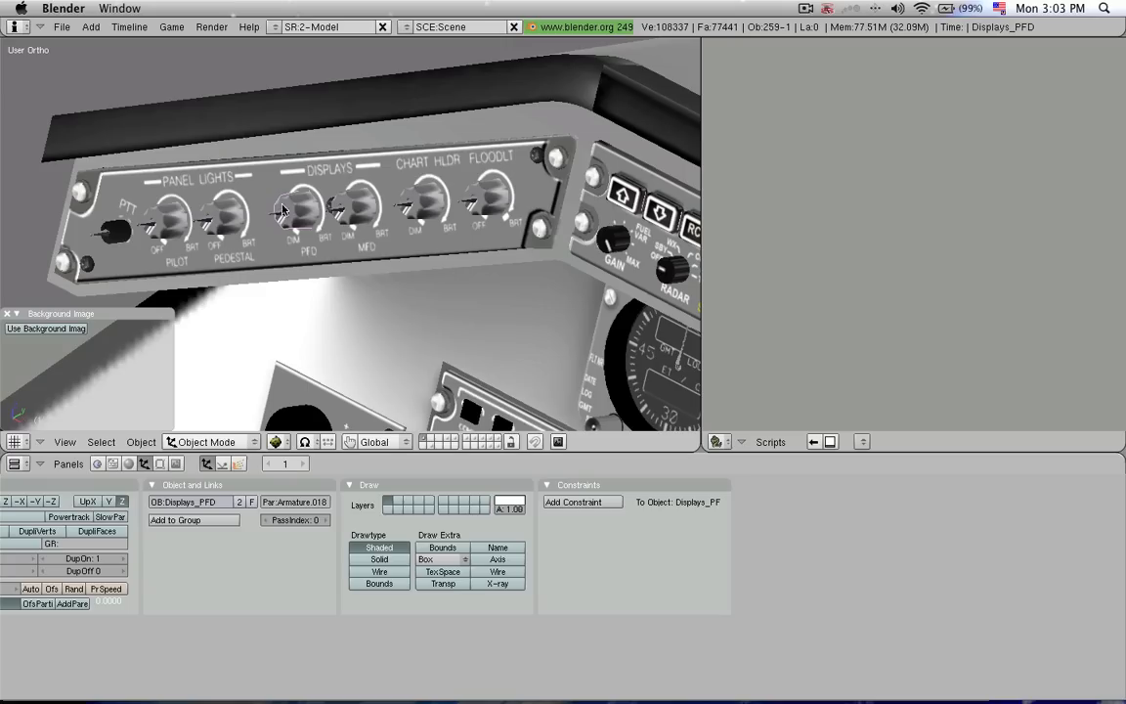
{"action": "mouse_move", "coordinate": [297, 204]}
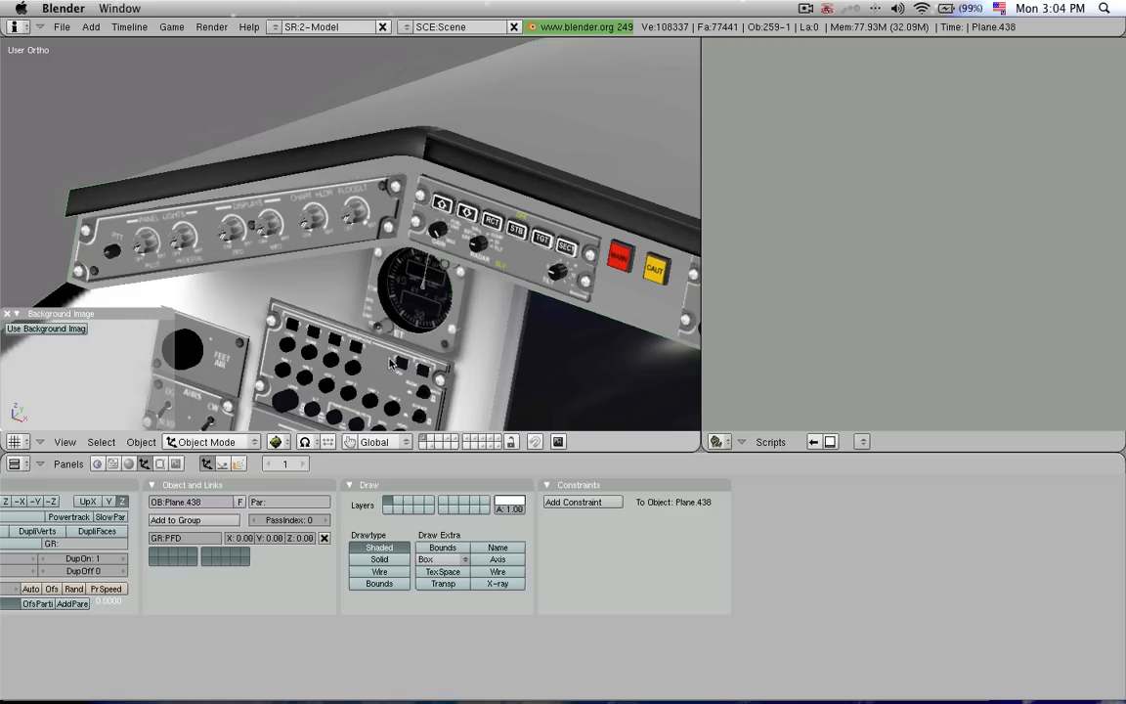
{"action": "mouse_move", "coordinate": [474, 174]}
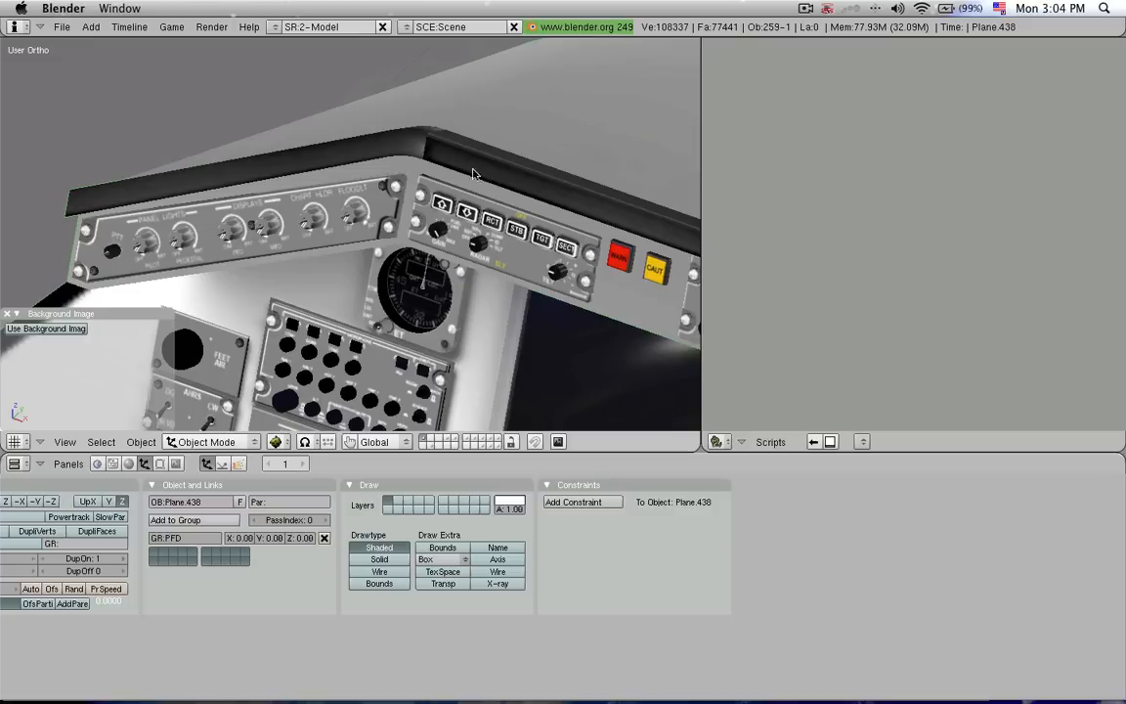
{"action": "mouse_move", "coordinate": [252, 331]}
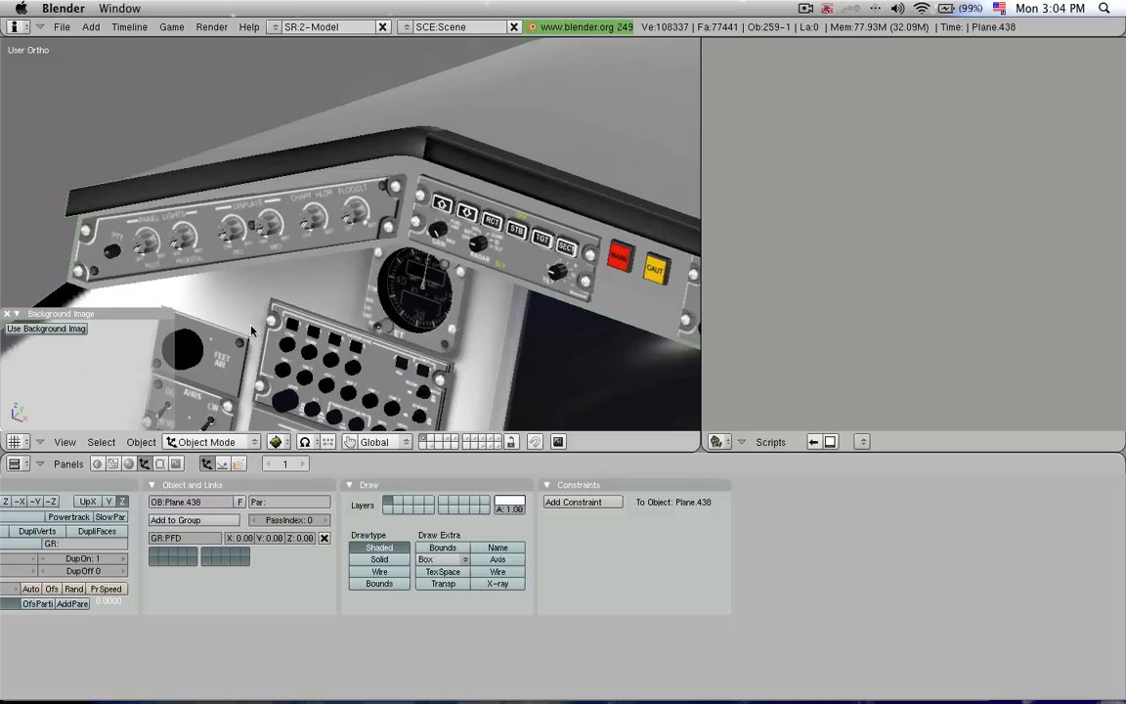
{"action": "mouse_move", "coordinate": [275, 329]}
{"action": "type", "text": "wiki"}
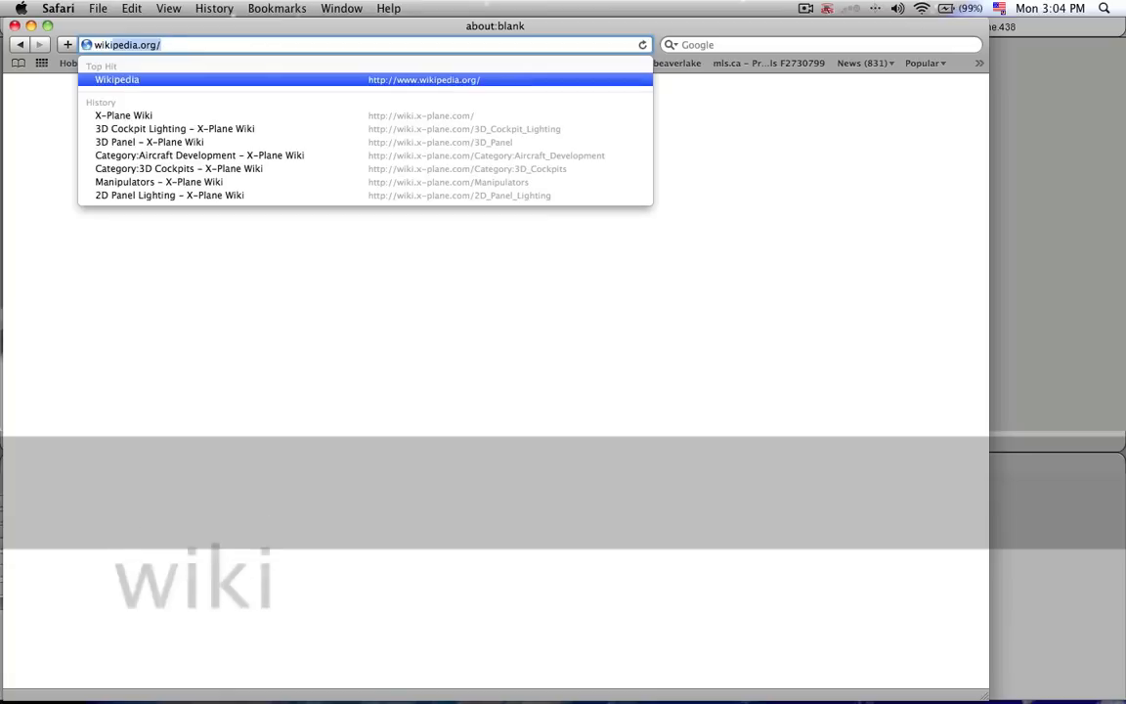
- Browse Aircraft Development > 3D Cockpits > Manipulators and select ATTR_manip_drag_axis
{"action": "left_click", "coordinate": [124, 115]}
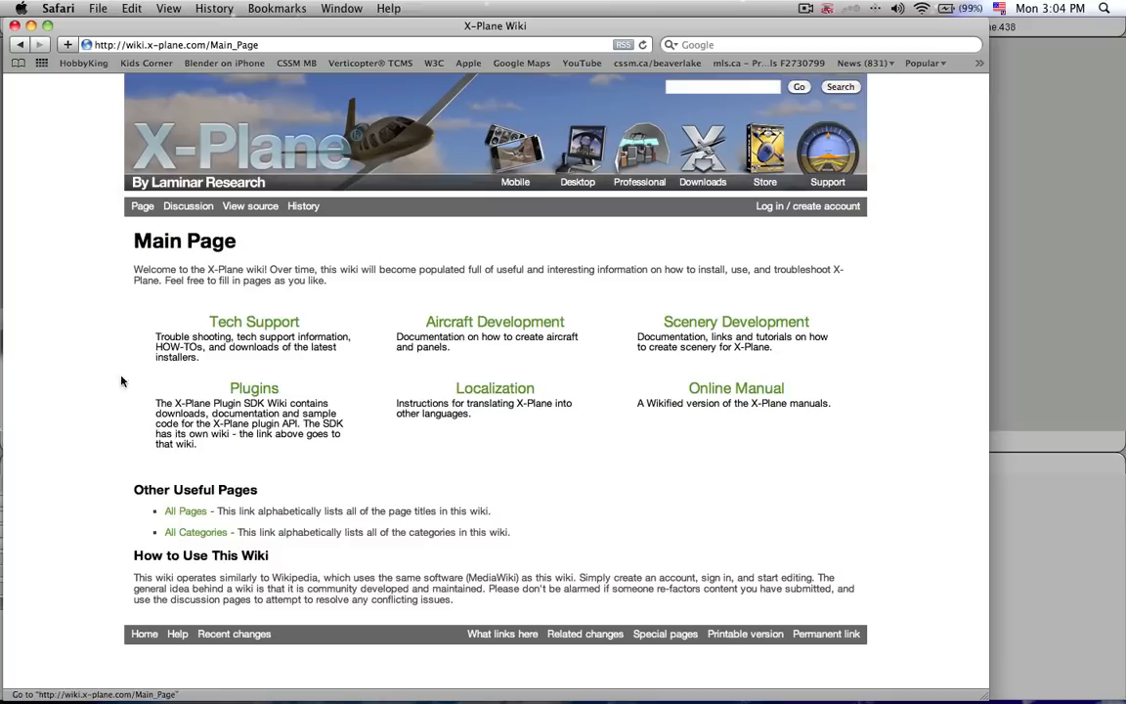
{"action": "left_click", "coordinate": [495, 322]}
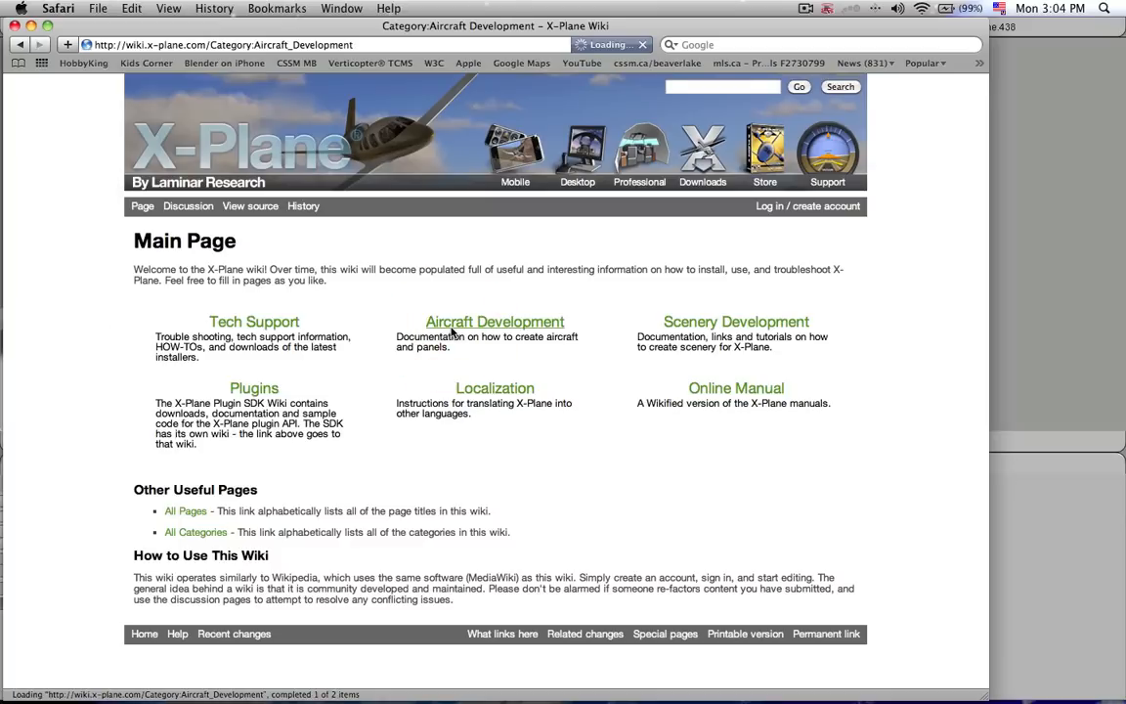
{"action": "left_click", "coordinate": [495, 321]}
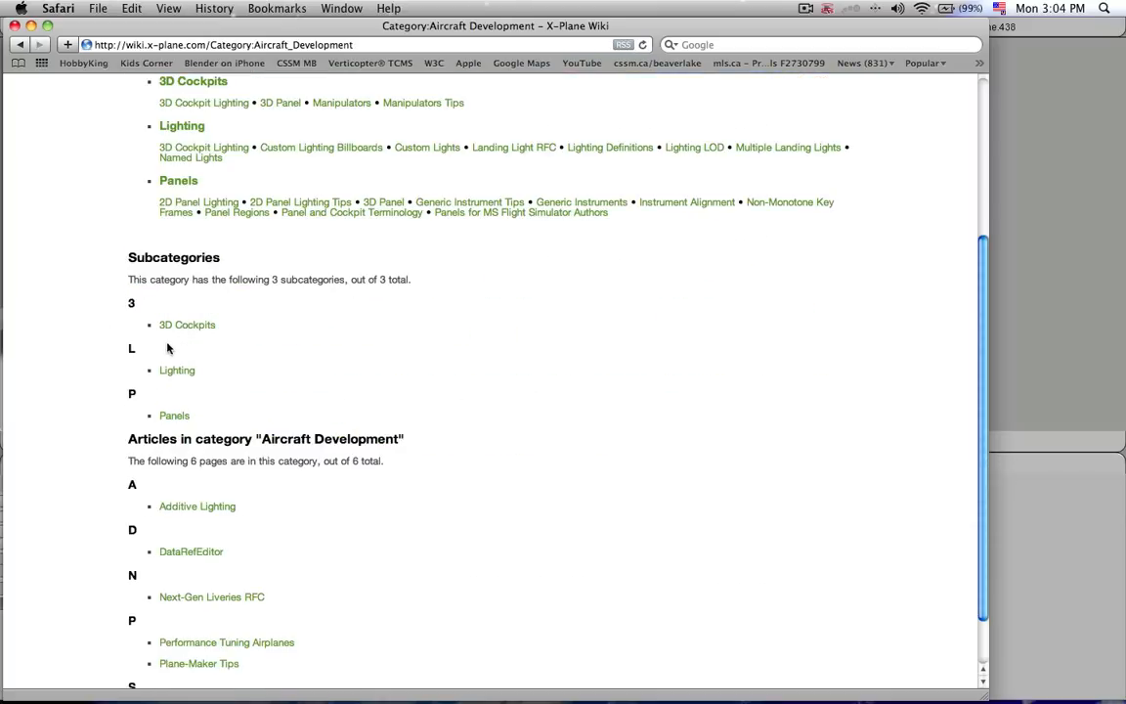
{"action": "left_click", "coordinate": [187, 324]}
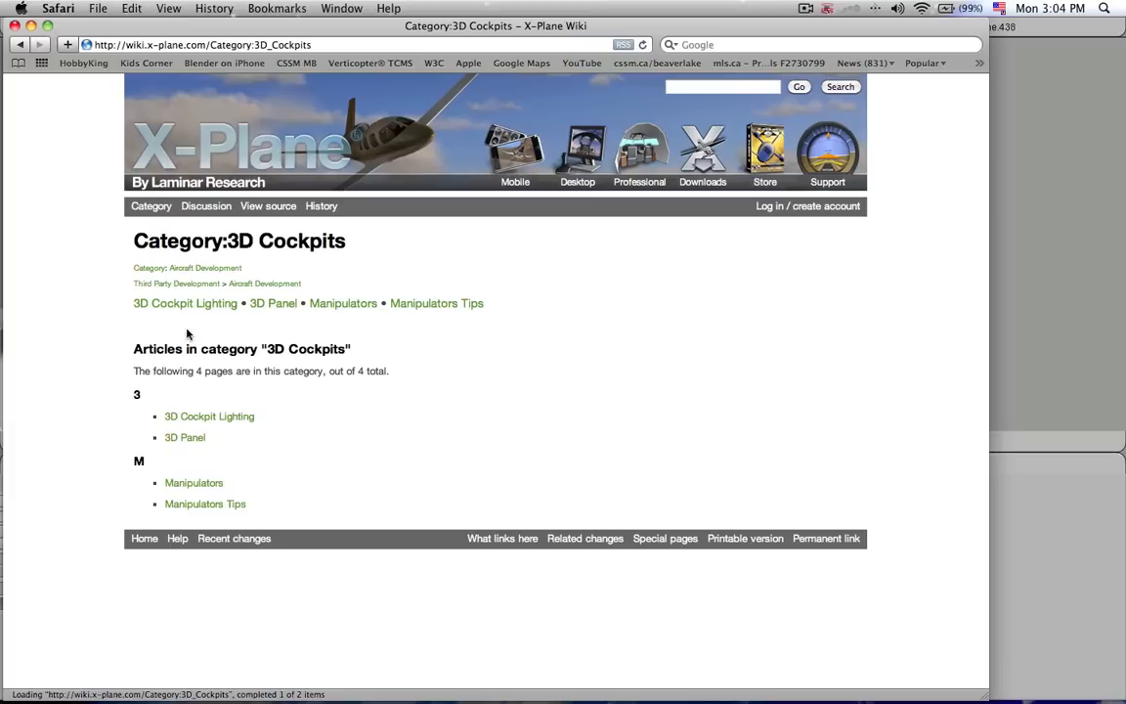
{"action": "mouse_move", "coordinate": [194, 483]}
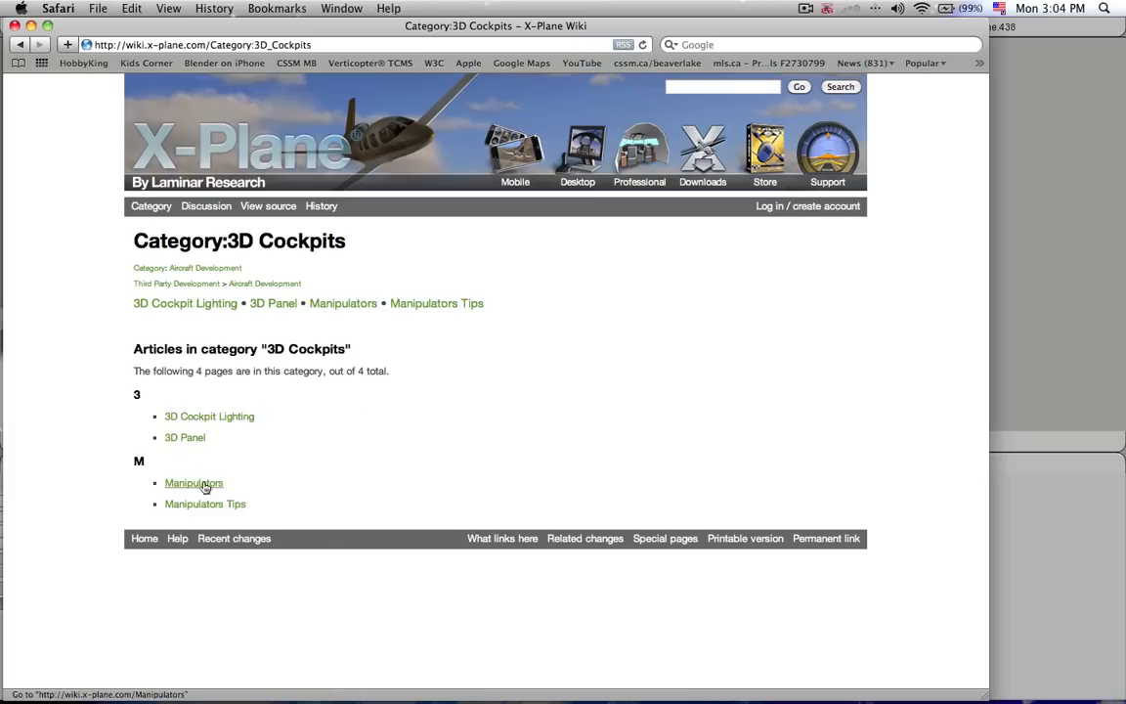
{"action": "left_click", "coordinate": [194, 483]}
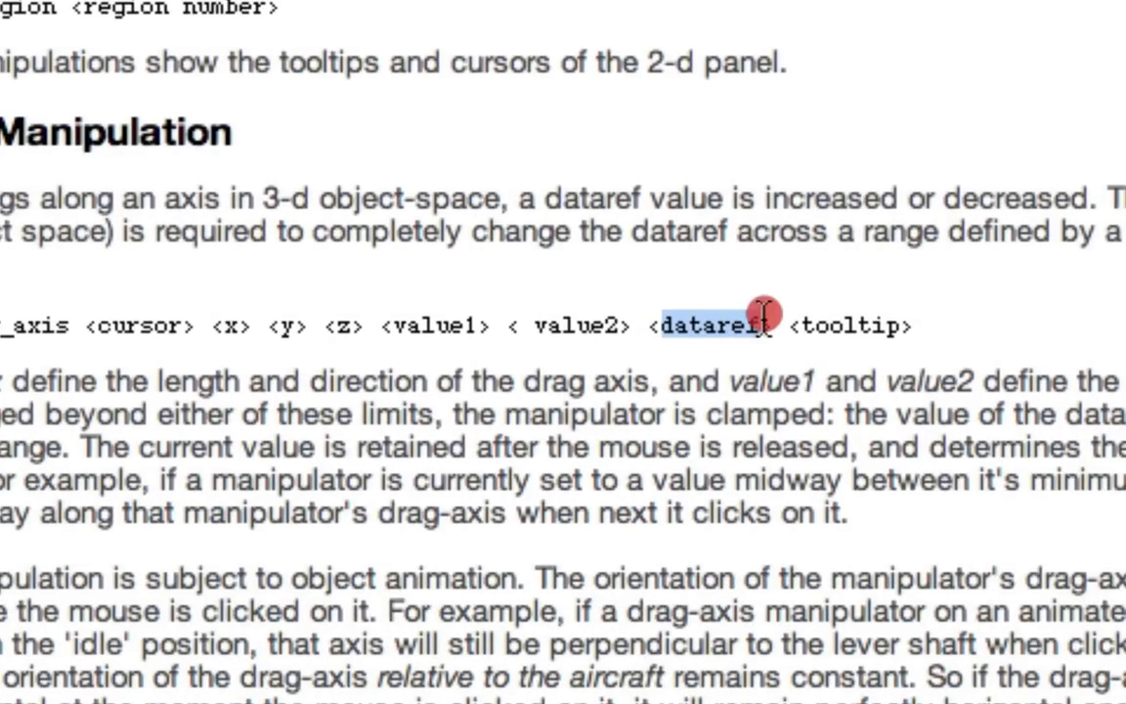
{"action": "scroll", "scroll_direction": "up", "scroll_amount": 3}
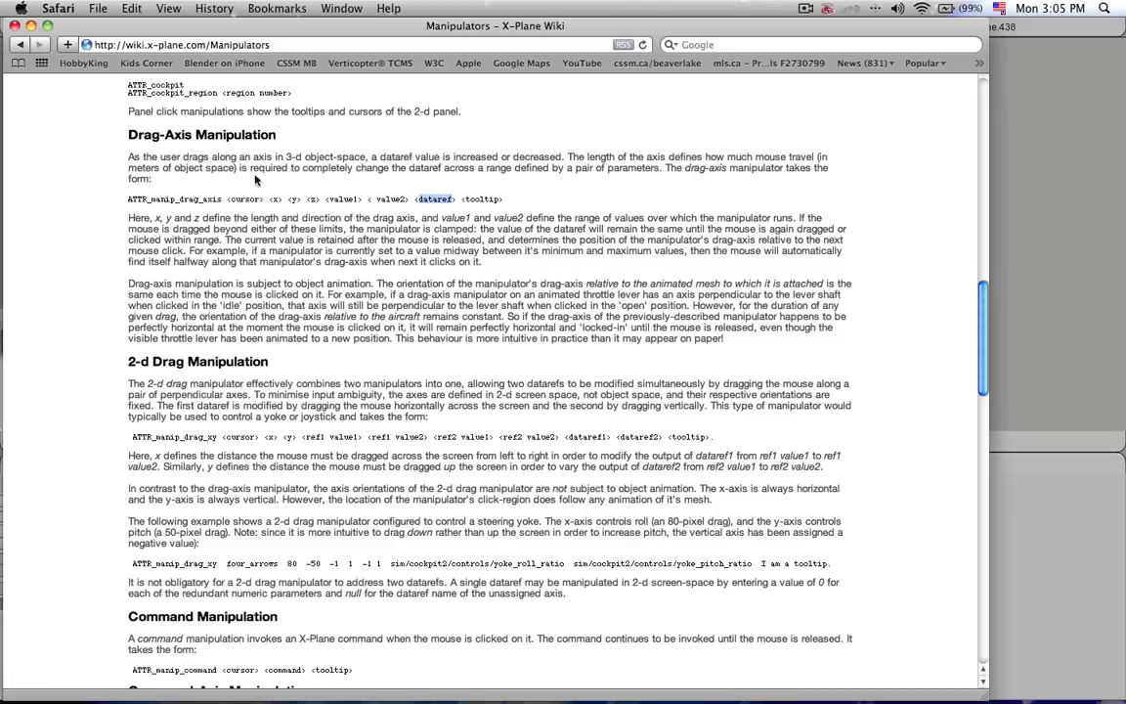
{"action": "mouse_move", "coordinate": [416, 205]}
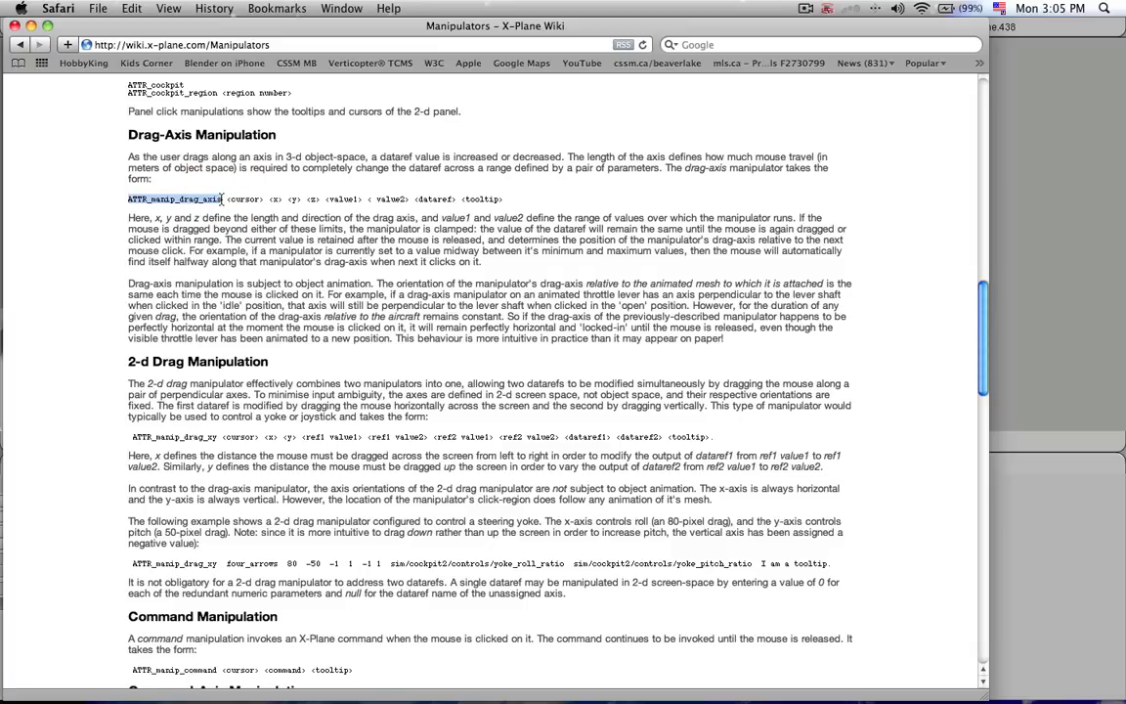
{"action": "mouse_move", "coordinate": [153, 330]}
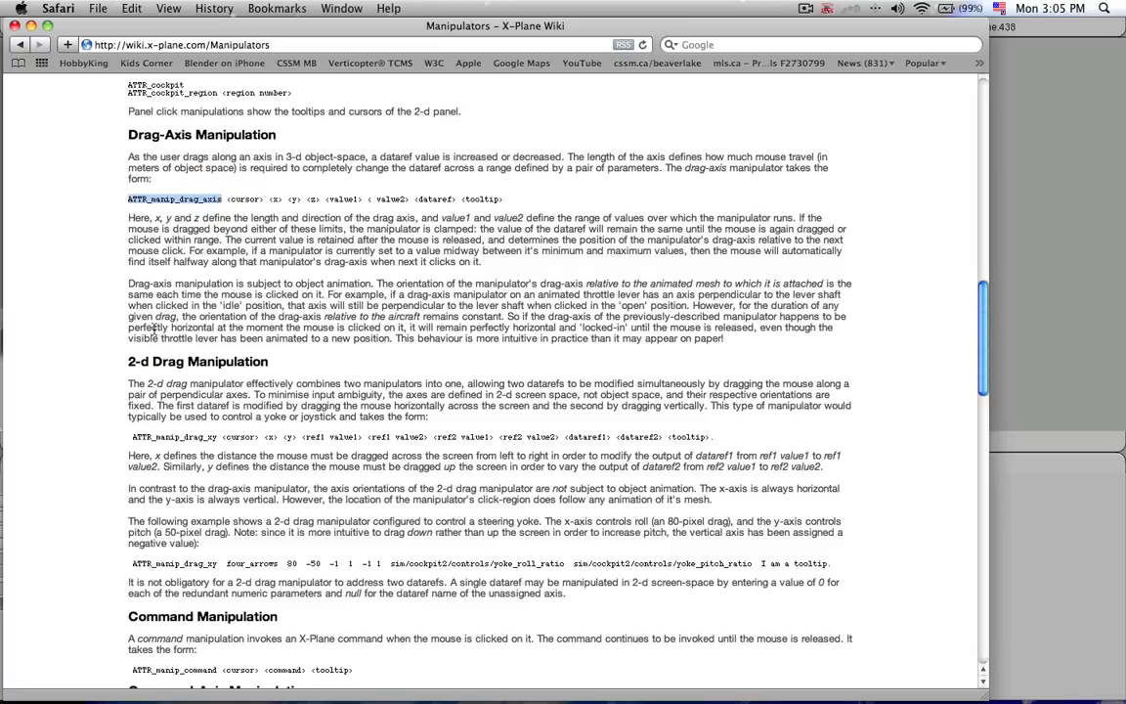
{"action": "mouse_move", "coordinate": [404, 274]}
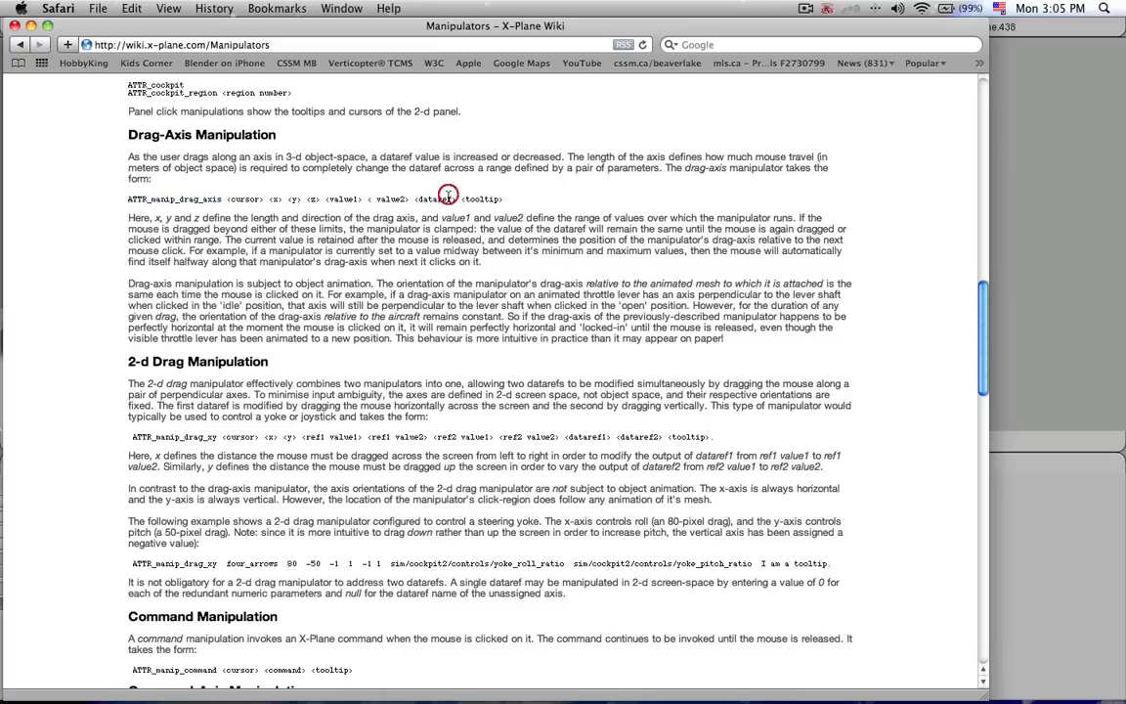
{"action": "mouse_move", "coordinate": [507, 248]}
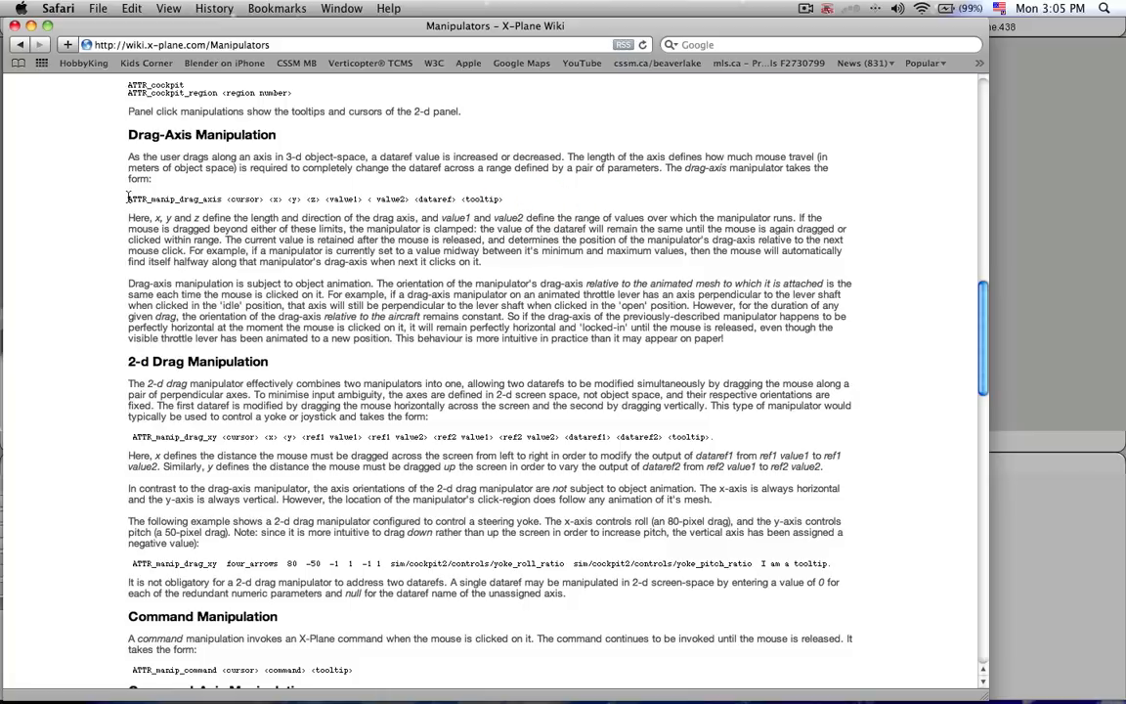
{"action": "double_click", "coordinate": [151, 198]}
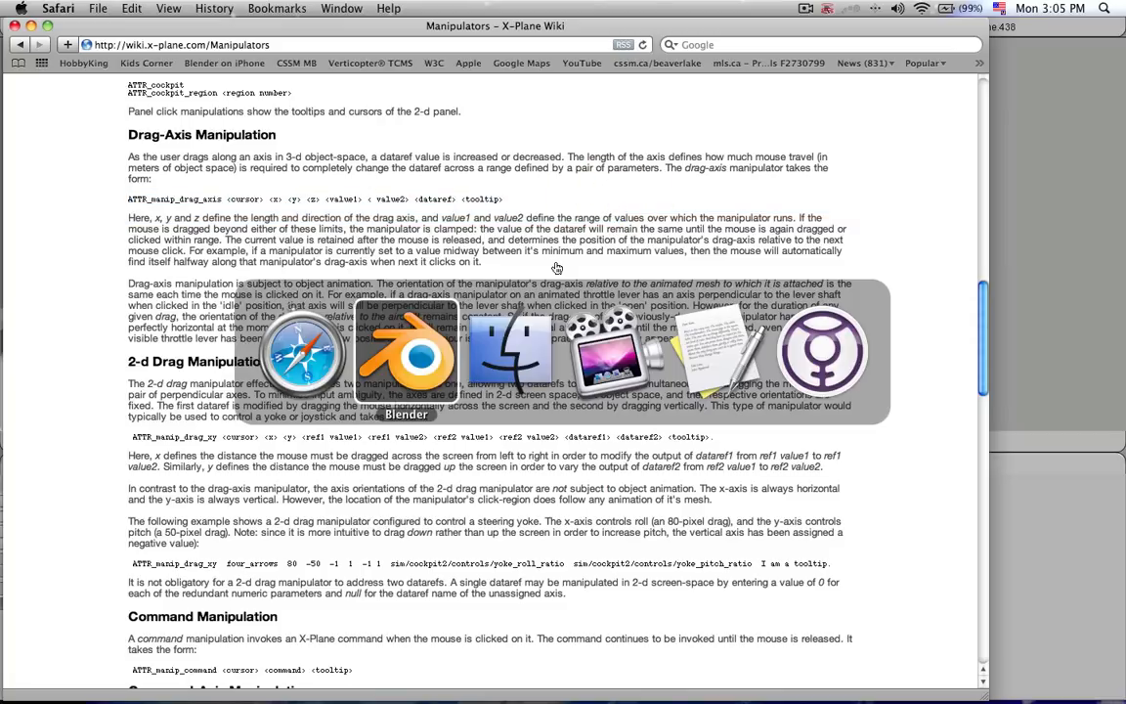
- In the ERJ140 folder, try Open With on ERJ140_cockpit.obj, then dismiss the app chooser
{"action": "left_click", "coordinate": [507, 352]}
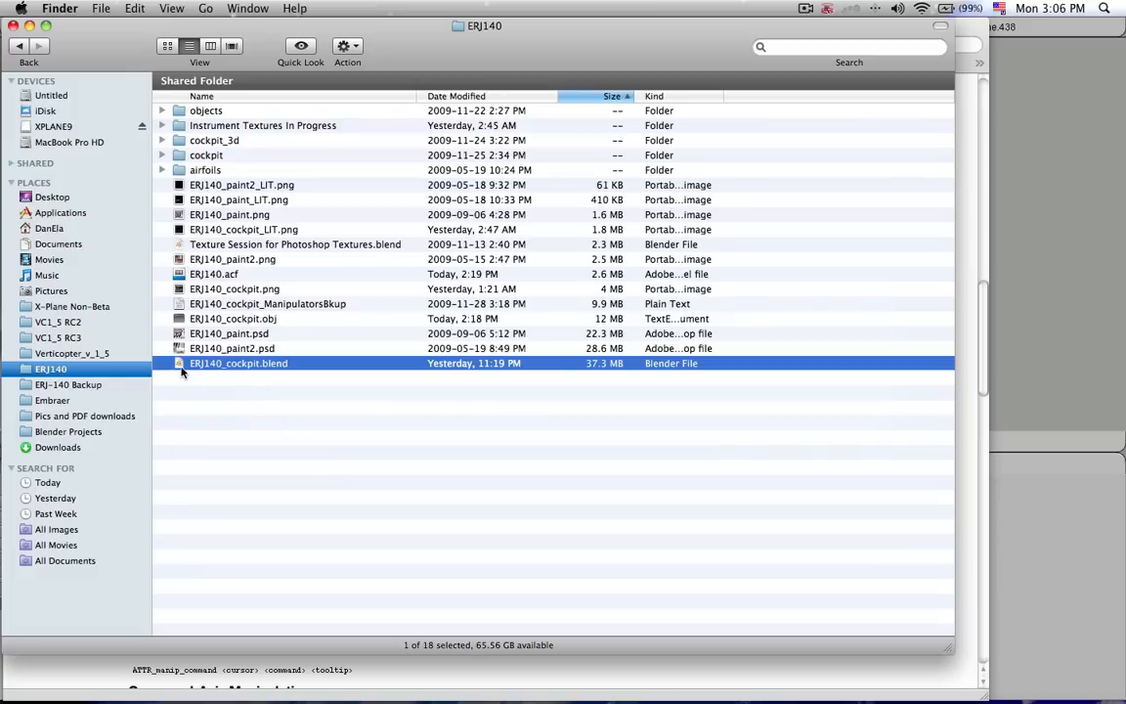
{"action": "left_click", "coordinate": [233, 319]}
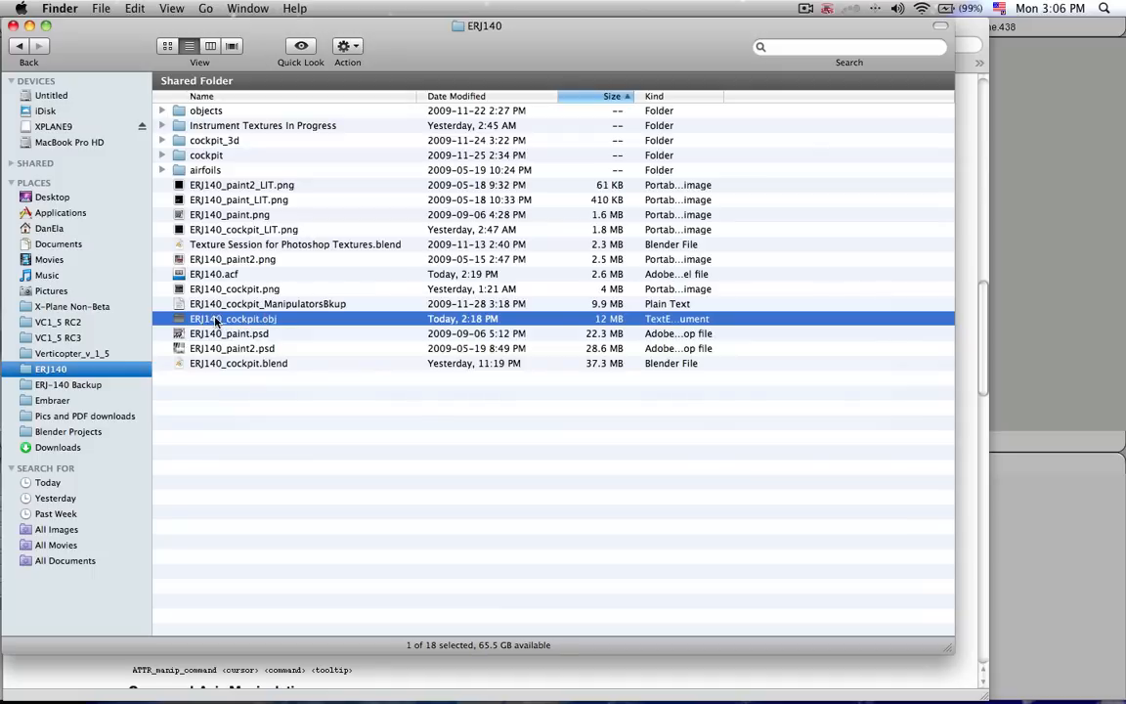
{"action": "right_click", "coordinate": [234, 319]}
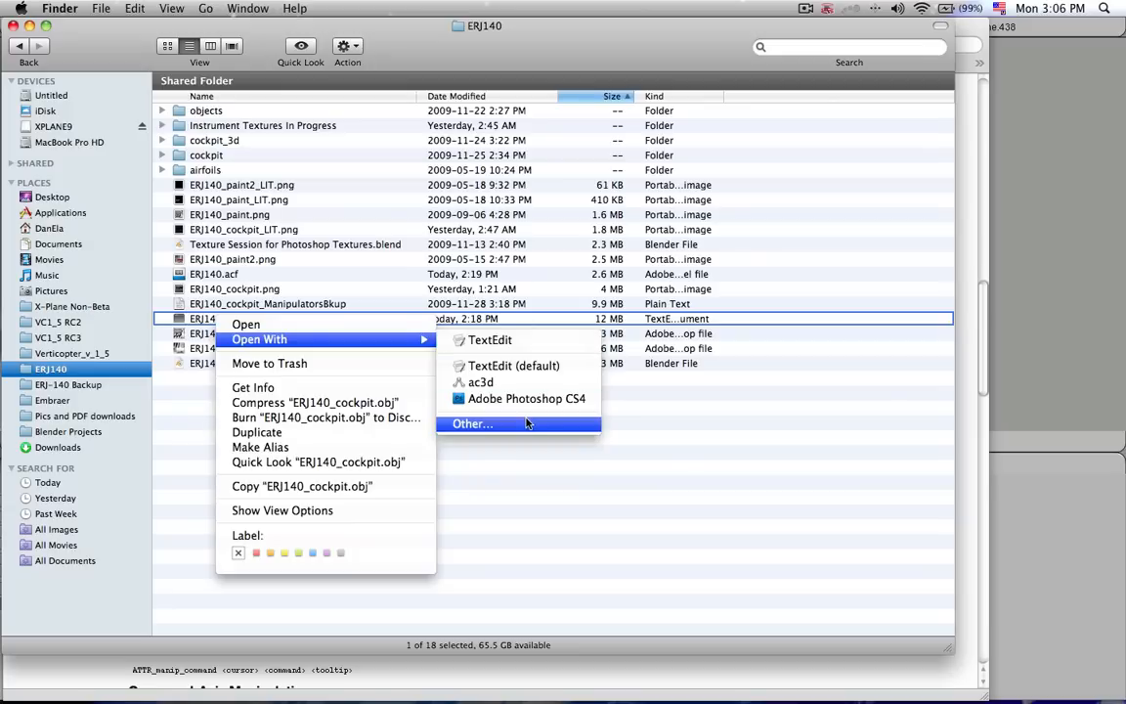
{"action": "left_click", "coordinate": [474, 423]}
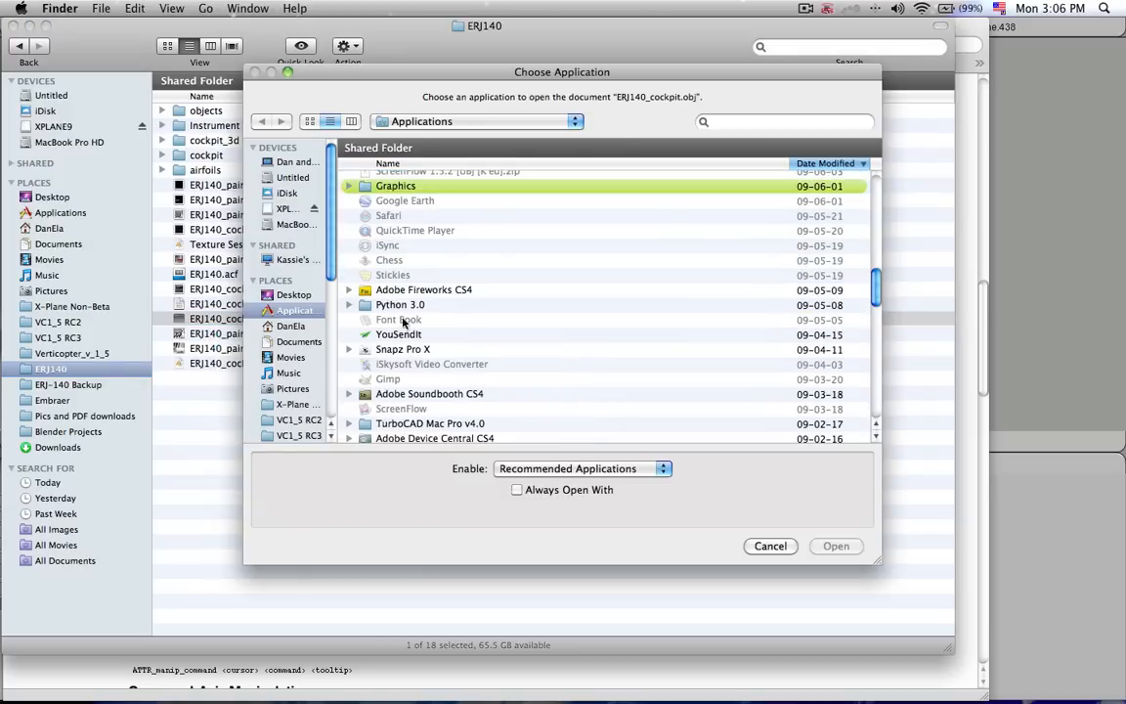
{"action": "left_click", "coordinate": [771, 545]}
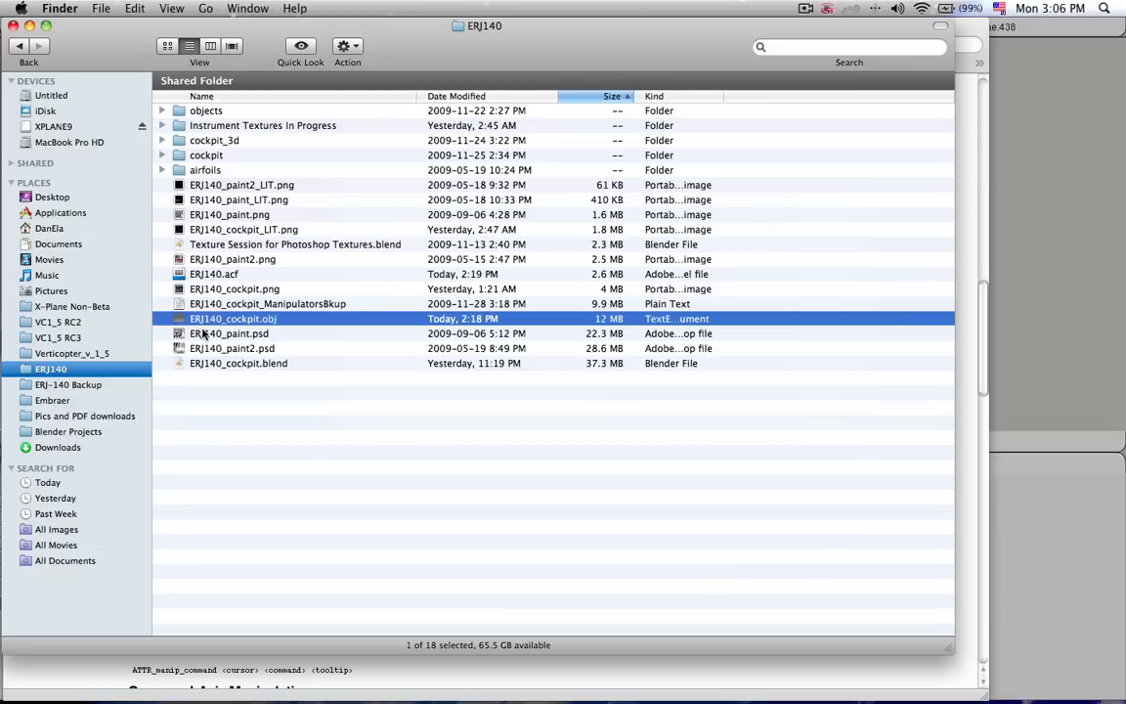
- Make TextEdit the default application for all .obj files via Get Info
{"action": "right_click", "coordinate": [233, 319]}
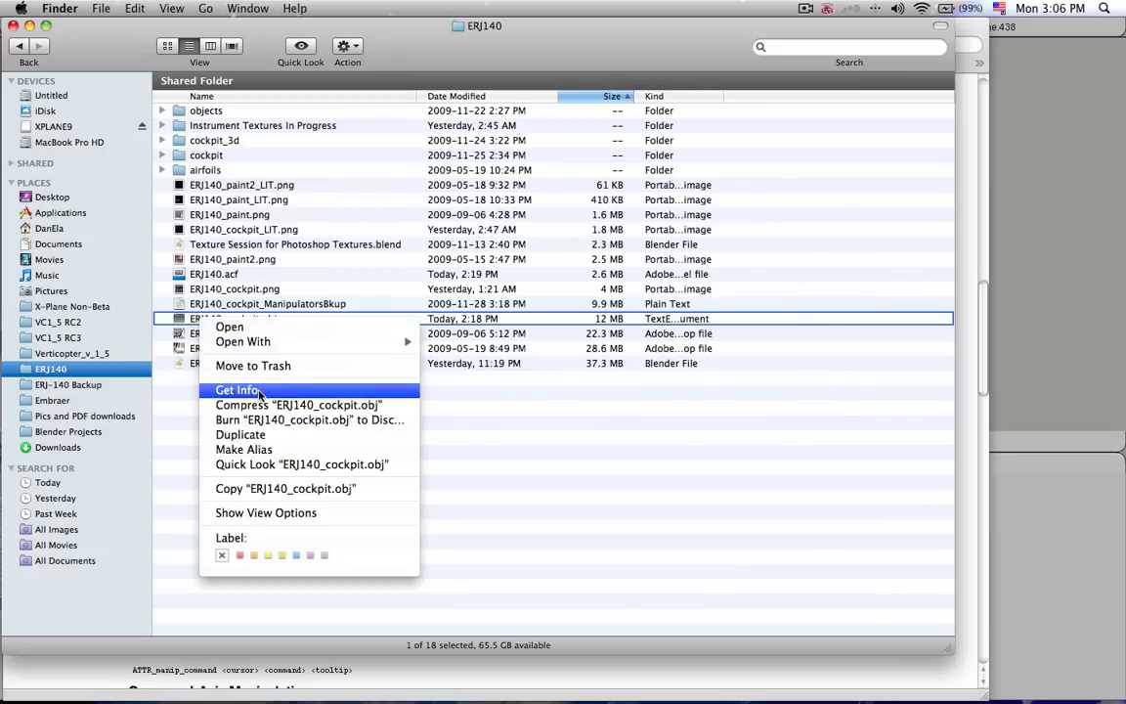
{"action": "left_click", "coordinate": [237, 390]}
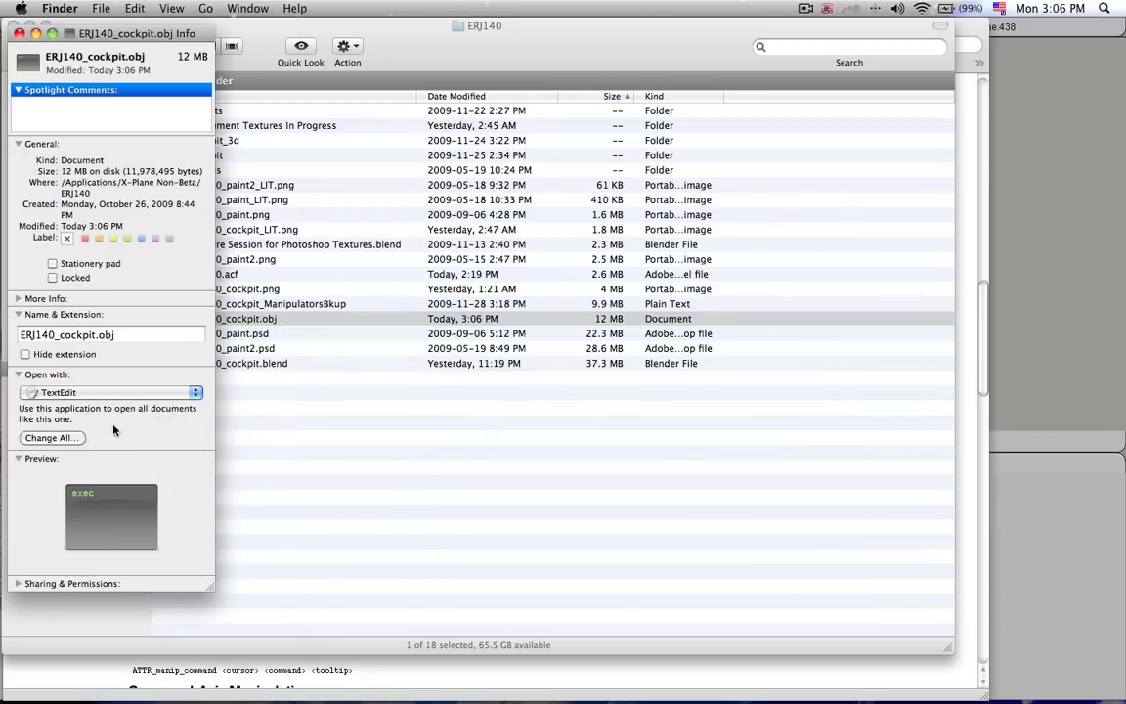
{"action": "mouse_move", "coordinate": [139, 429]}
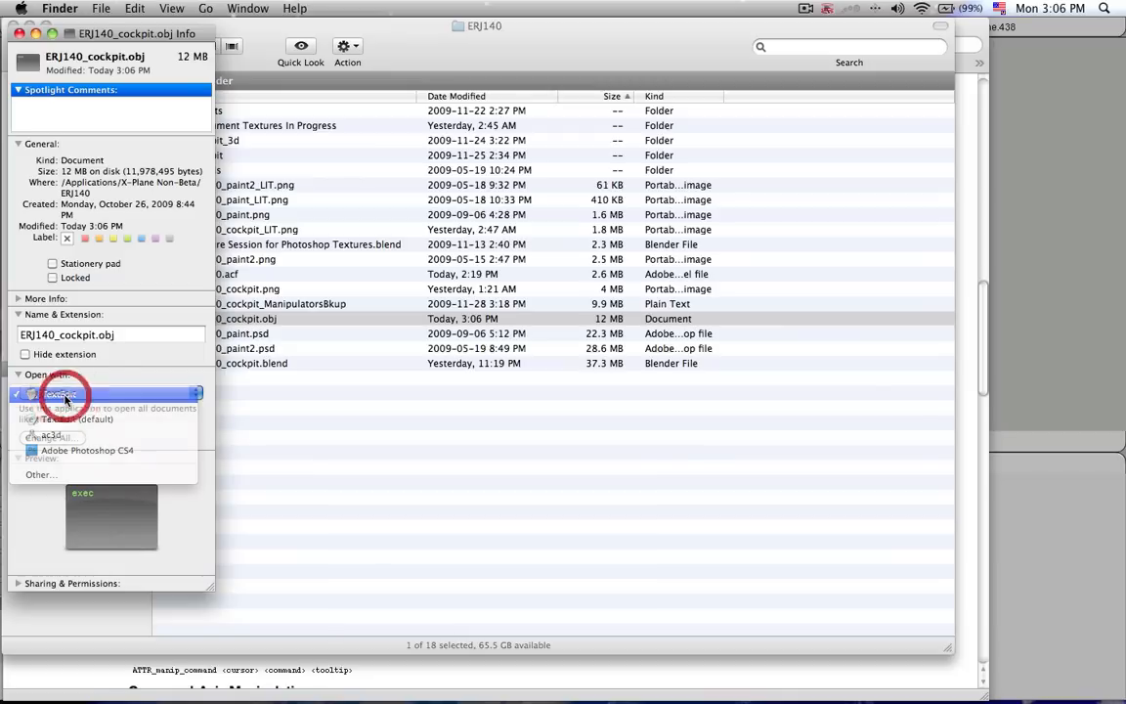
{"action": "left_click", "coordinate": [61, 393]}
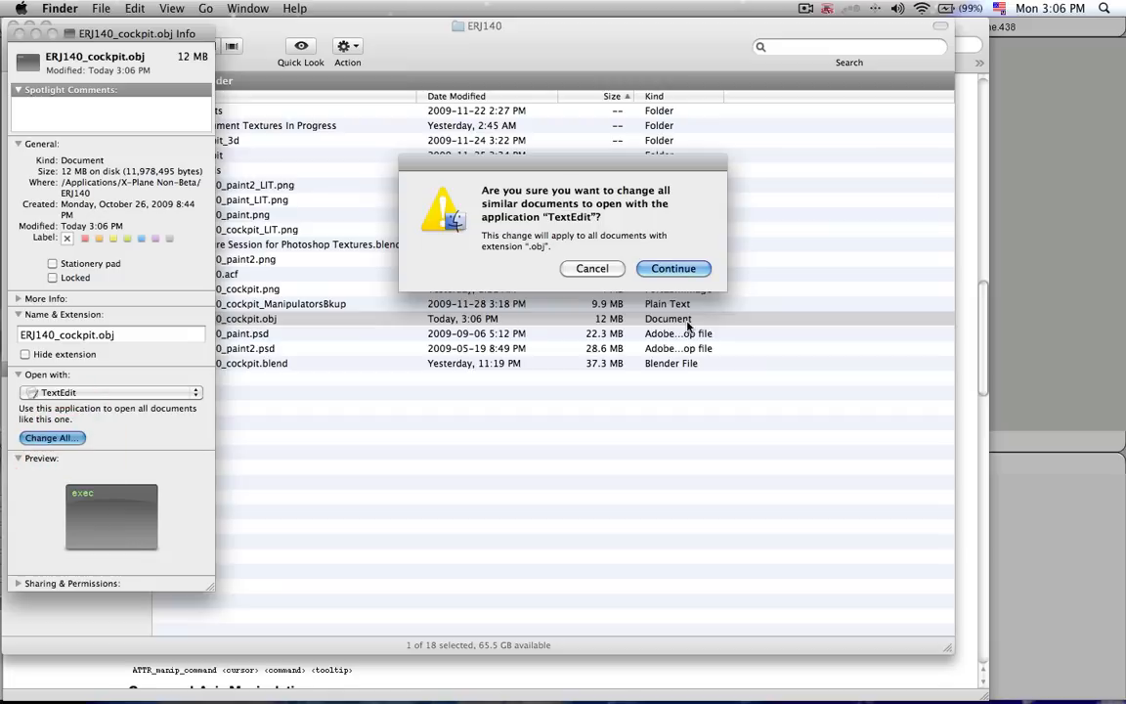
{"action": "left_click", "coordinate": [673, 268]}
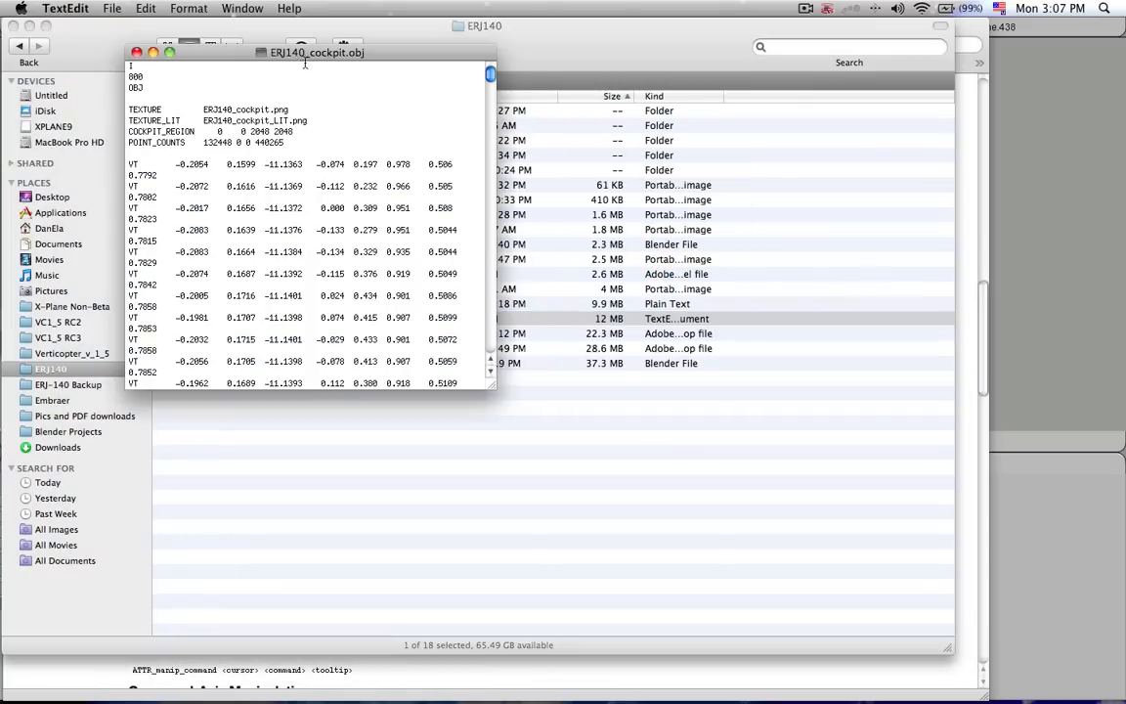
- Enlarge the TextEdit window and scroll to the panel_brightness_ratio ANIM blocks
{"action": "left_click_drag", "start_coordinate": [317, 52], "coordinate": [545, 26]}
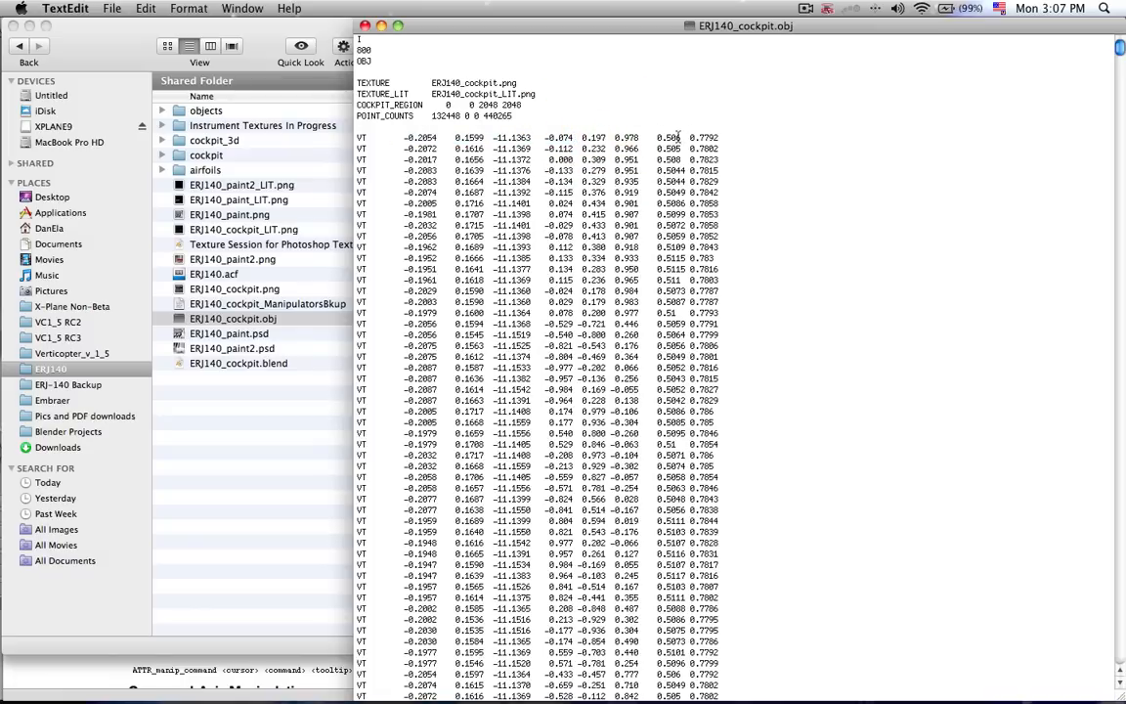
{"action": "mouse_move", "coordinate": [819, 272]}
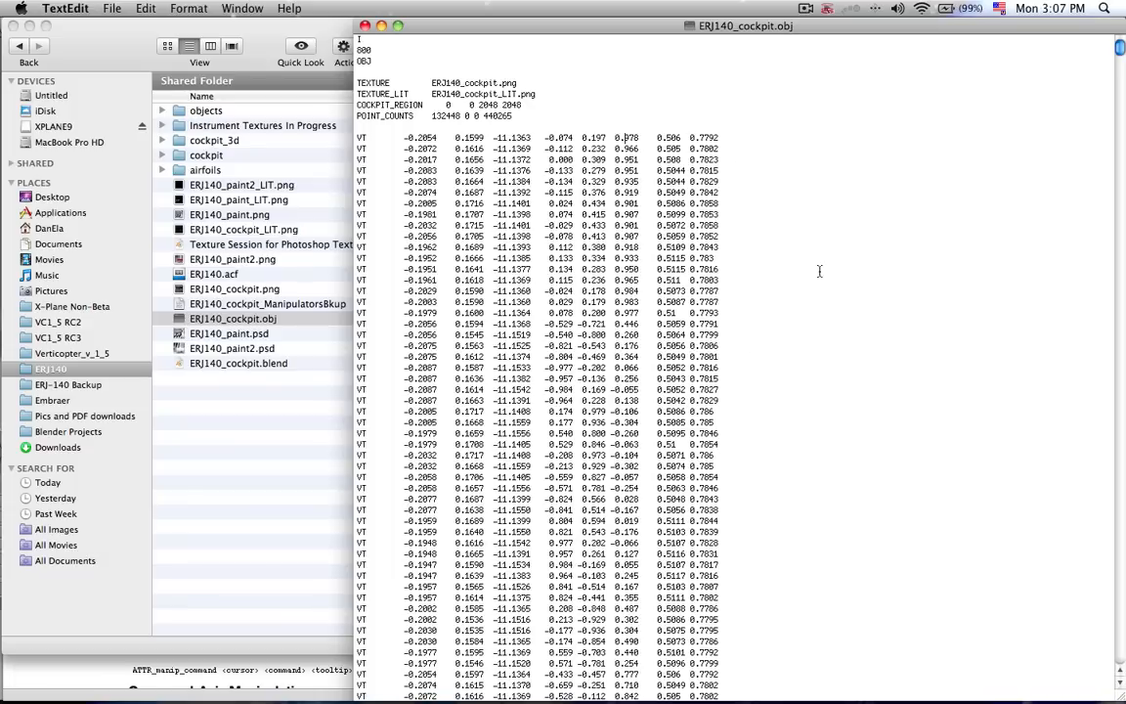
{"action": "scroll", "scroll_direction": "down", "scroll_amount": 3}
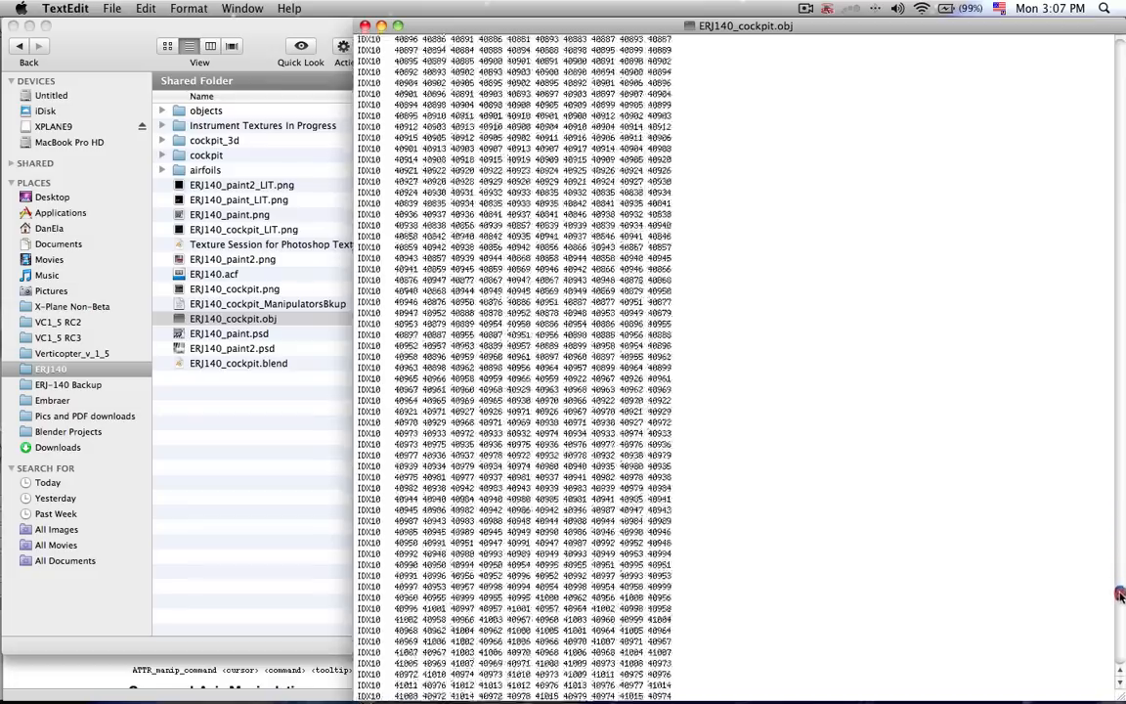
{"action": "scroll", "scroll_direction": "up", "scroll_amount": 3}
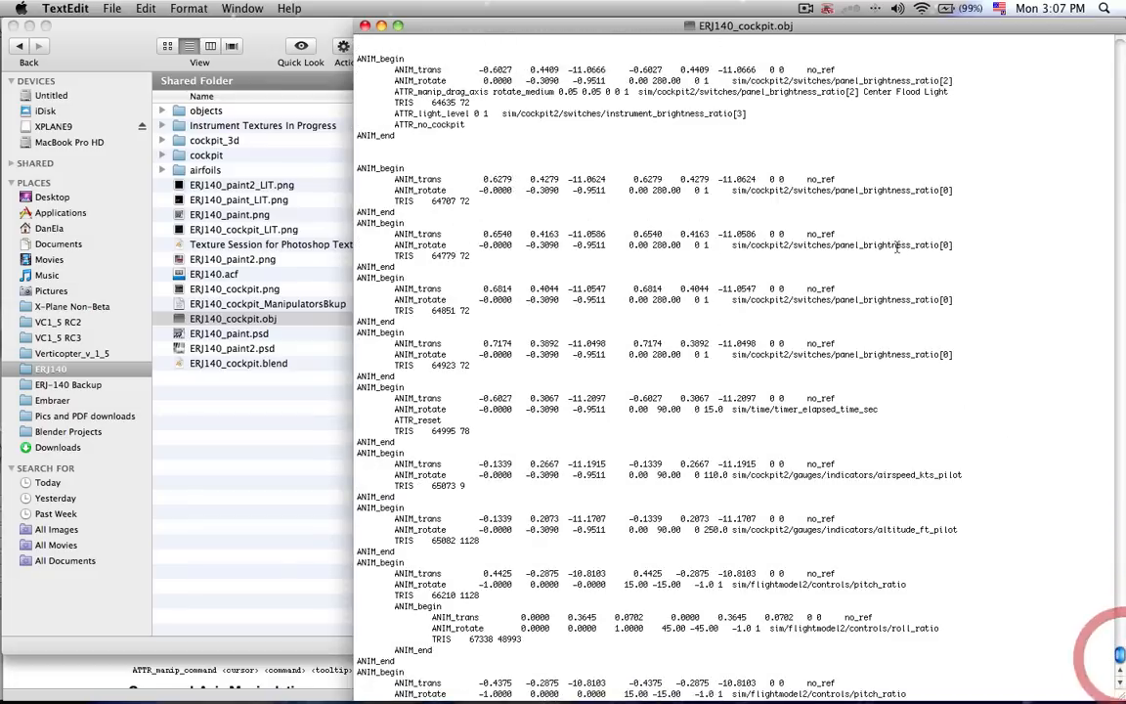
{"action": "scroll", "scroll_direction": "down", "scroll_amount": 3}
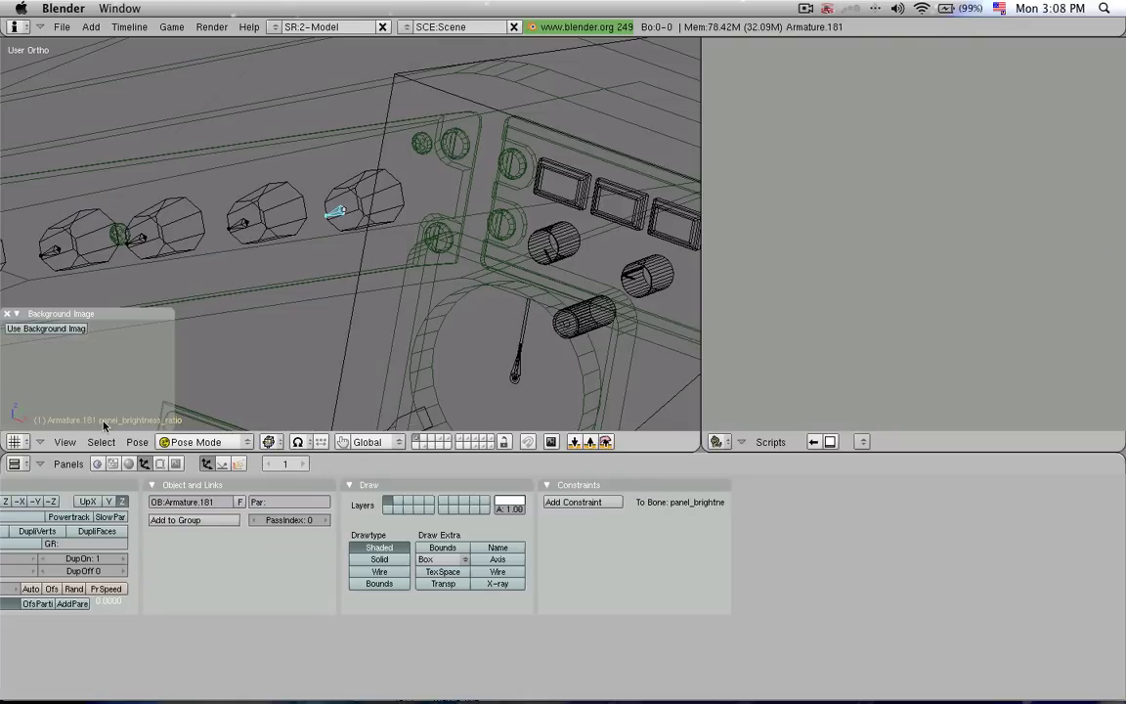
{"action": "mouse_move", "coordinate": [297, 311]}
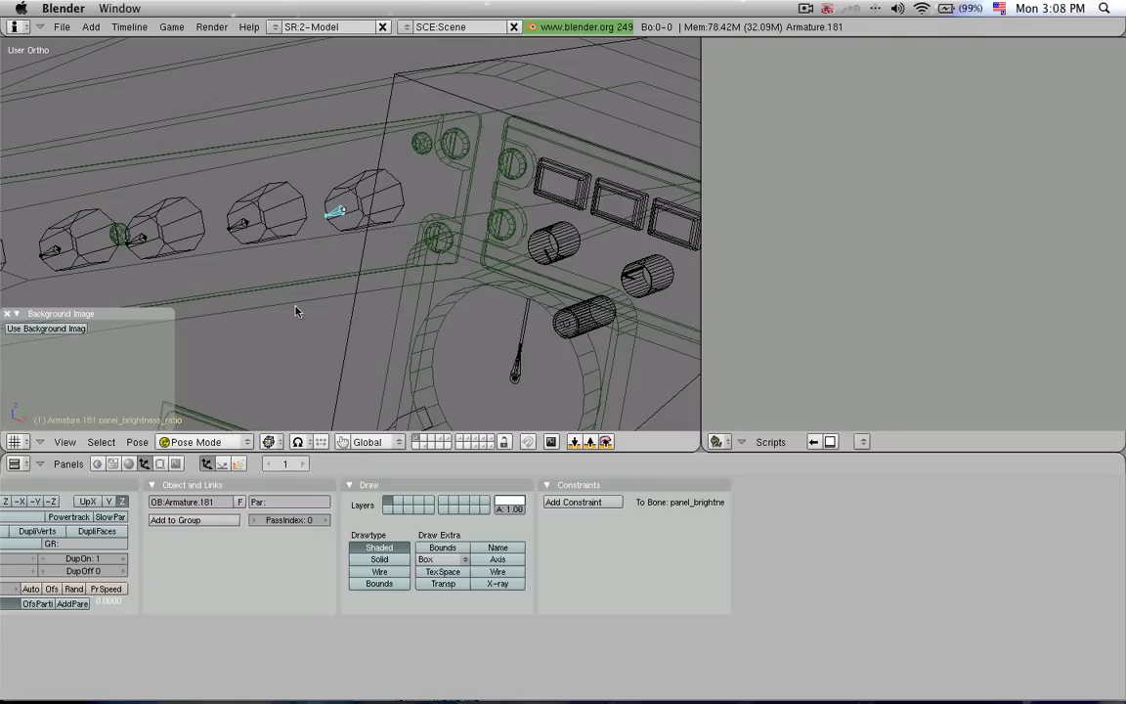
{"action": "mouse_move", "coordinate": [346, 213]}
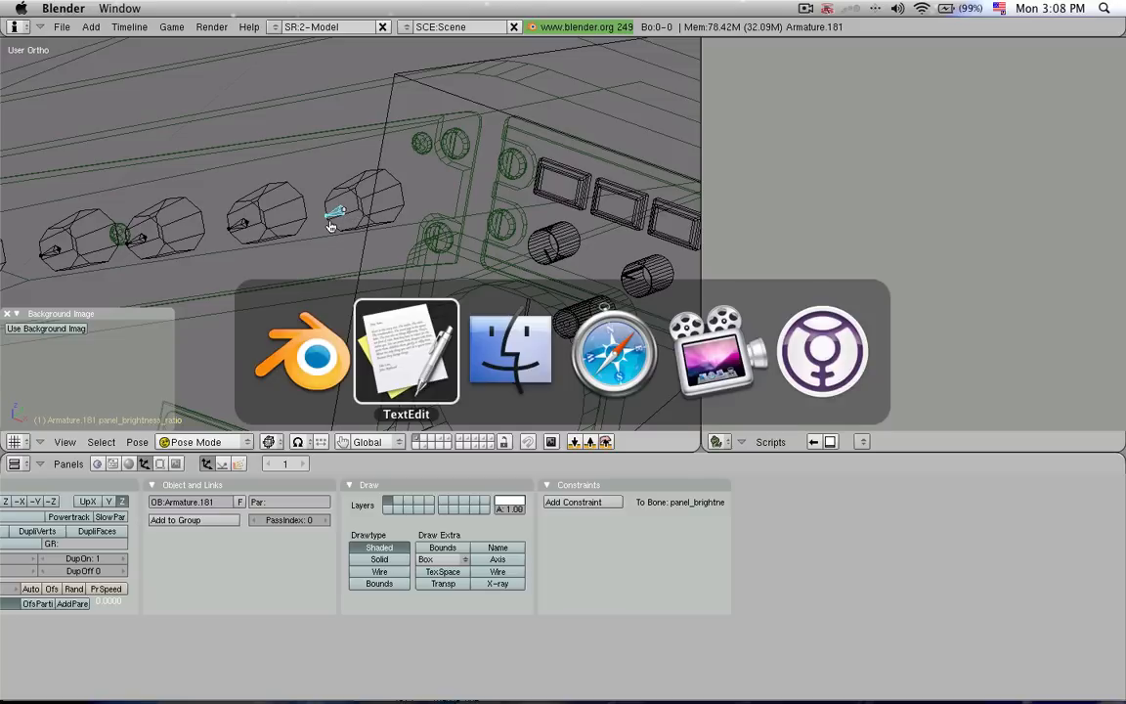
- Bring ERJ140_cockpit.obj to the front and scroll up to the 0.7174 knob block
{"action": "left_click", "coordinate": [405, 352]}
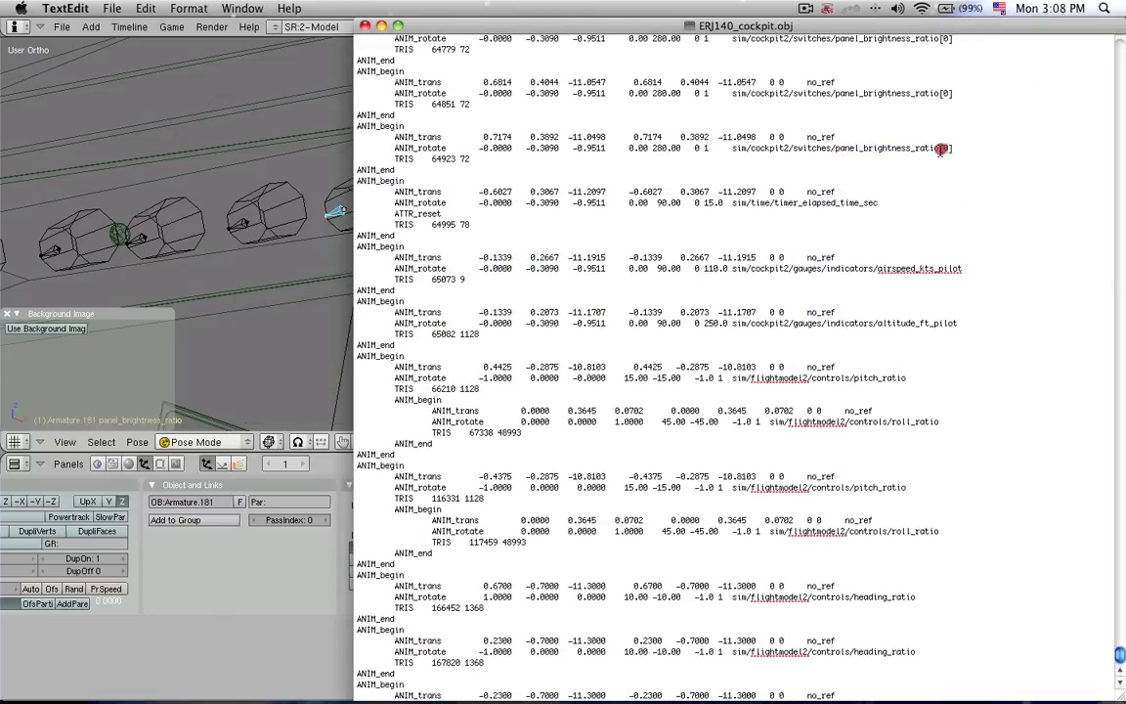
{"action": "scroll", "scroll_direction": "up", "scroll_amount": 3}
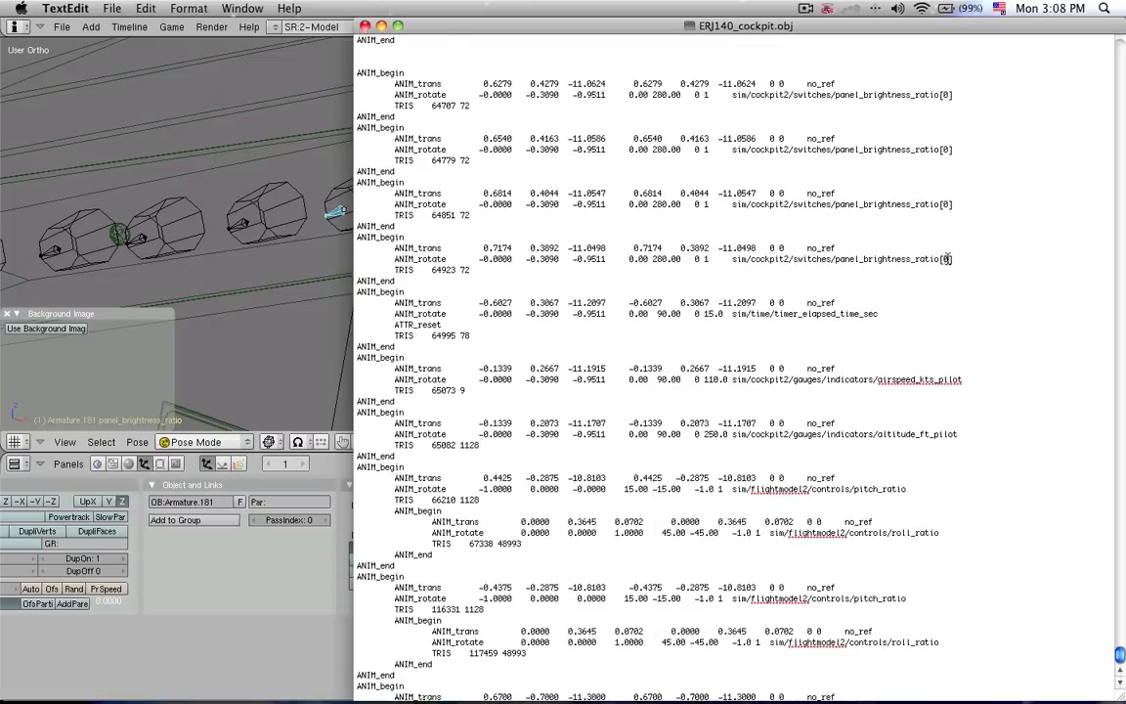
{"action": "scroll", "scroll_direction": "up", "scroll_amount": 3}
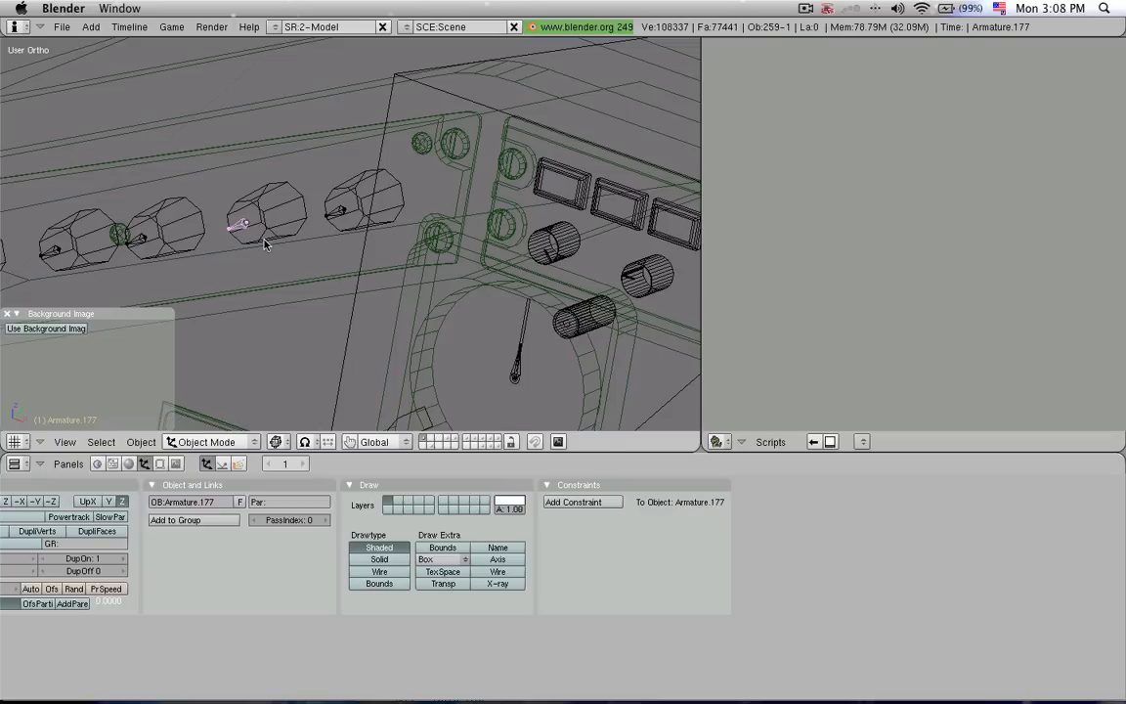
- Select the neighbouring knob's bone and read its name, panel_brightness_ratio[1]
{"action": "left_click", "coordinate": [205, 442]}
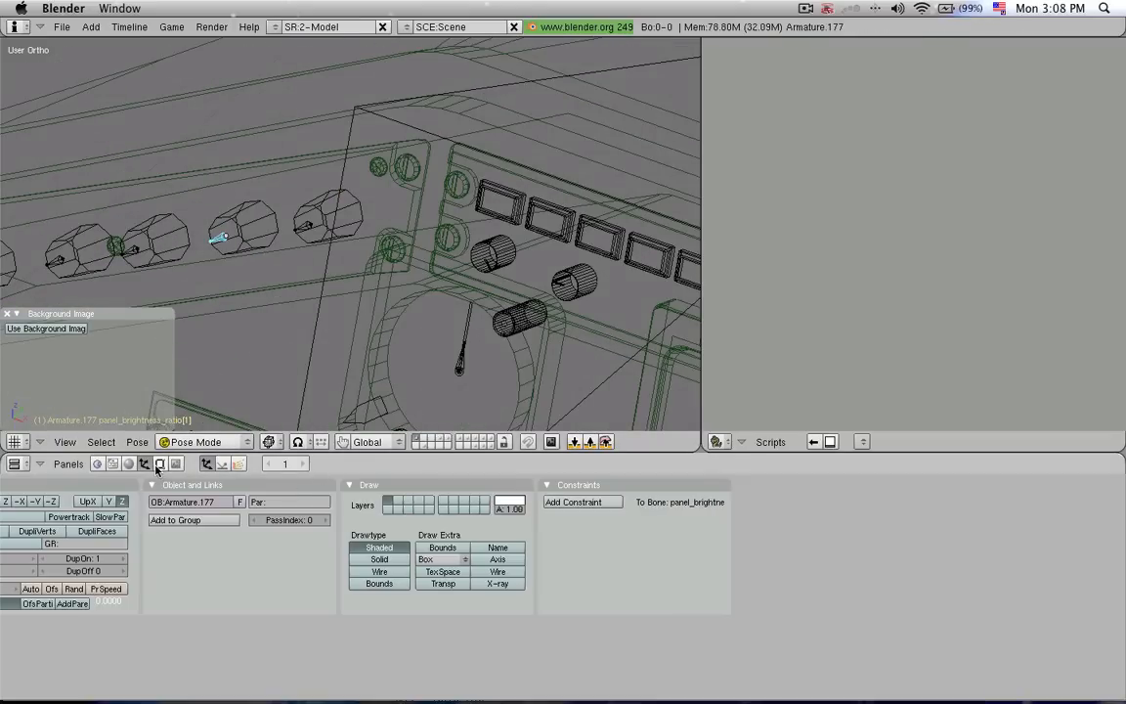
{"action": "left_click", "coordinate": [160, 463]}
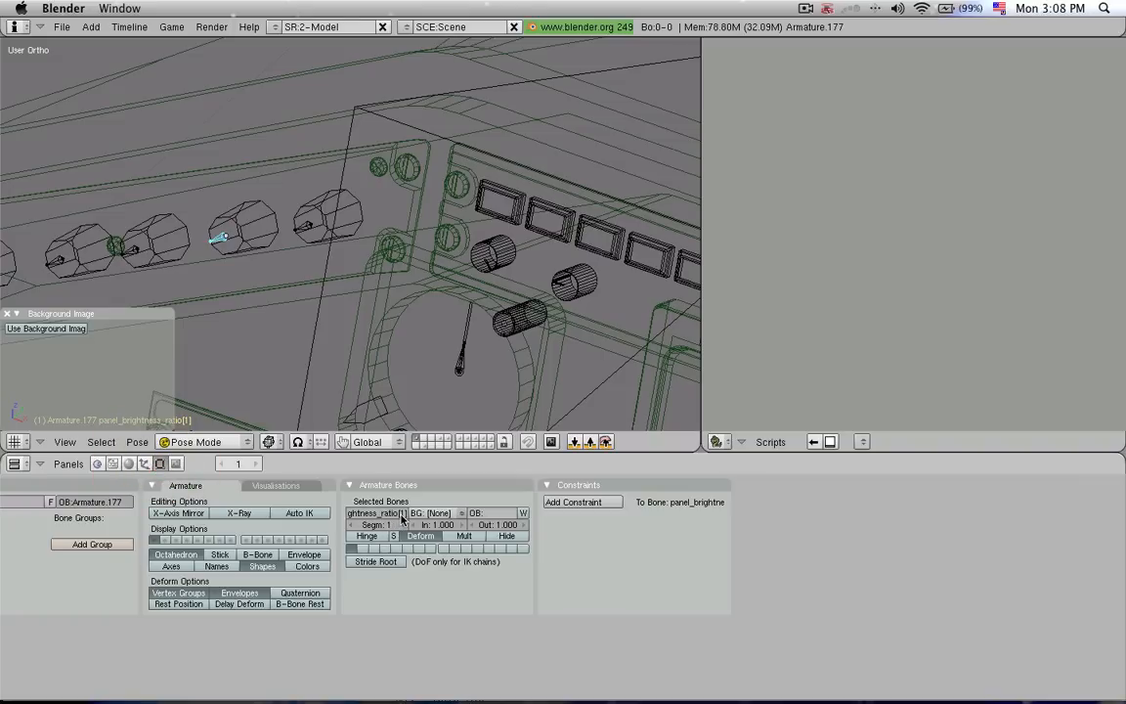
{"action": "left_click", "coordinate": [377, 513]}
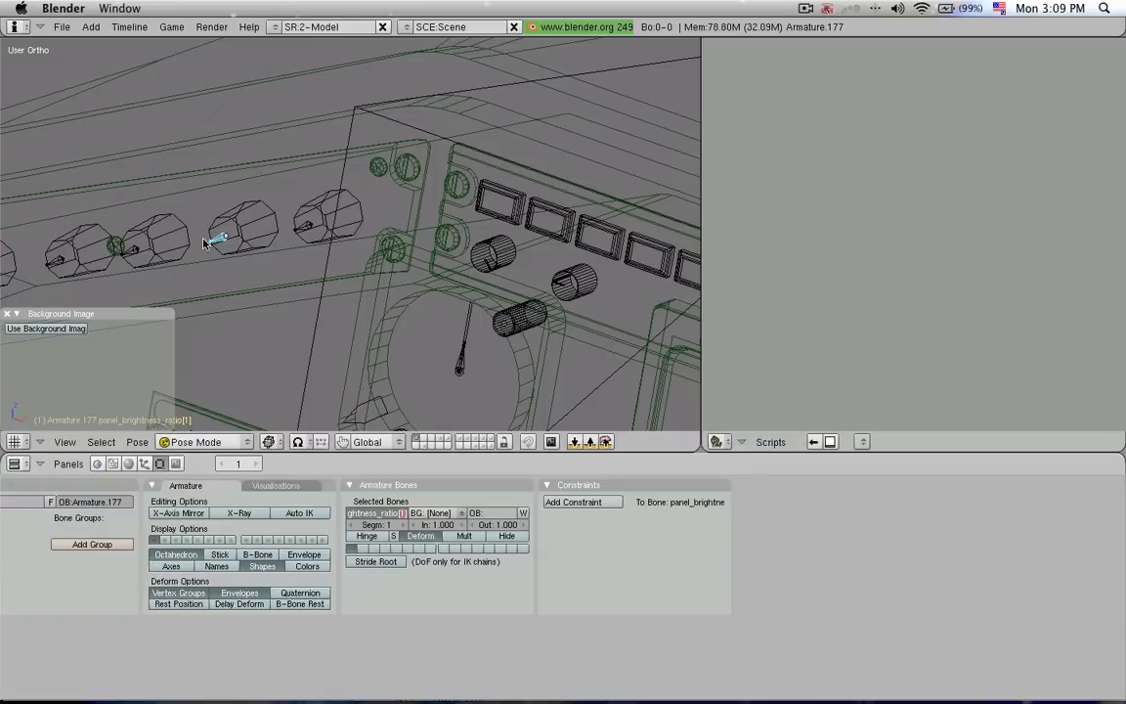
{"action": "mouse_move", "coordinate": [264, 201]}
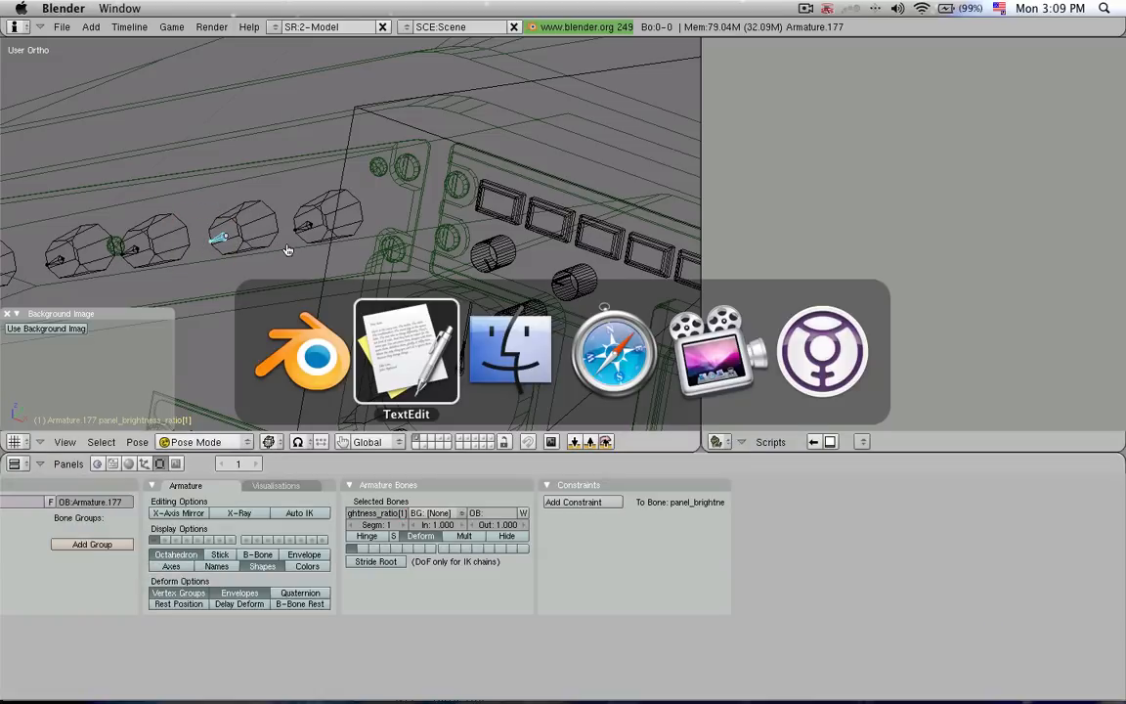
- Scroll ERJ140_cockpit.obj to the panel_brightness_ratio blocks and open the recent files list
{"action": "left_click", "coordinate": [406, 352]}
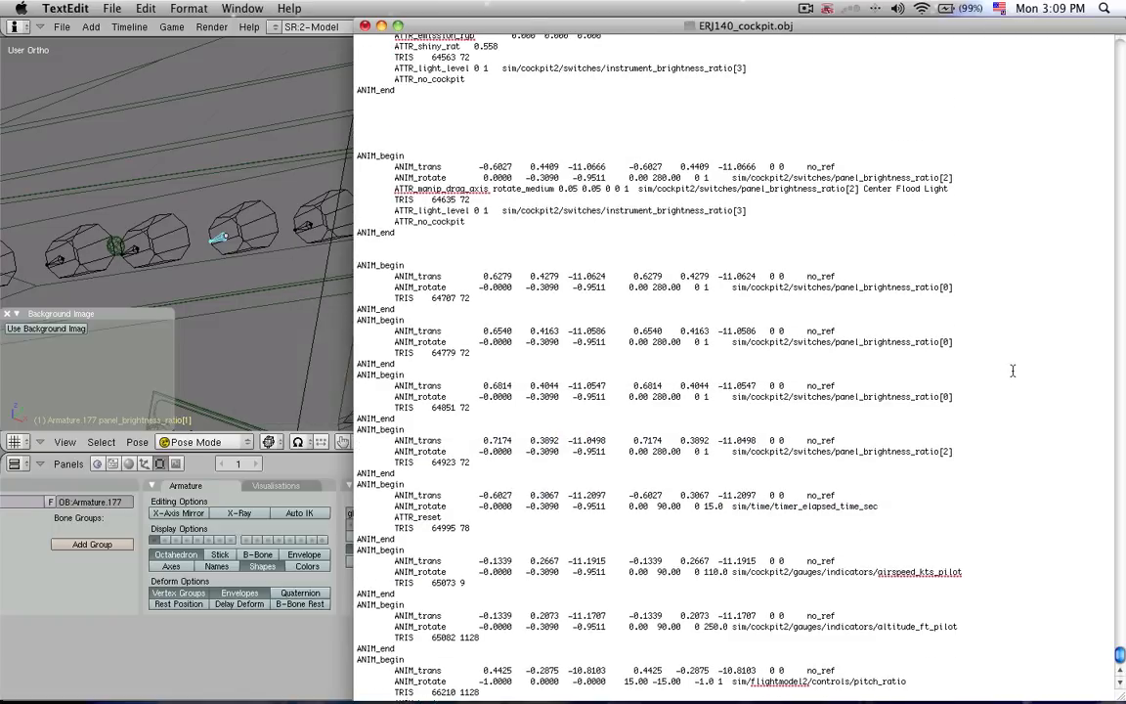
{"action": "scroll", "scroll_direction": "up", "scroll_amount": 3}
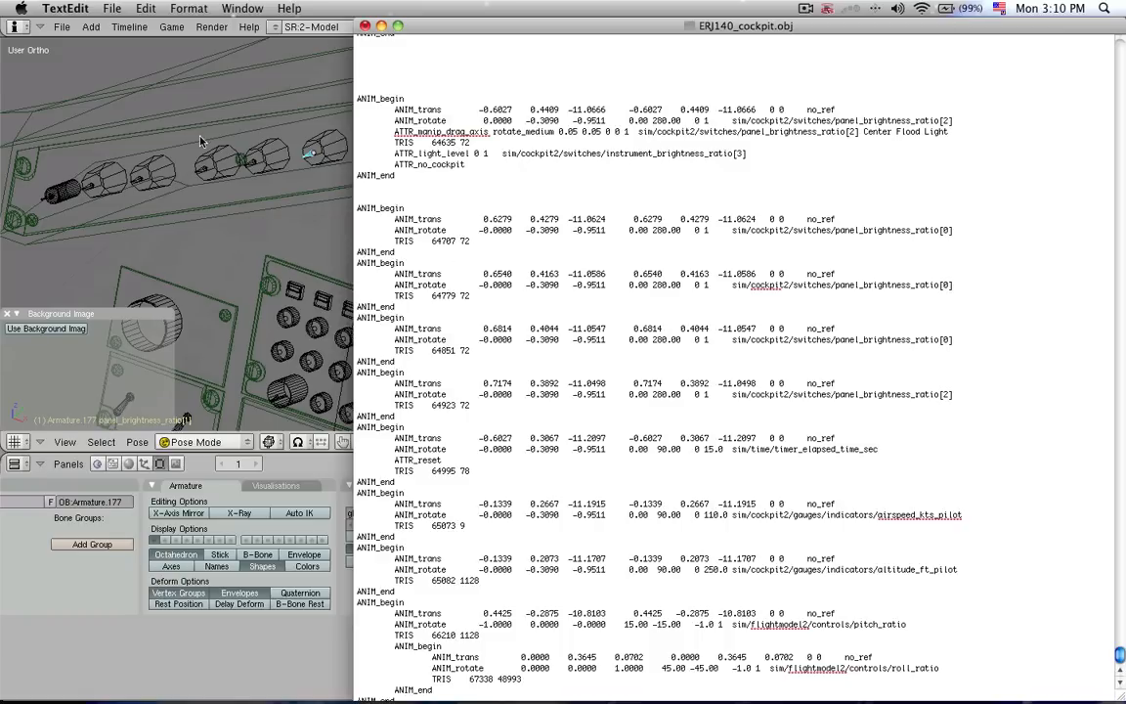
{"action": "scroll", "scroll_direction": "up", "scroll_amount": 3}
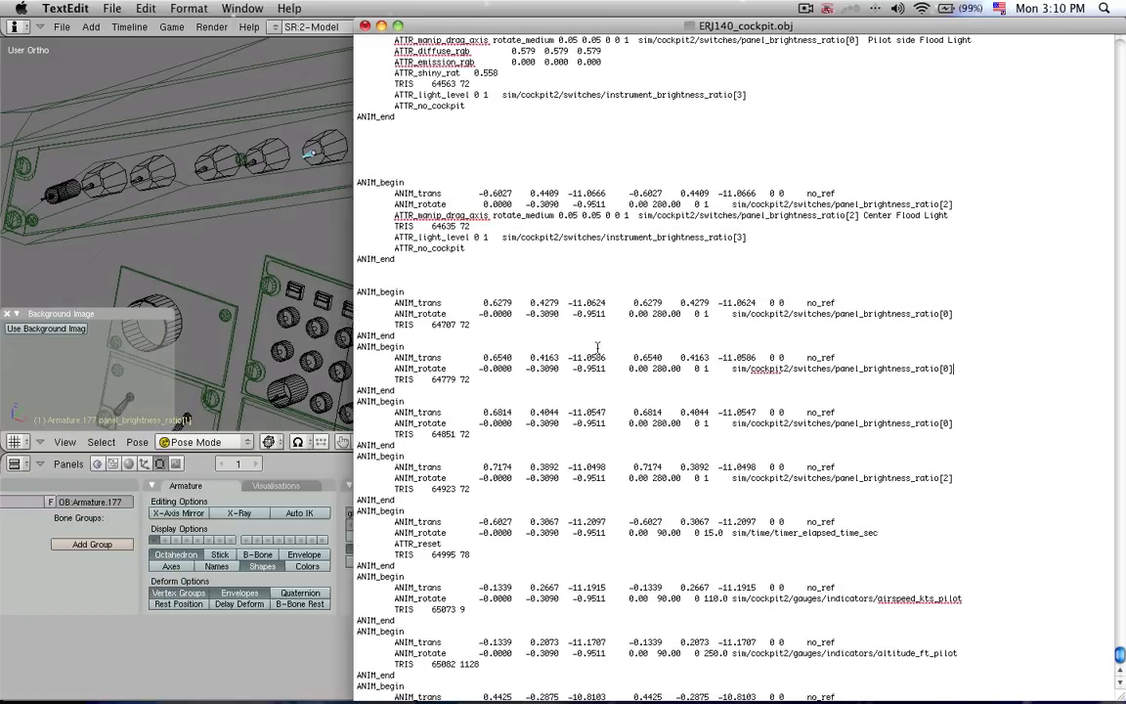
{"action": "left_click", "coordinate": [111, 7]}
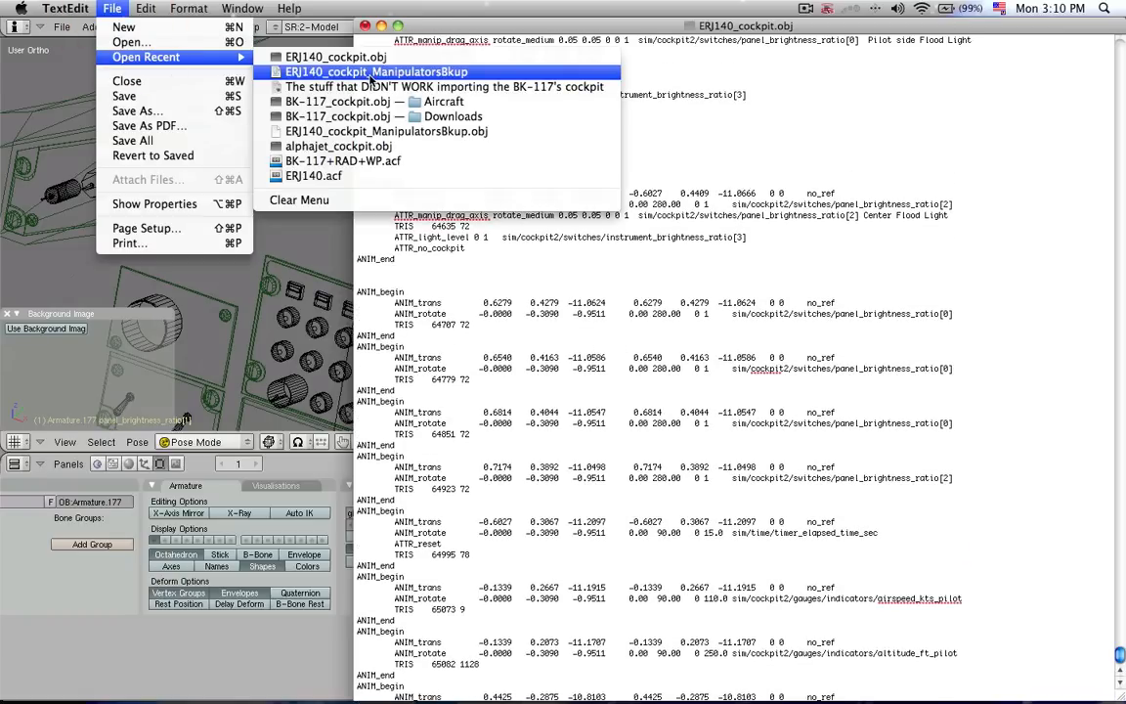
- Open ERJ140_cockpit_ManipulatorsBkup from Open Recent and confirm overwriting the cockpit export
{"action": "left_click", "coordinate": [376, 72]}
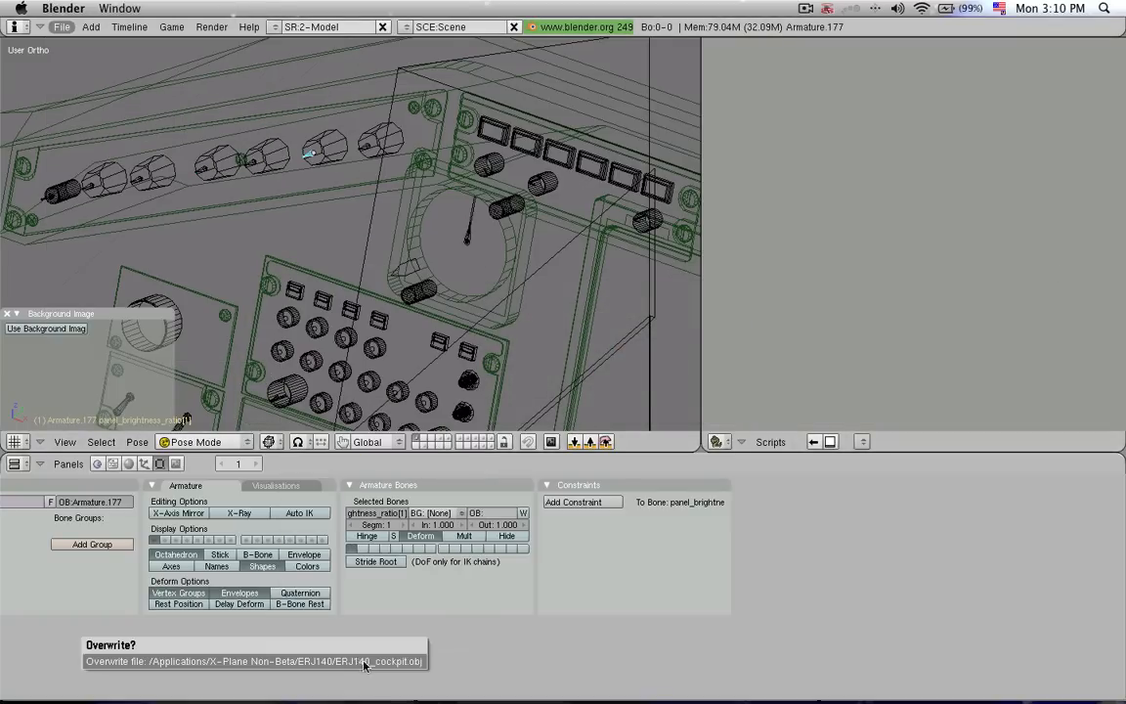
{"action": "left_click", "coordinate": [254, 661]}
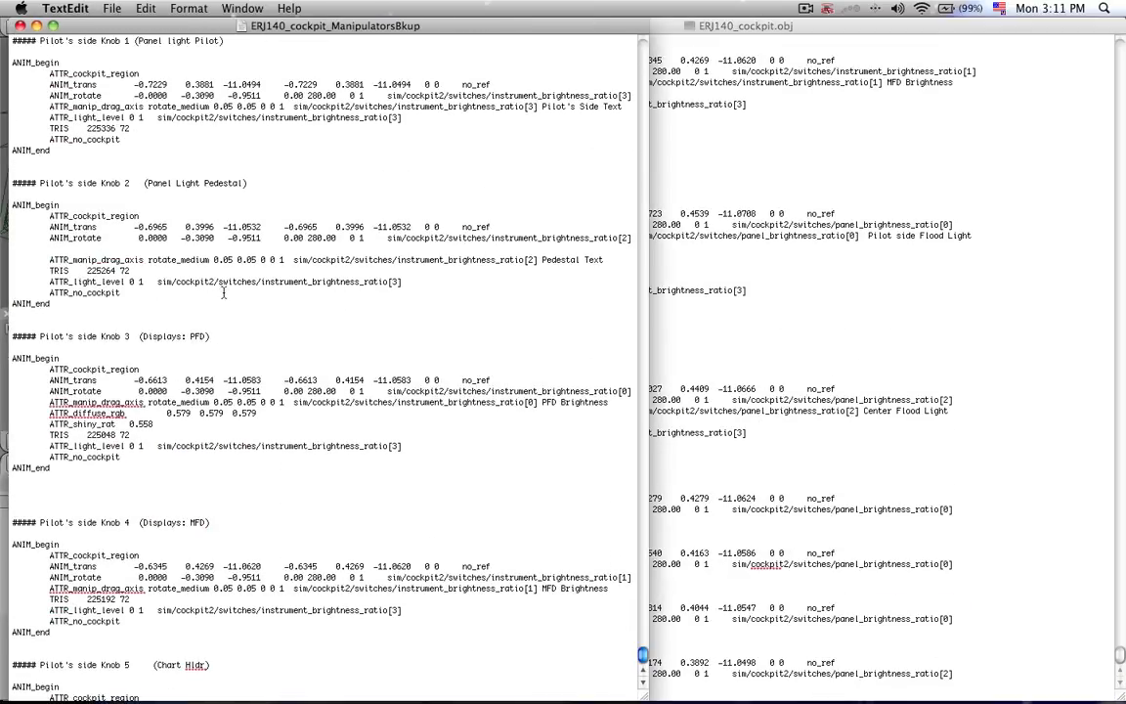
{"action": "scroll", "scroll_direction": "up", "scroll_amount": 3}
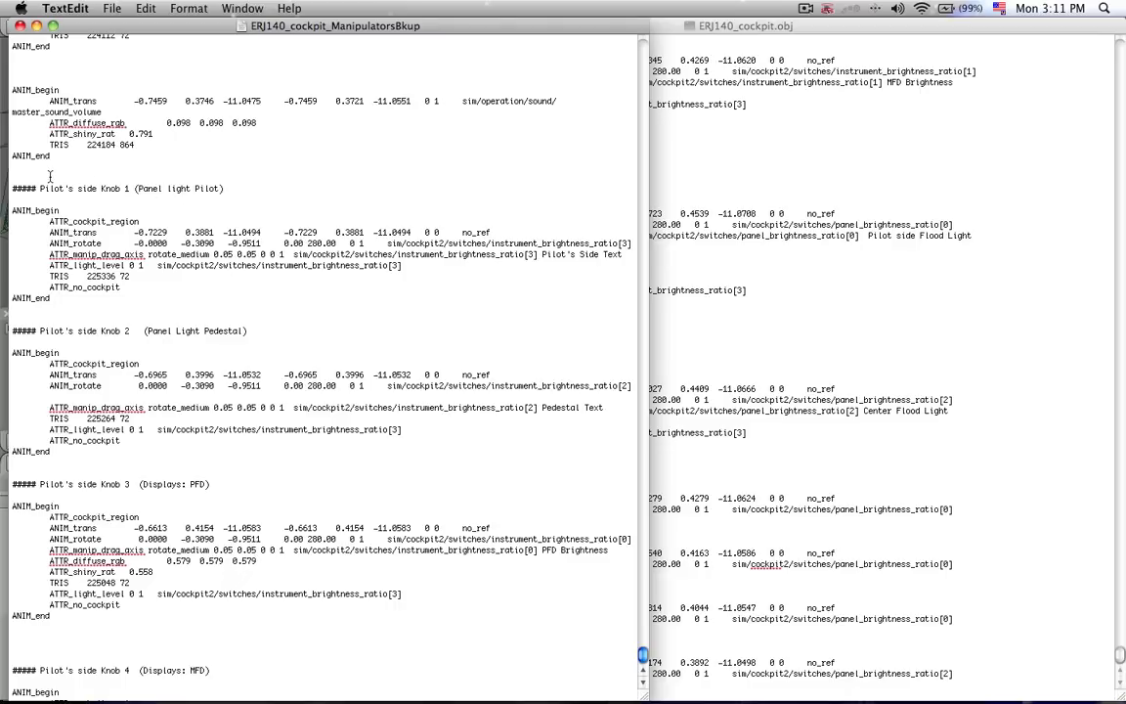
{"action": "left_click_drag", "start_coordinate": [50, 181], "coordinate": [274, 313]}
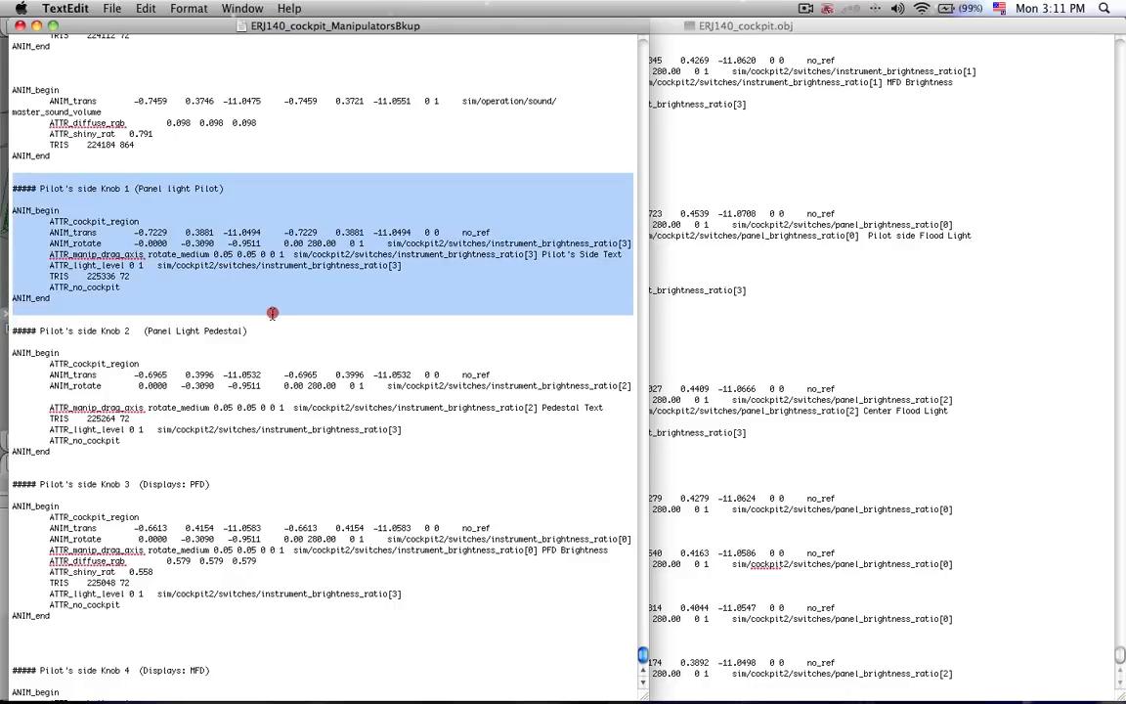
{"action": "left_click", "coordinate": [100, 174]}
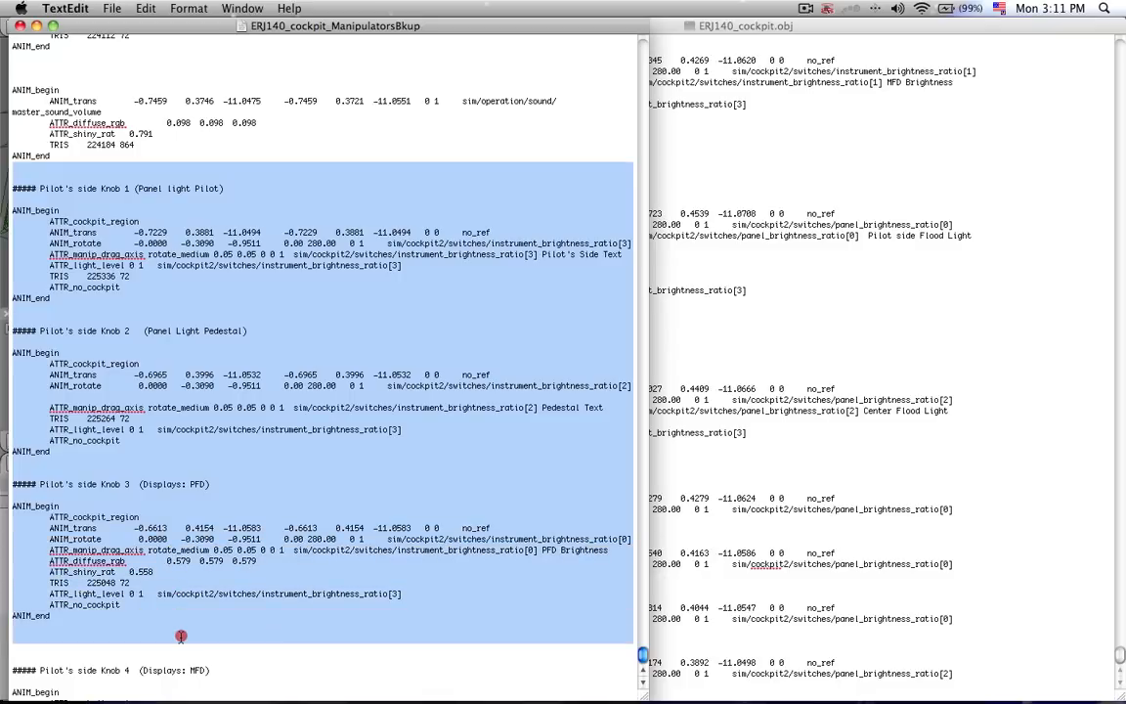
{"action": "left_click", "coordinate": [181, 166]}
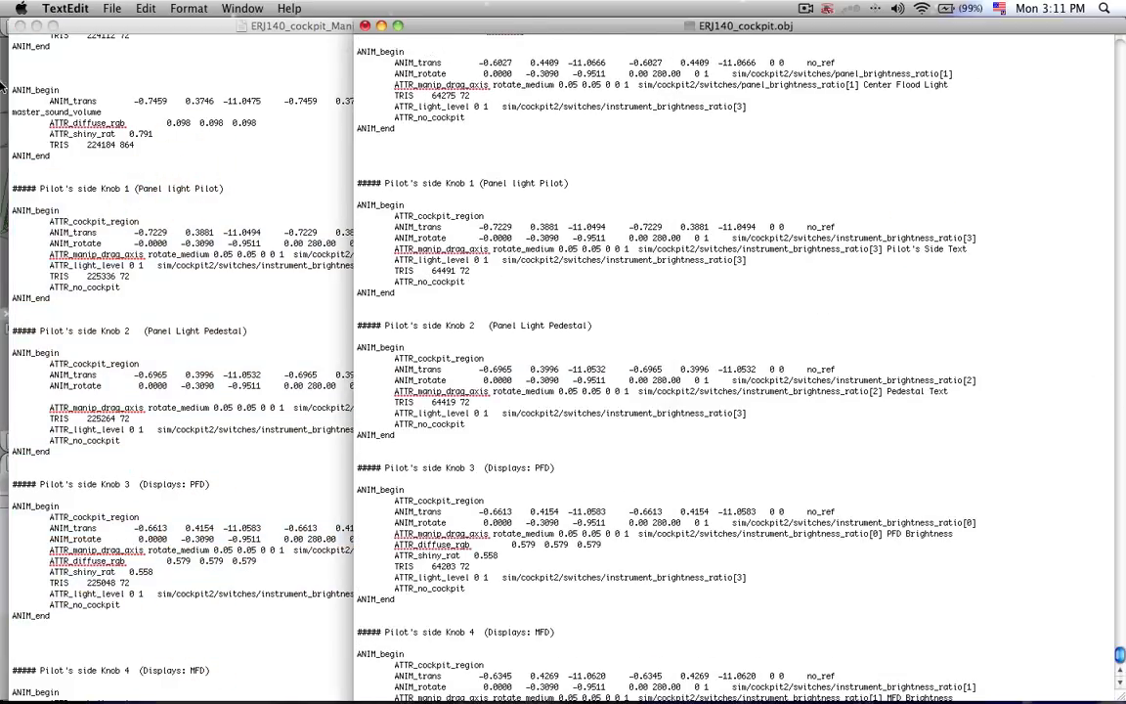
{"action": "scroll", "scroll_direction": "down", "scroll_amount": 3}
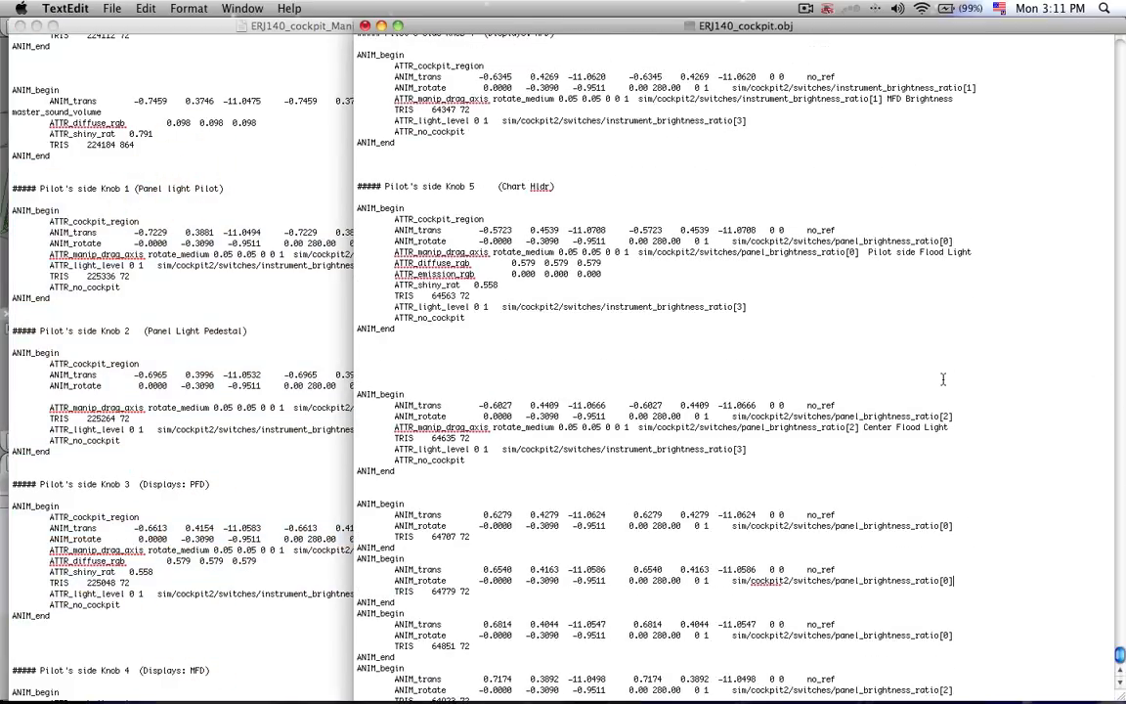
{"action": "scroll", "scroll_direction": "up", "scroll_amount": 3}
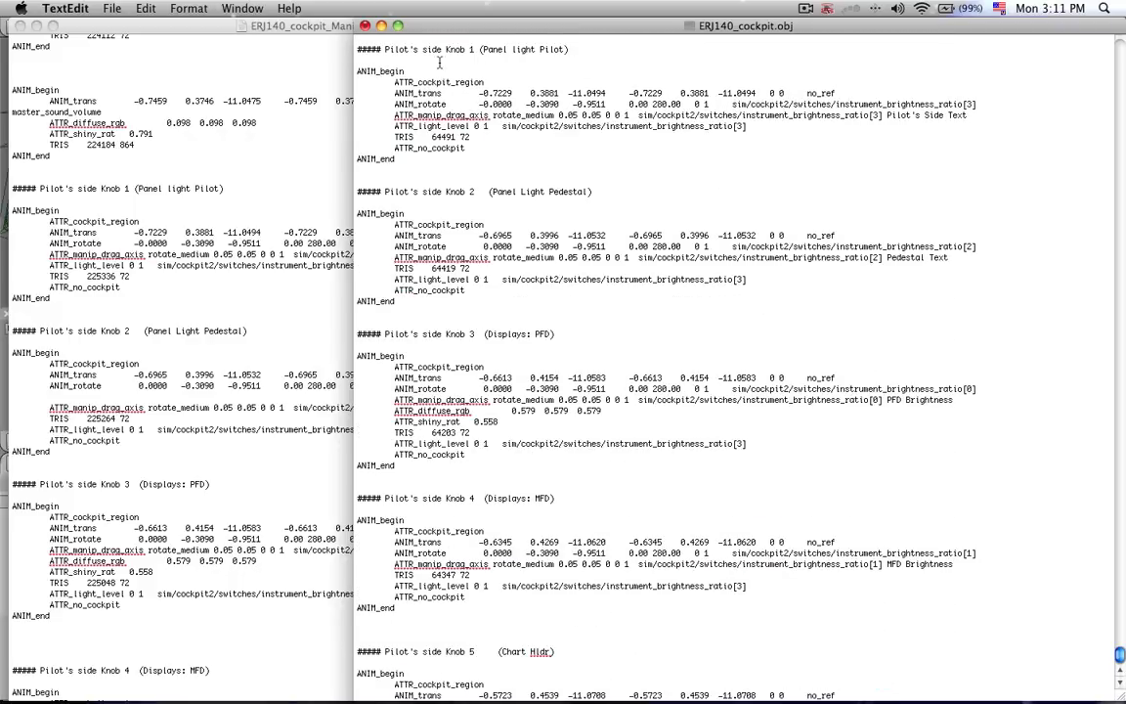
{"action": "scroll", "scroll_direction": "down", "scroll_amount": 3}
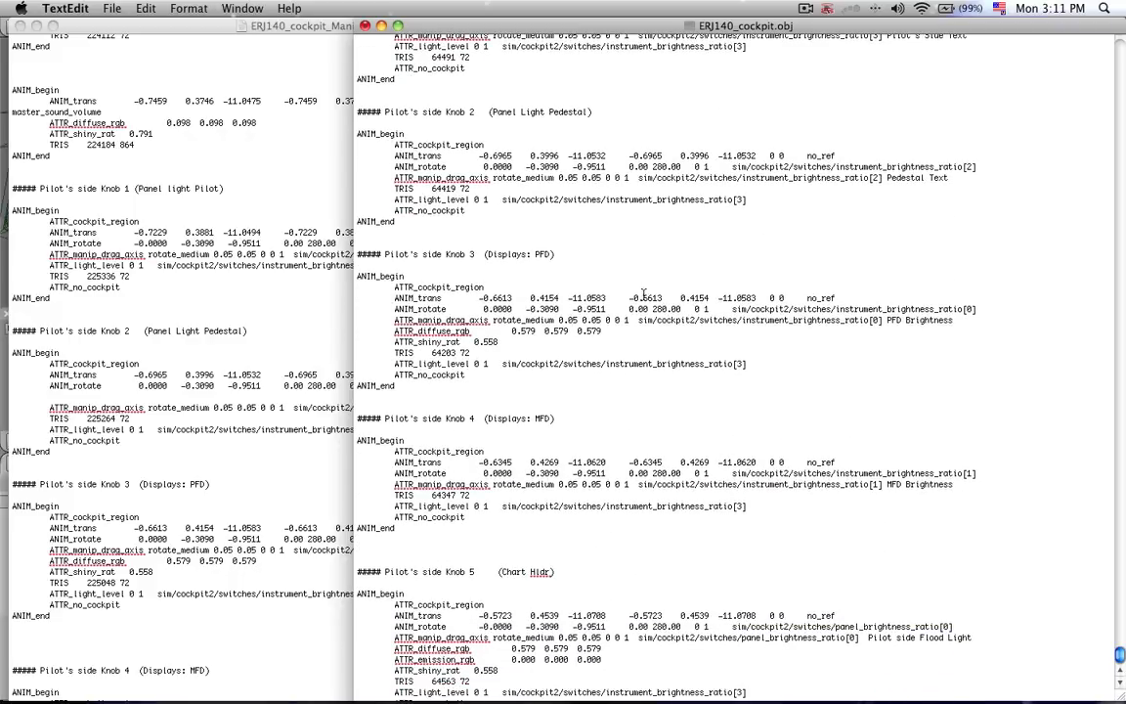
{"action": "scroll", "scroll_direction": "up", "scroll_amount": 3}
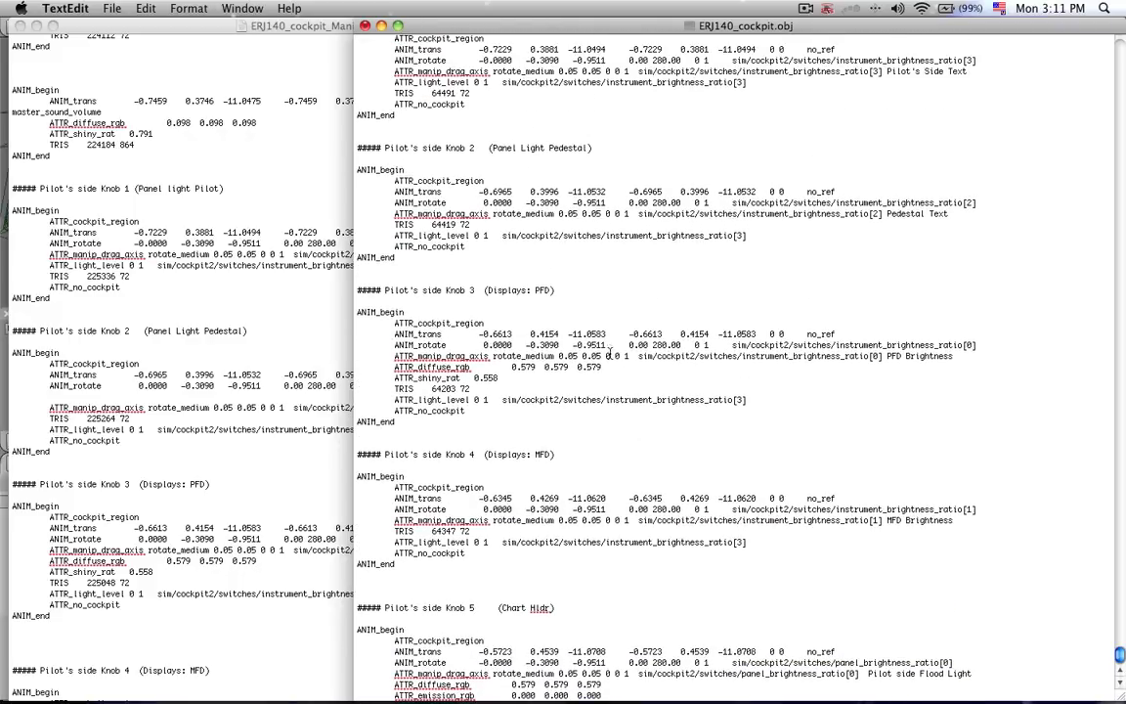
{"action": "scroll", "scroll_direction": "up", "scroll_amount": 3}
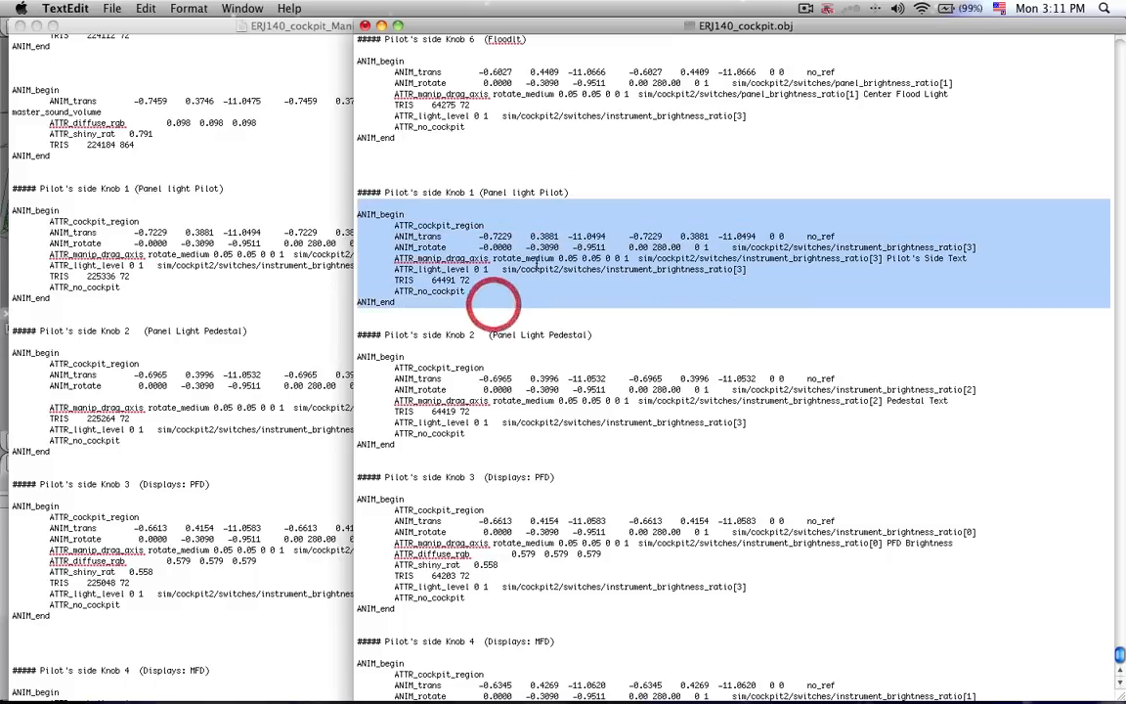
{"action": "scroll", "scroll_direction": "down", "scroll_amount": 3}
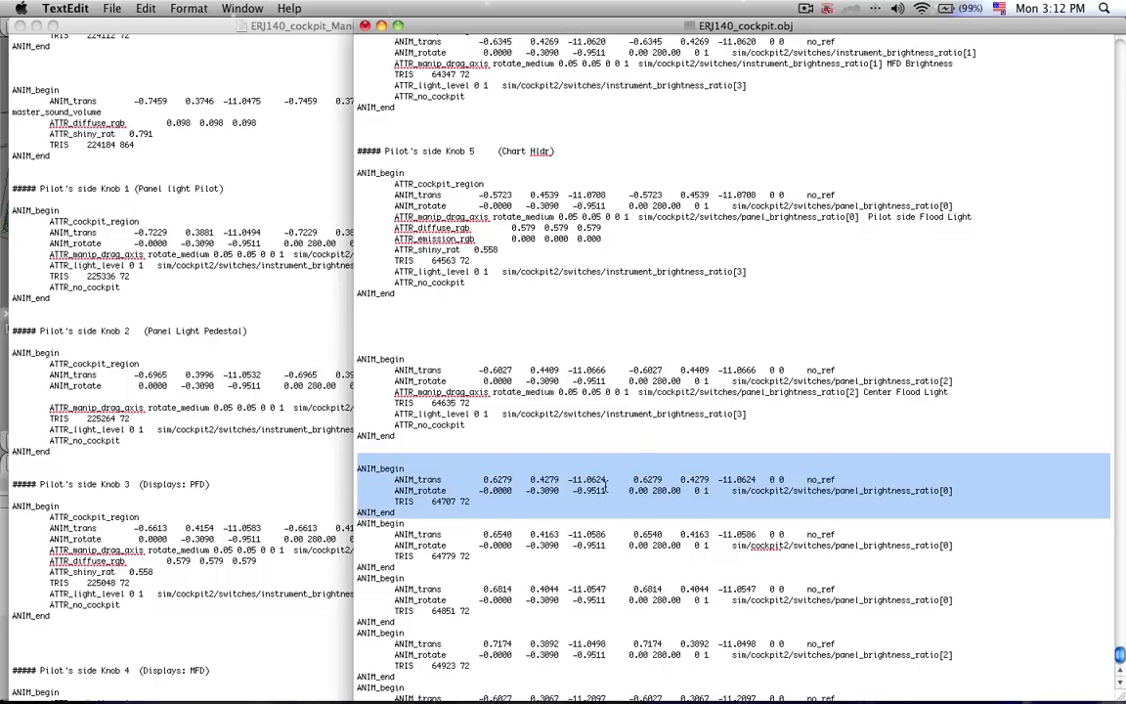
{"action": "scroll", "scroll_direction": "up", "scroll_amount": 3}
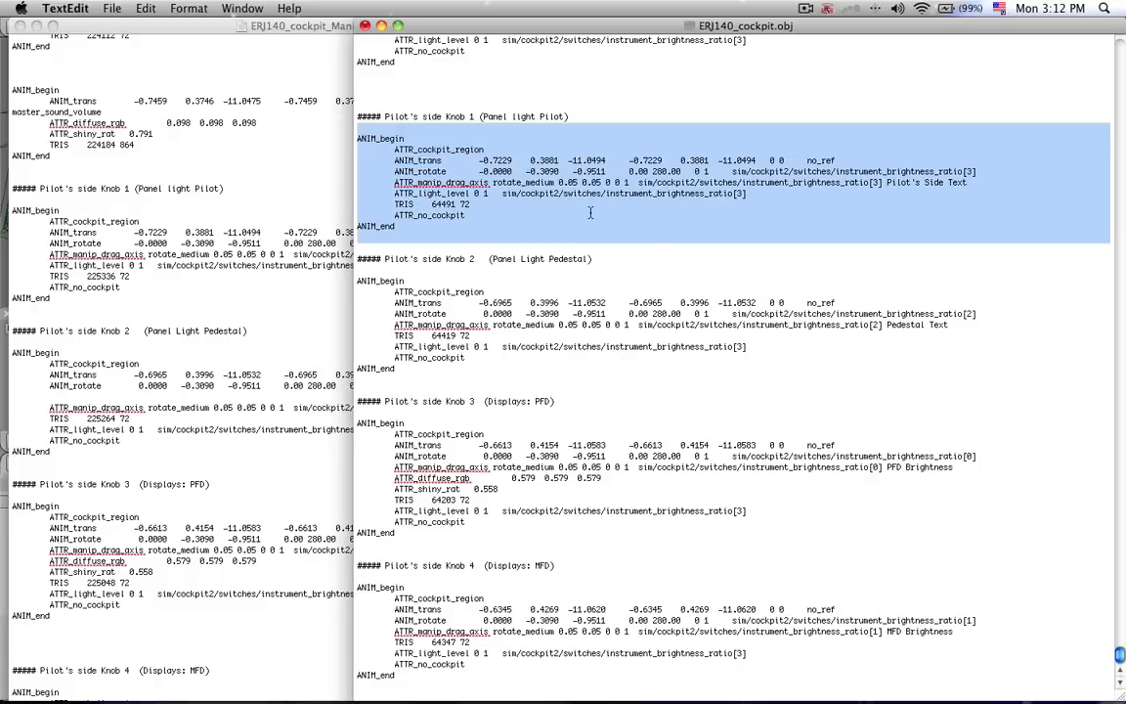
{"action": "left_click", "coordinate": [531, 148]}
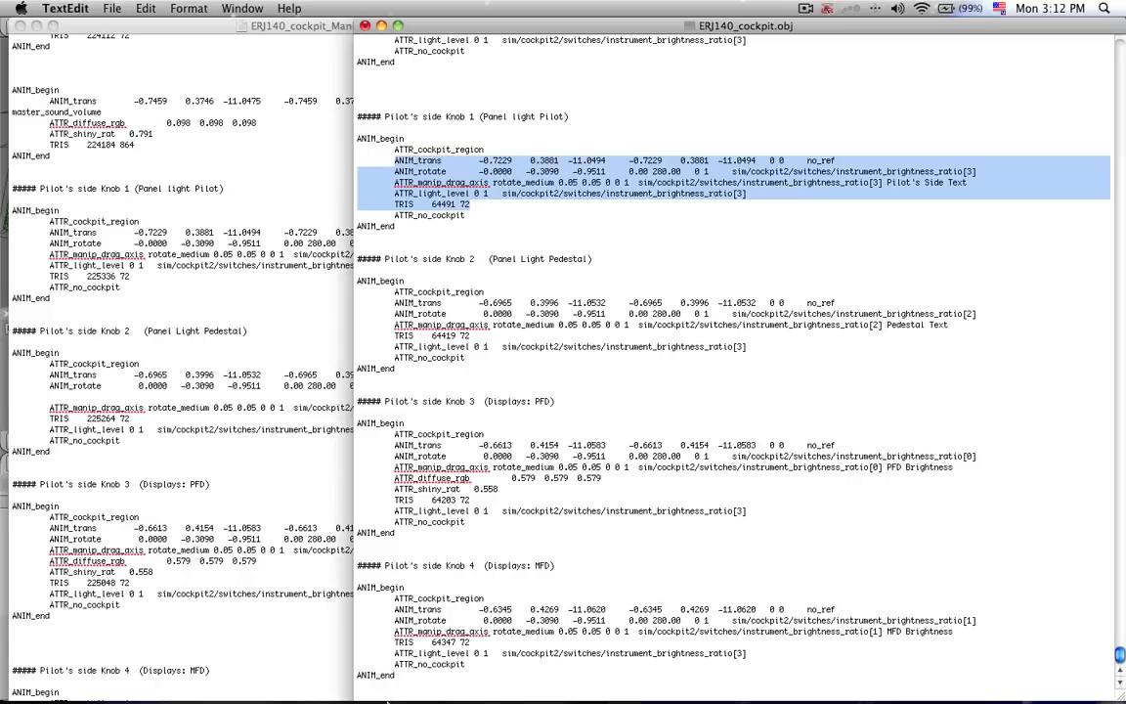
{"action": "mouse_move", "coordinate": [569, 305]}
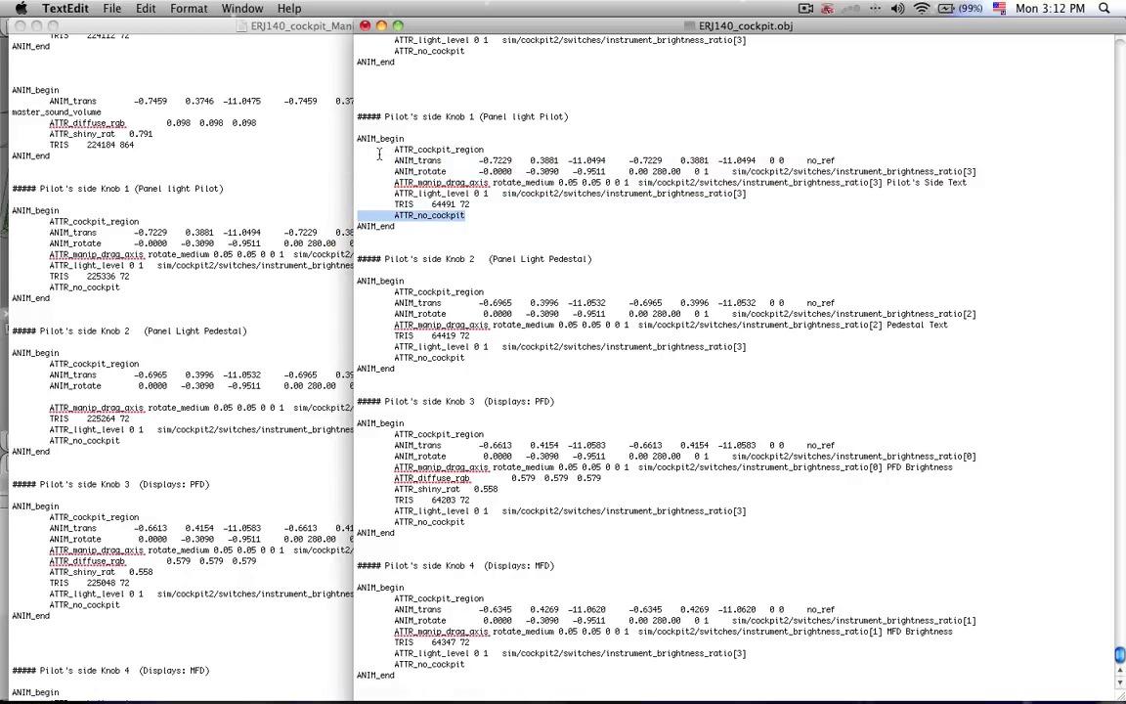
{"action": "left_click", "coordinate": [384, 138]}
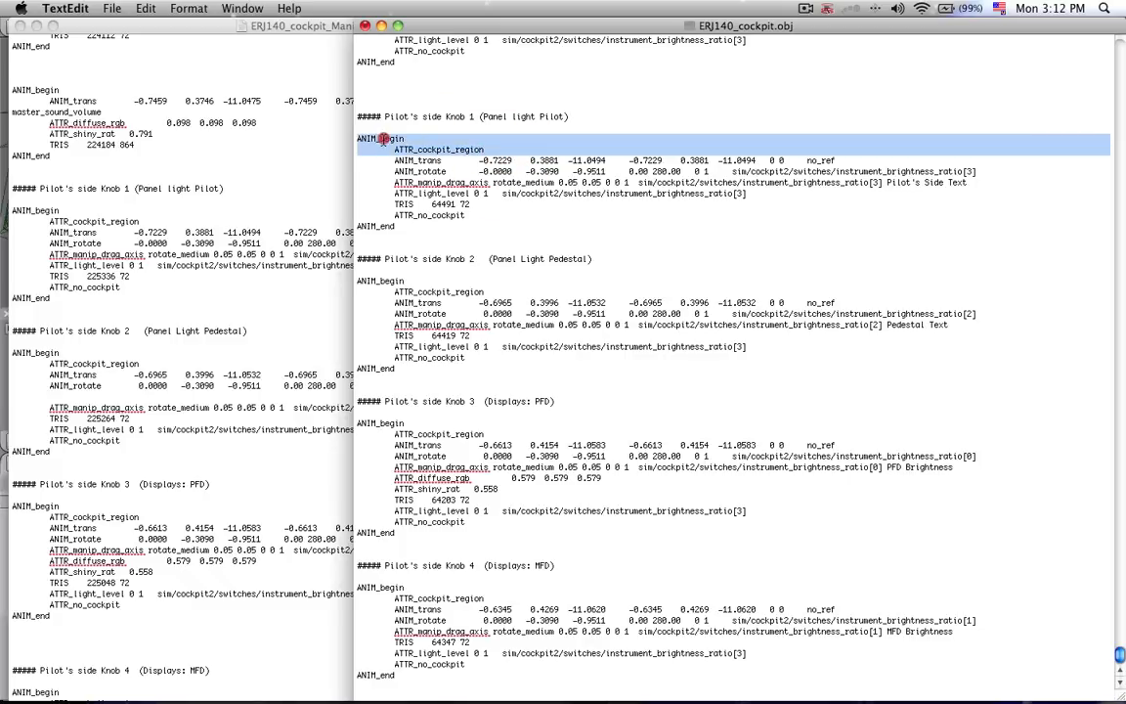
{"action": "left_click", "coordinate": [445, 204]}
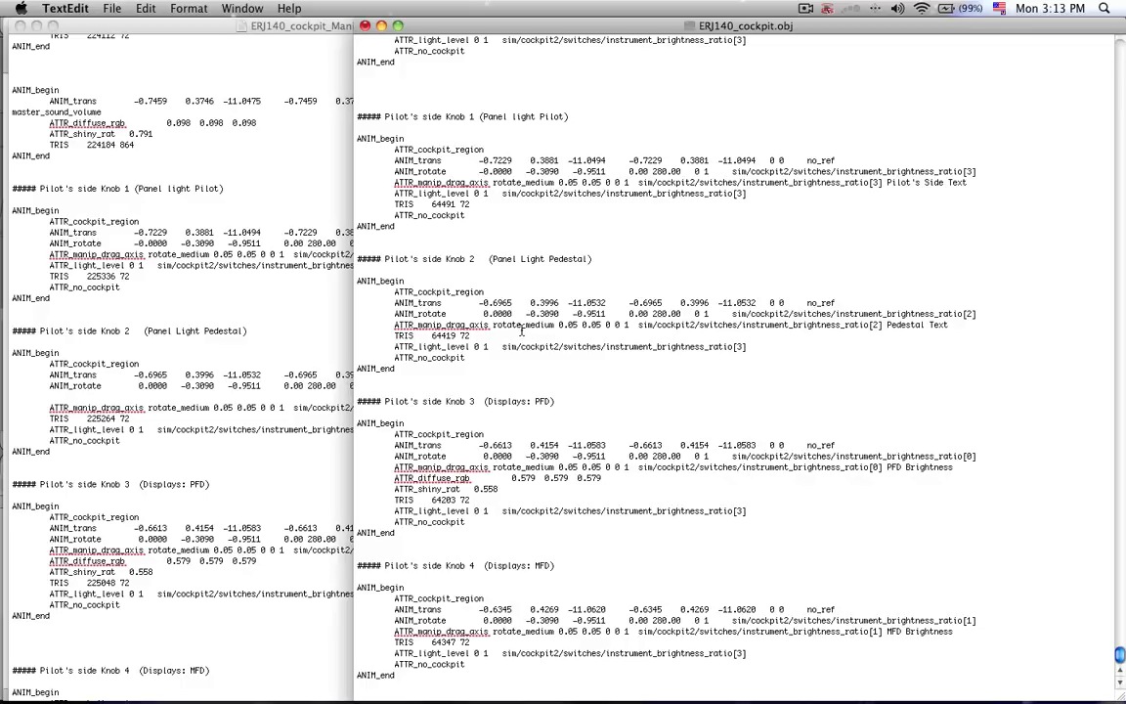
{"action": "double_click", "coordinate": [506, 325]}
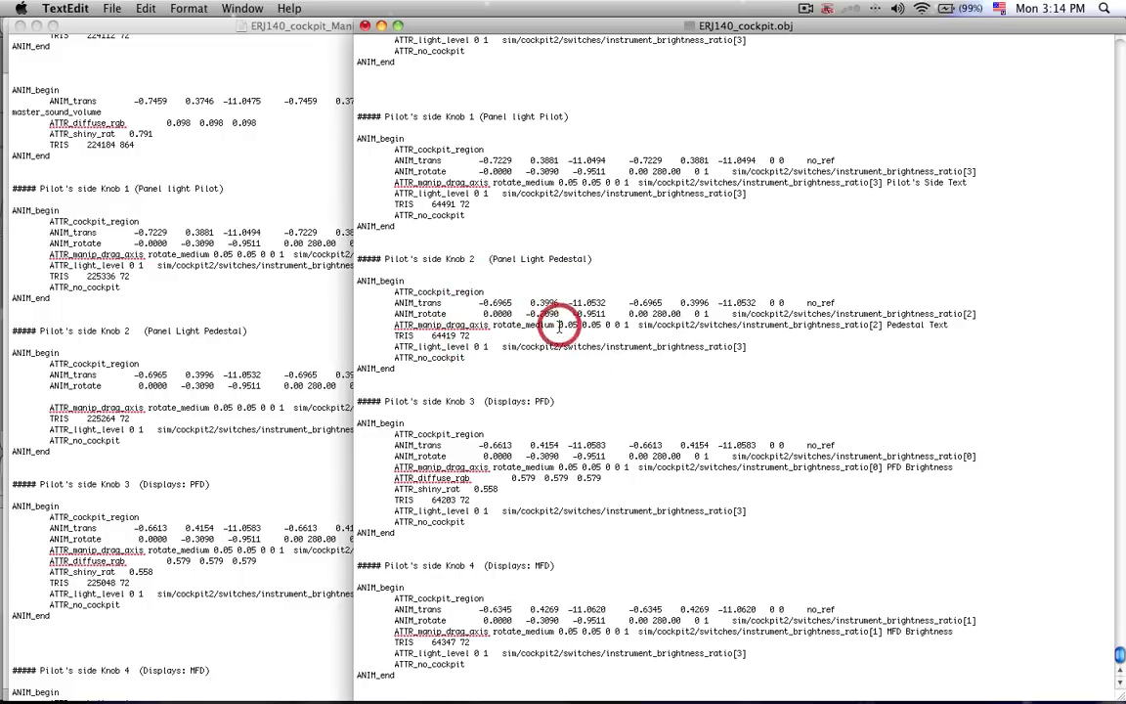
{"action": "double_click", "coordinate": [572, 325]}
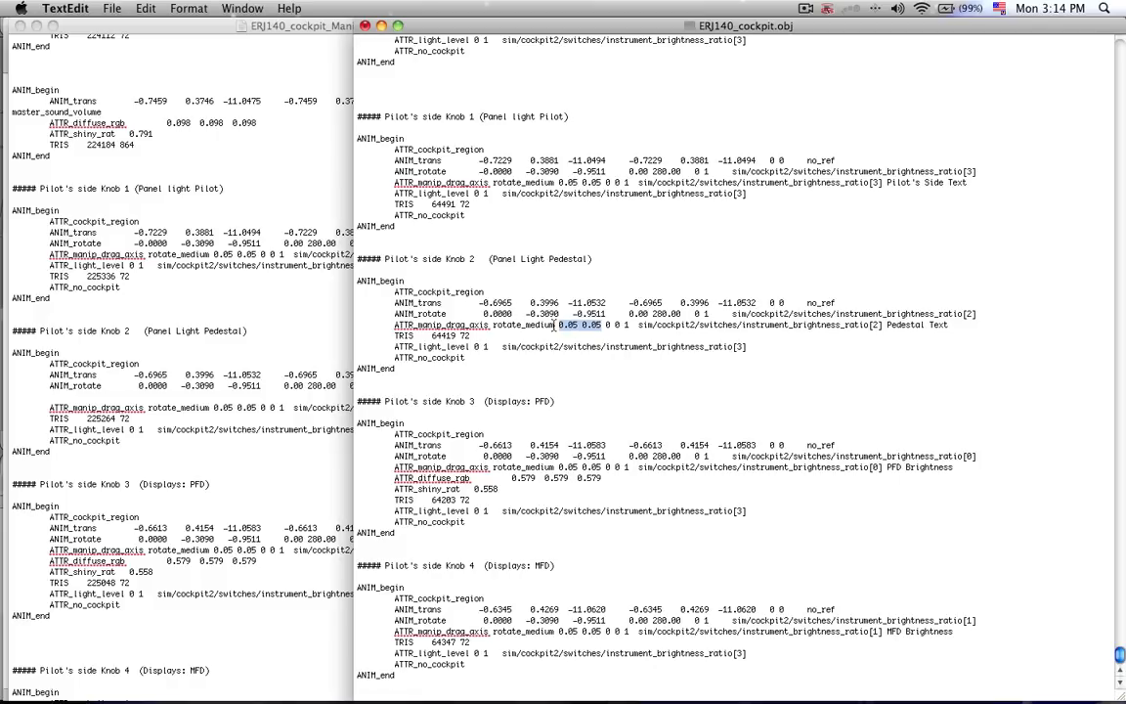
{"action": "left_click", "coordinate": [562, 324]}
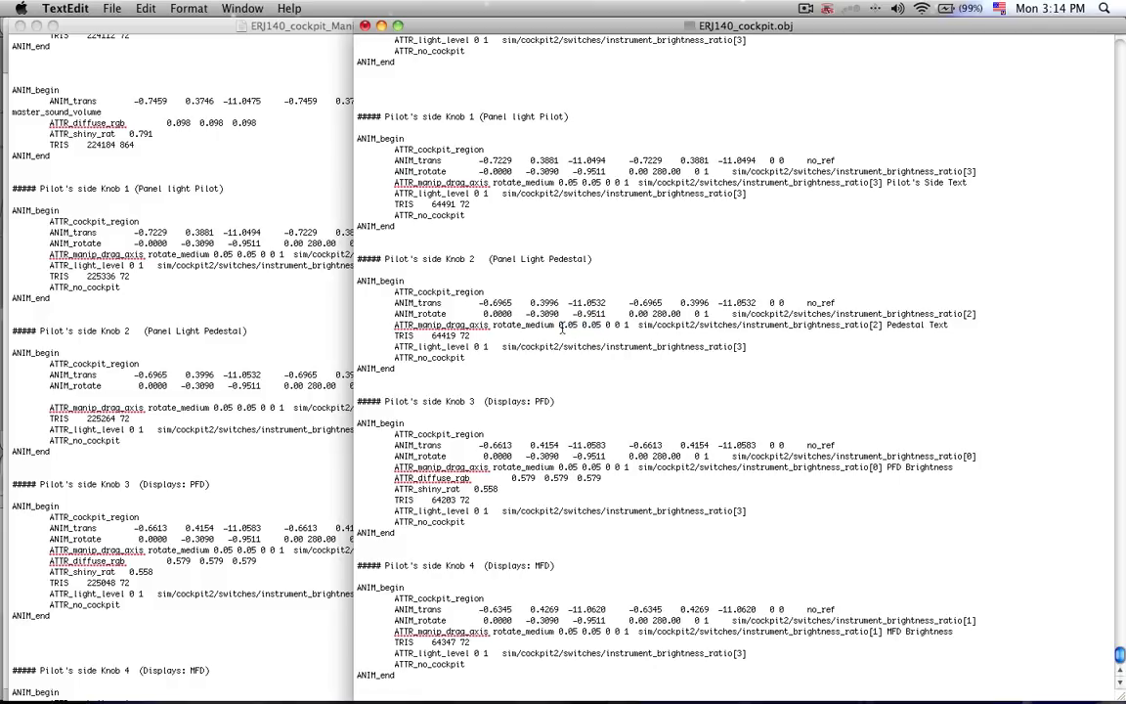
{"action": "double_click", "coordinate": [577, 325]}
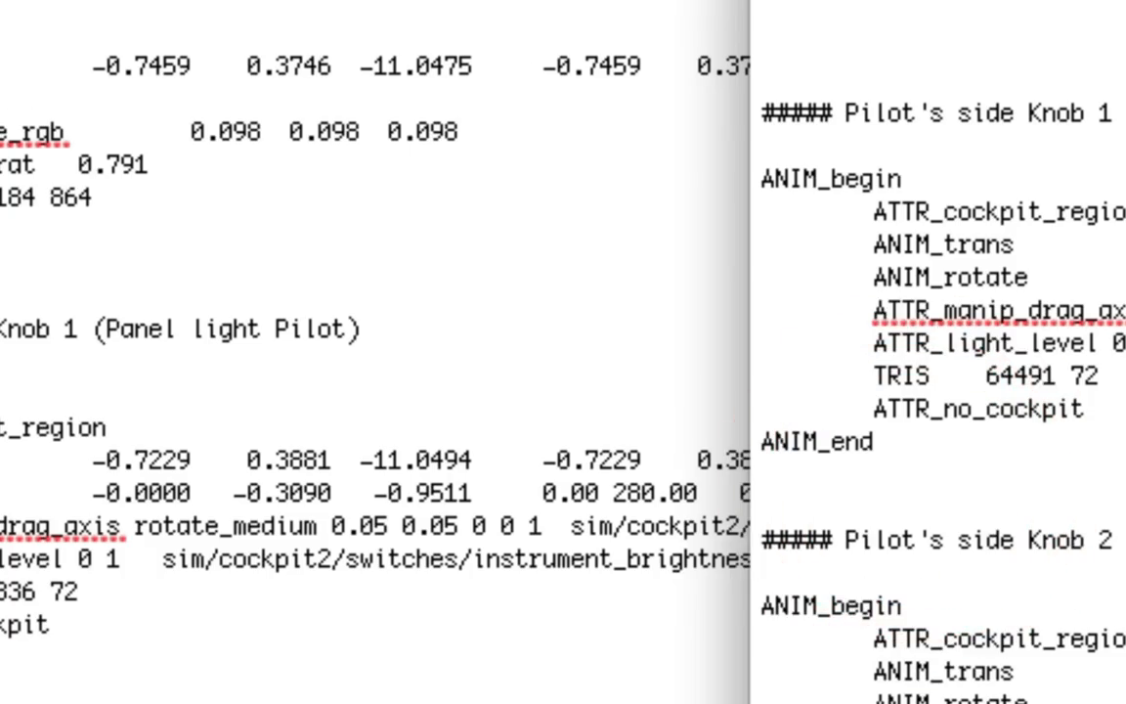
{"action": "scroll", "scroll_direction": "down", "scroll_amount": 3}
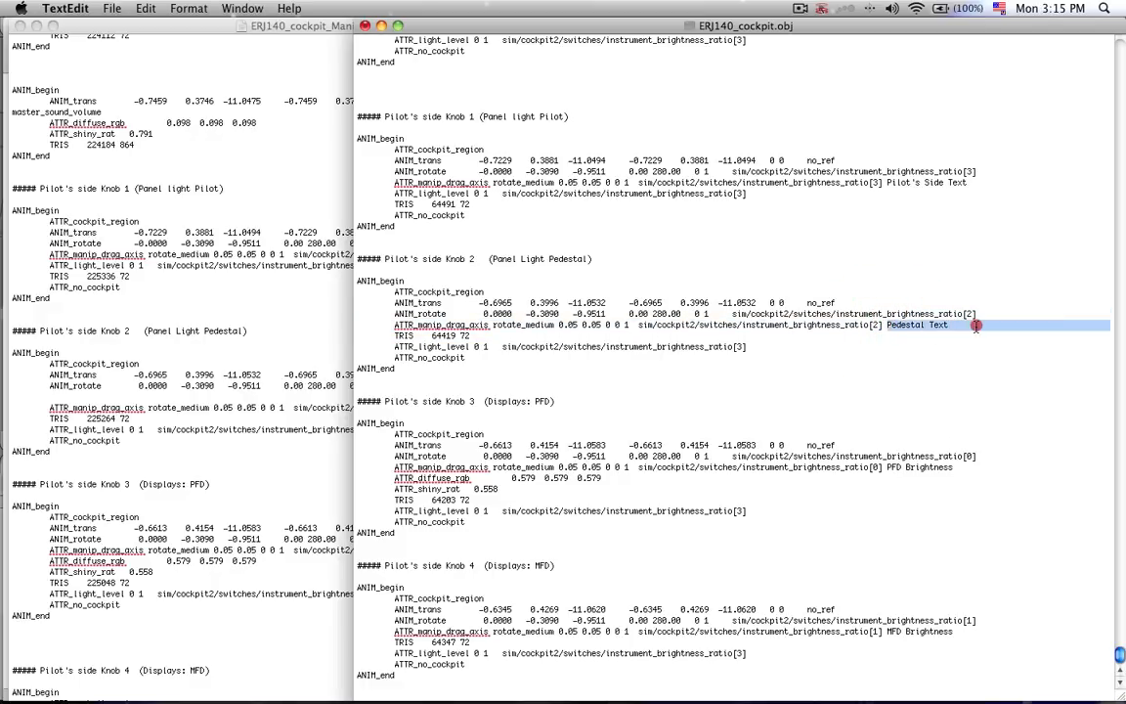
{"action": "mouse_move", "coordinate": [561, 271]}
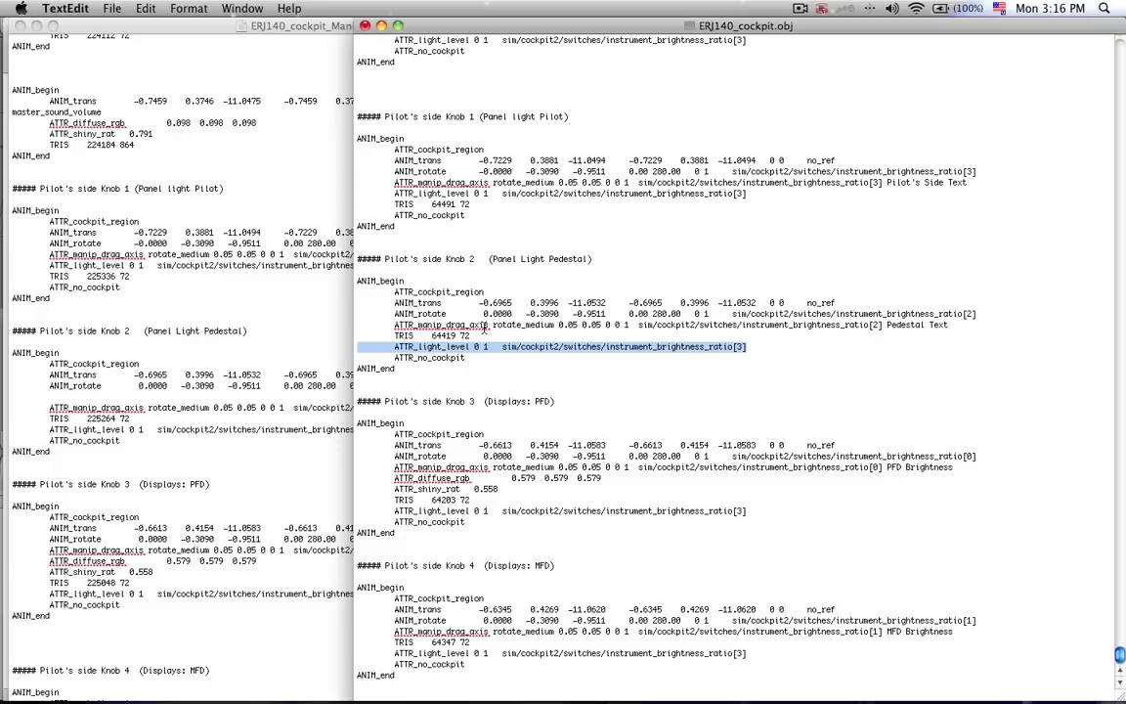
{"action": "left_click", "coordinate": [391, 346]}
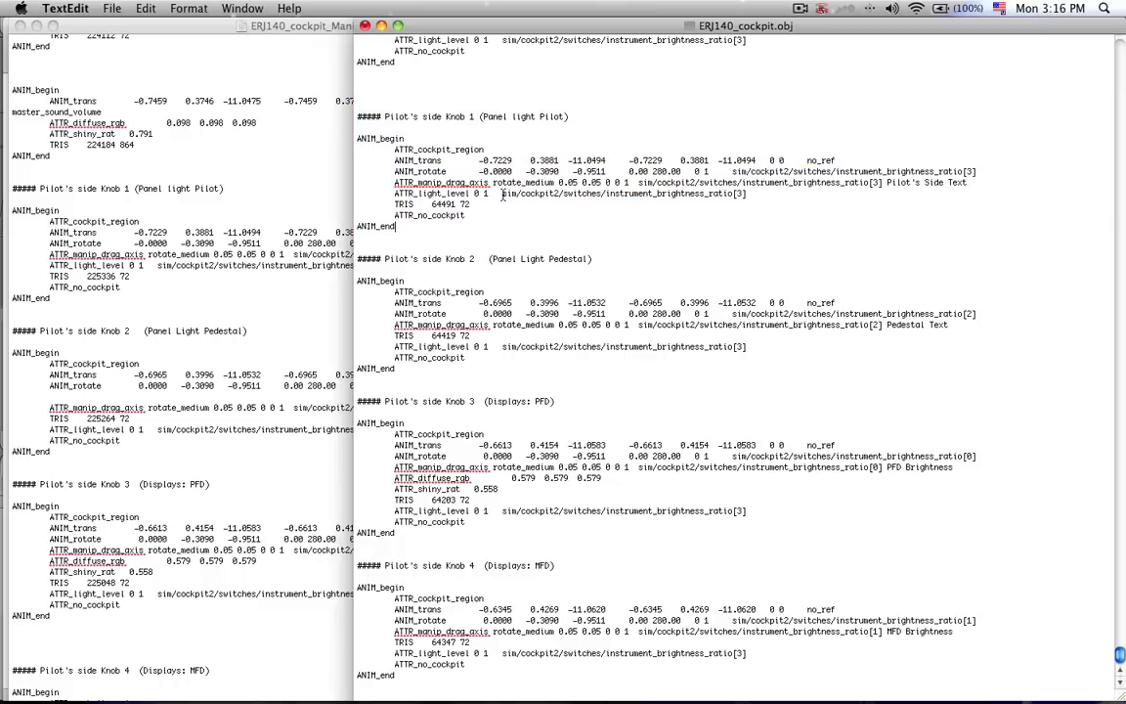
{"action": "double_click", "coordinate": [623, 193]}
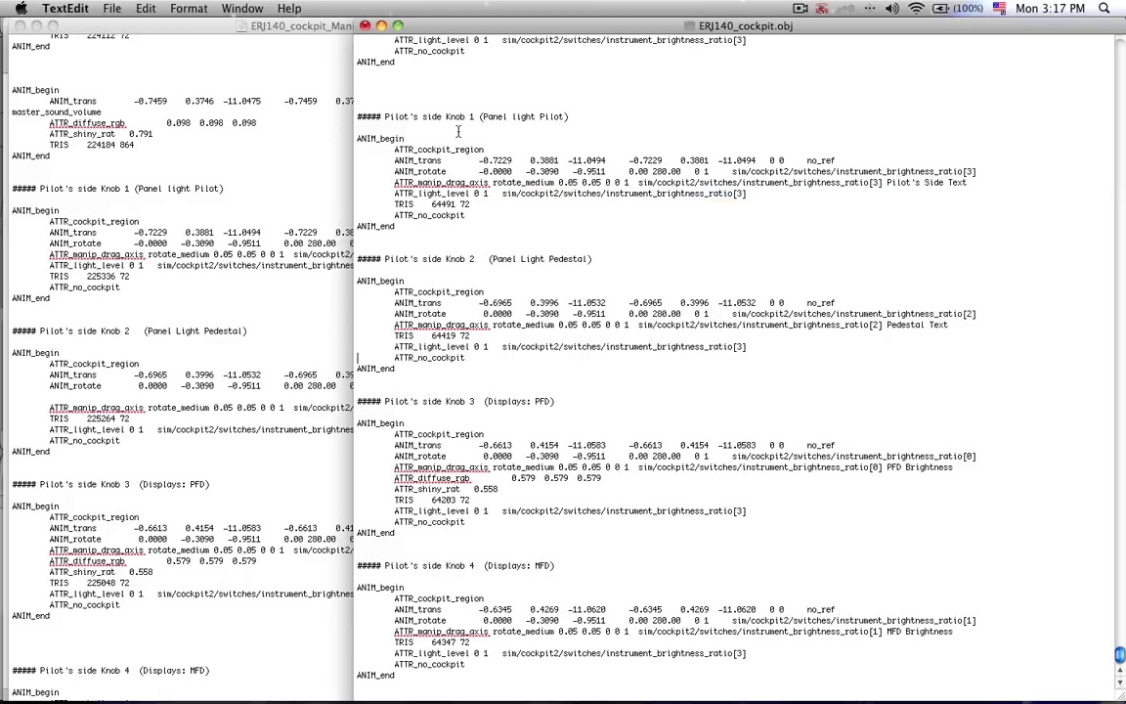
{"action": "mouse_move", "coordinate": [426, 272]}
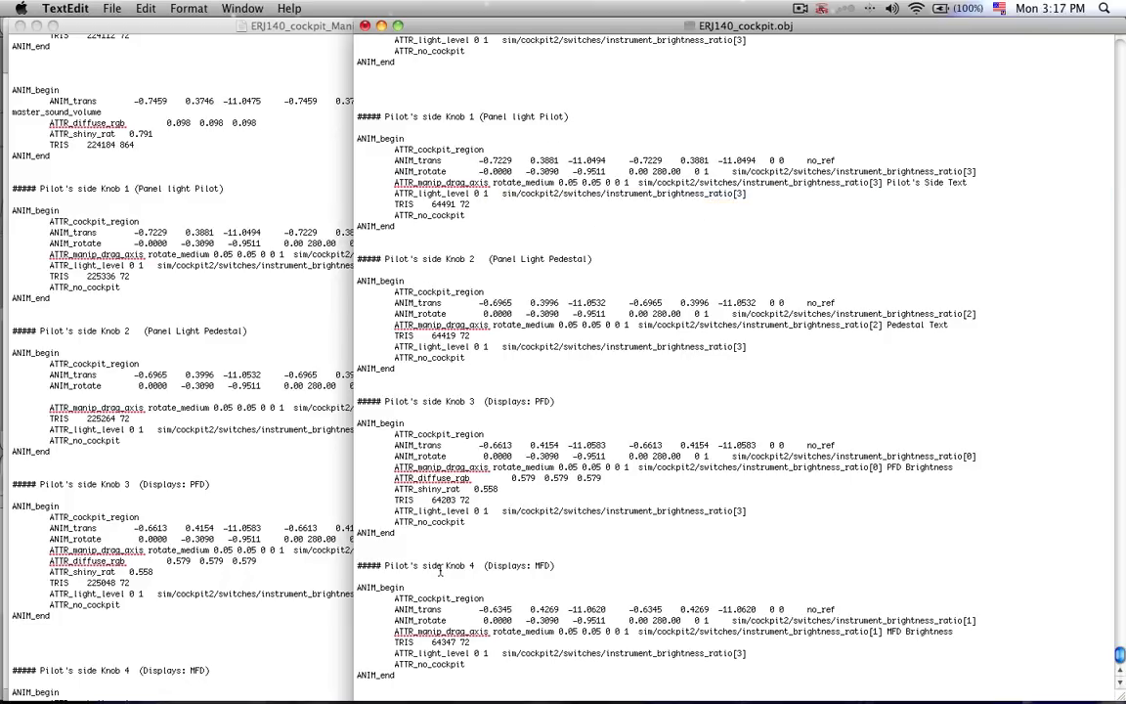
{"action": "scroll", "scroll_direction": "up", "scroll_amount": 3}
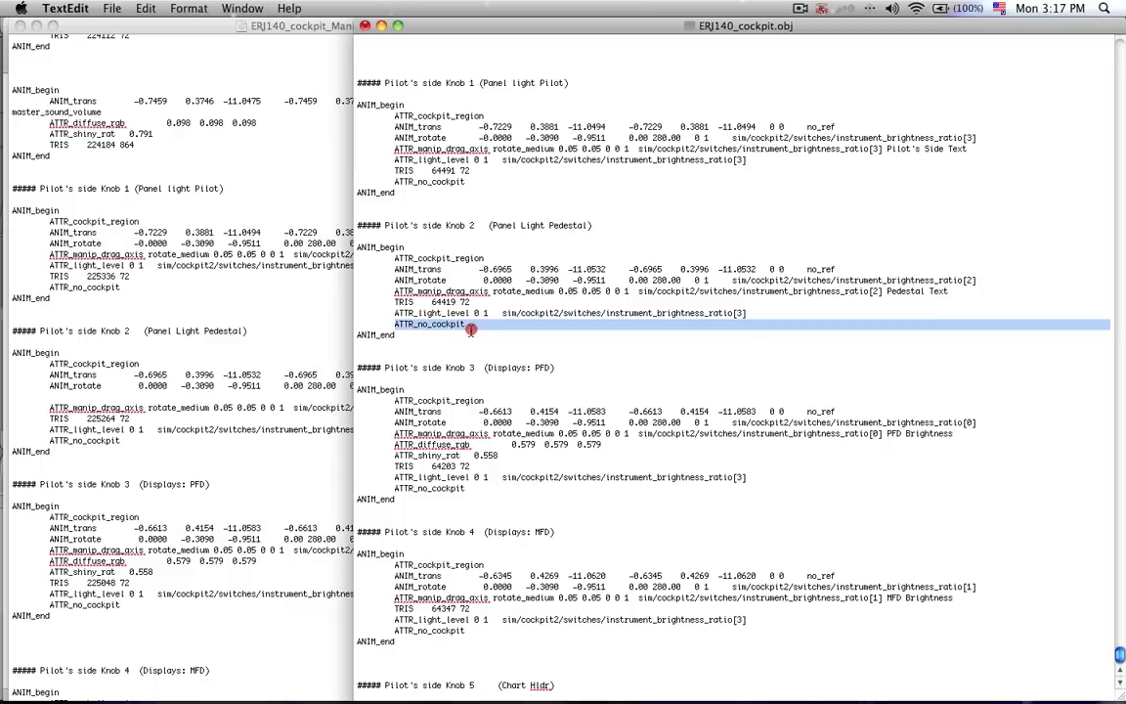
{"action": "mouse_move", "coordinate": [390, 324]}
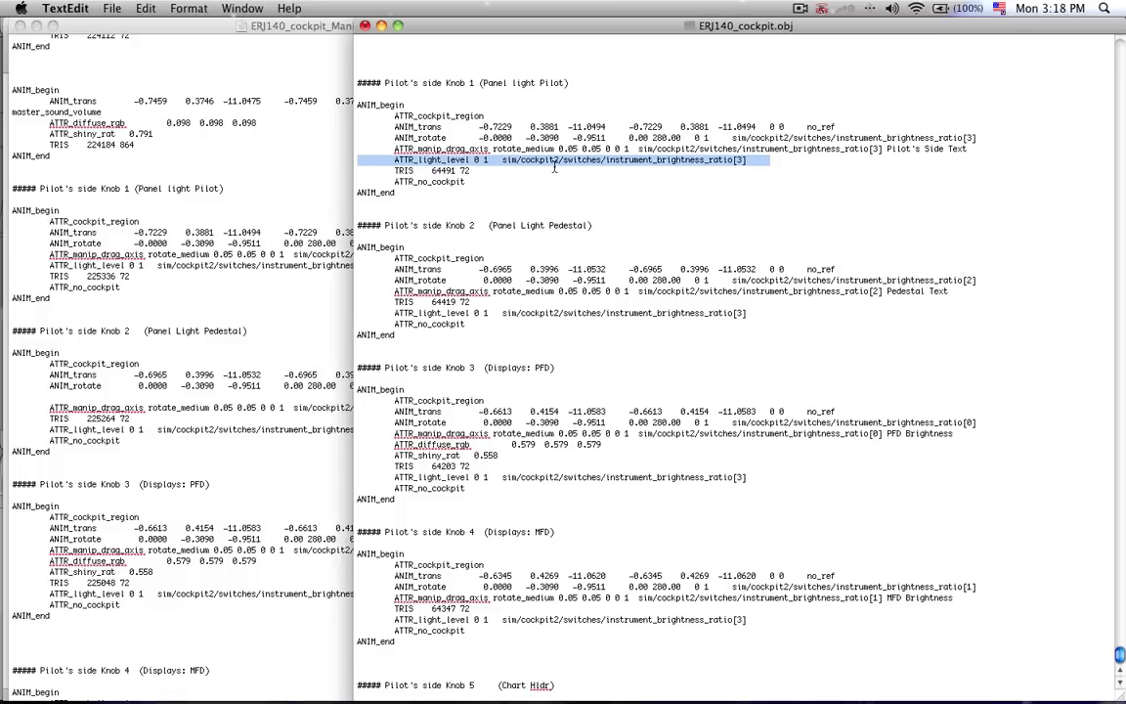
{"action": "mouse_move", "coordinate": [602, 166]}
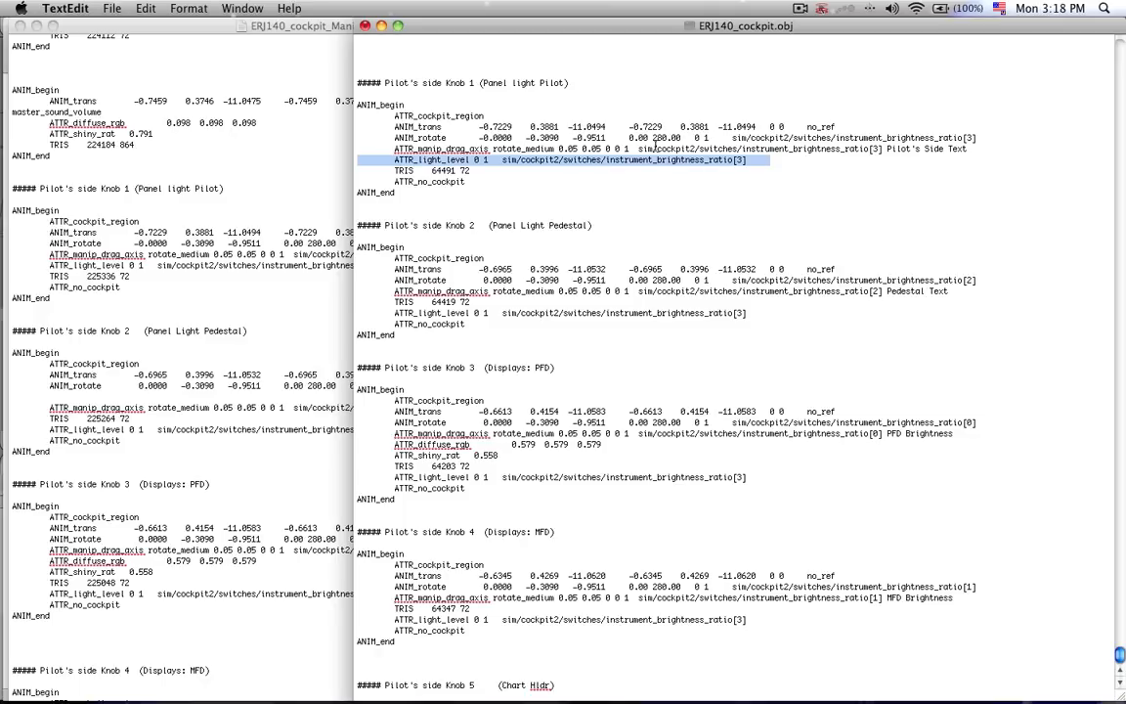
{"action": "mouse_move", "coordinate": [760, 164]}
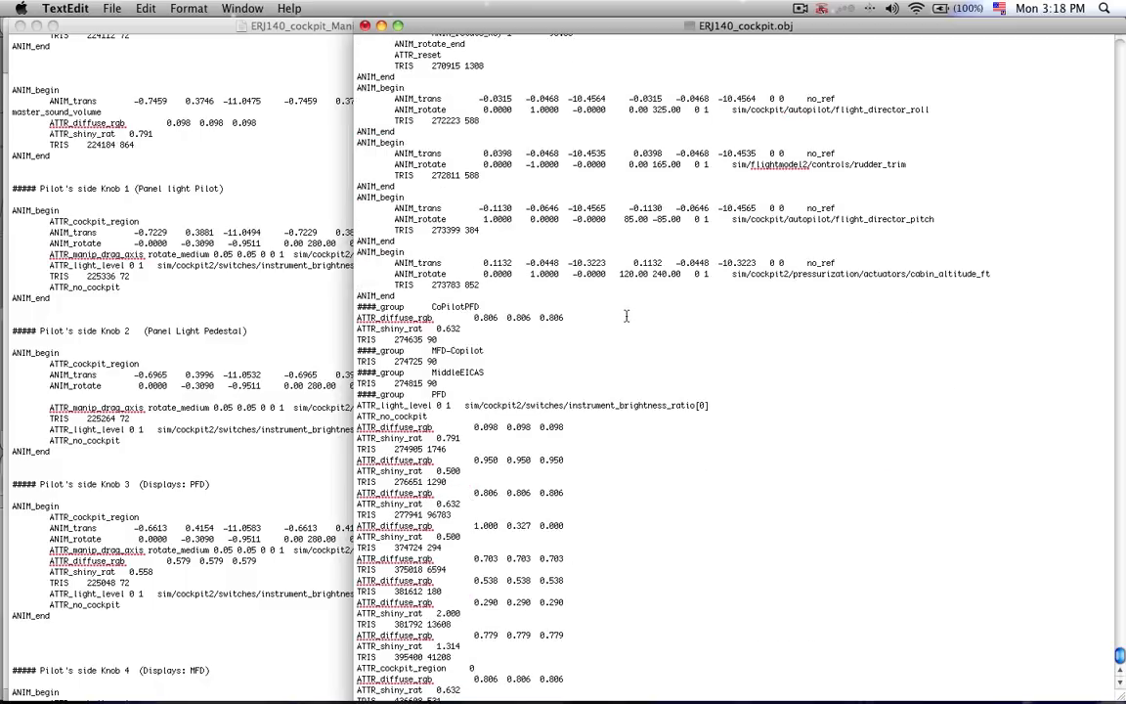
{"action": "scroll", "scroll_direction": "down", "scroll_amount": 3}
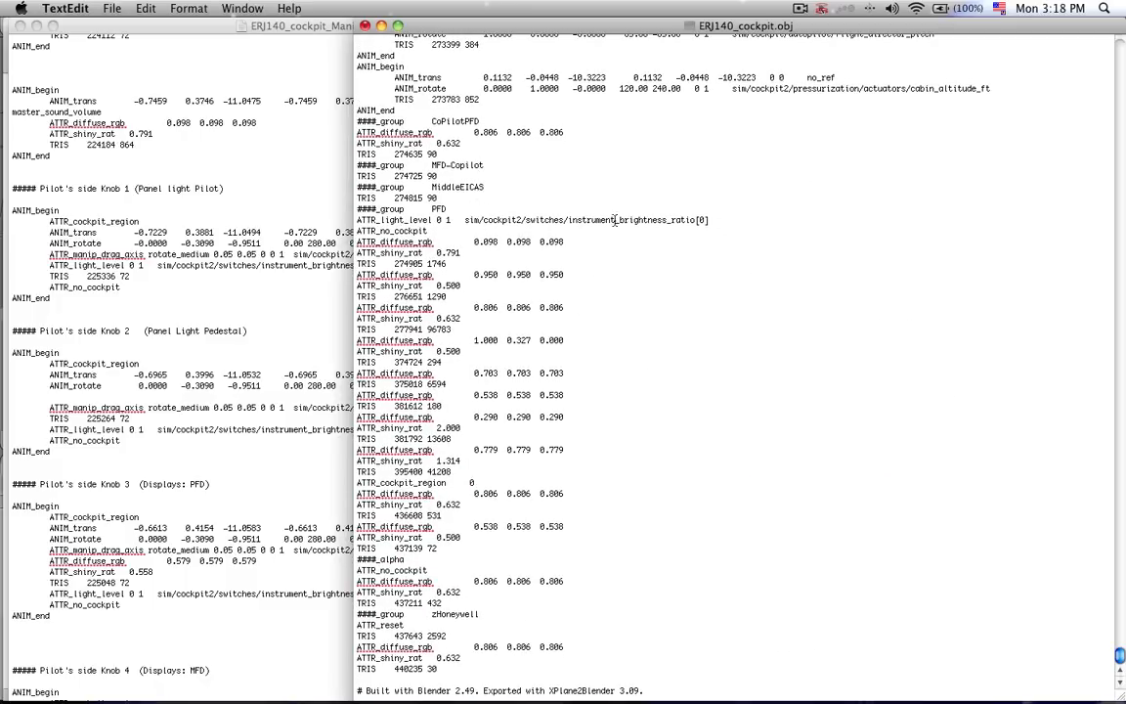
{"action": "scroll", "scroll_direction": "up", "scroll_amount": 3}
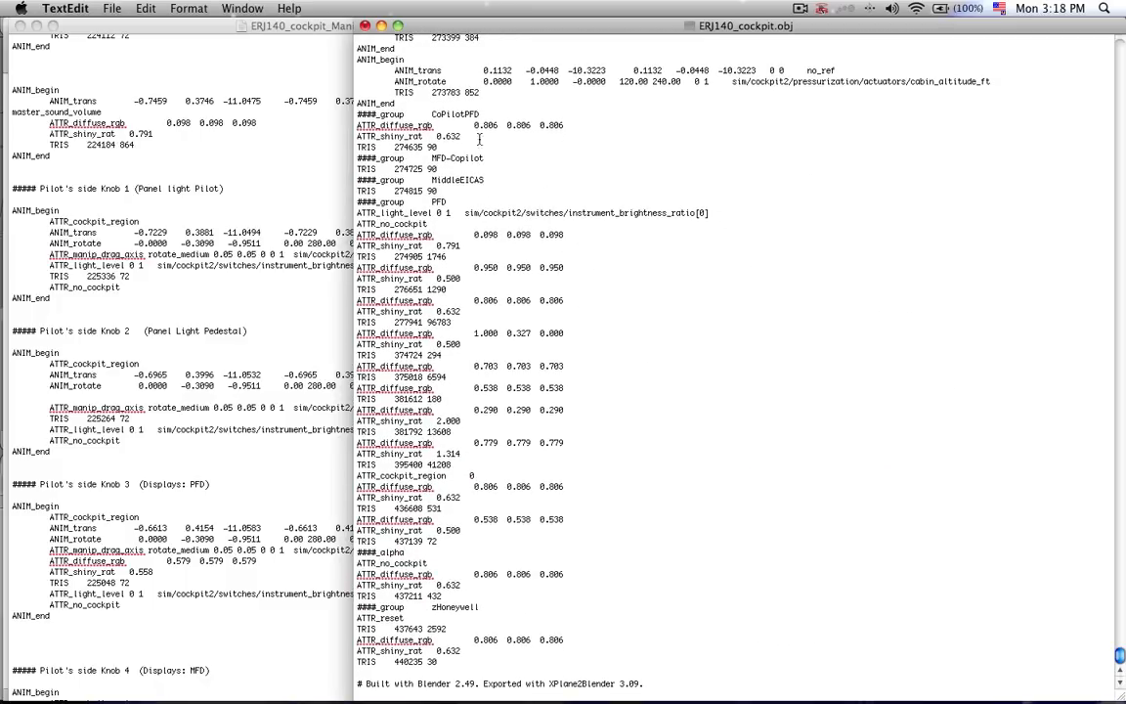